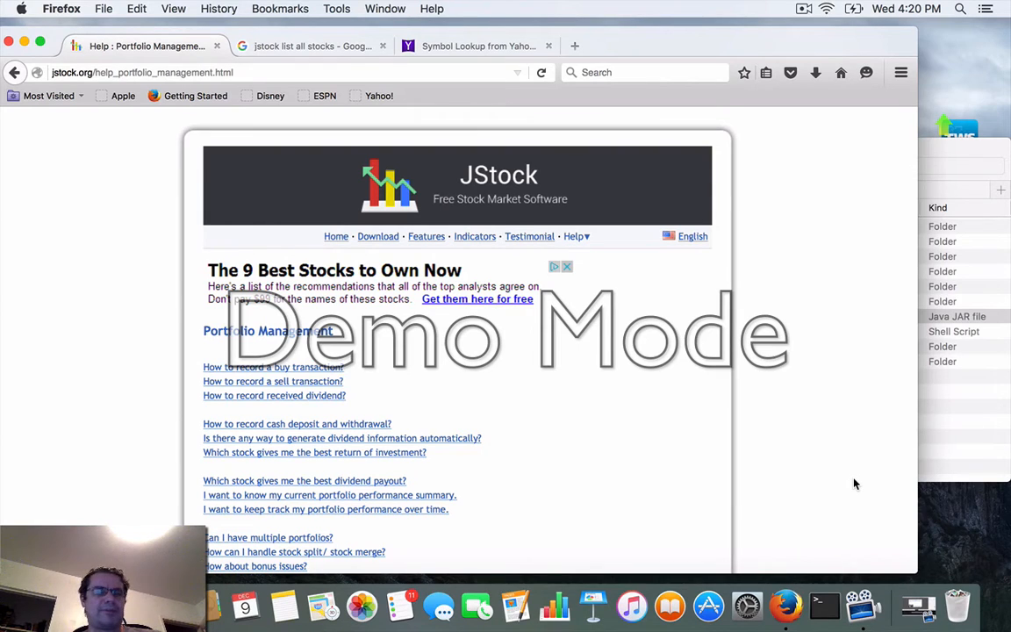
mouse_move(540, 372)
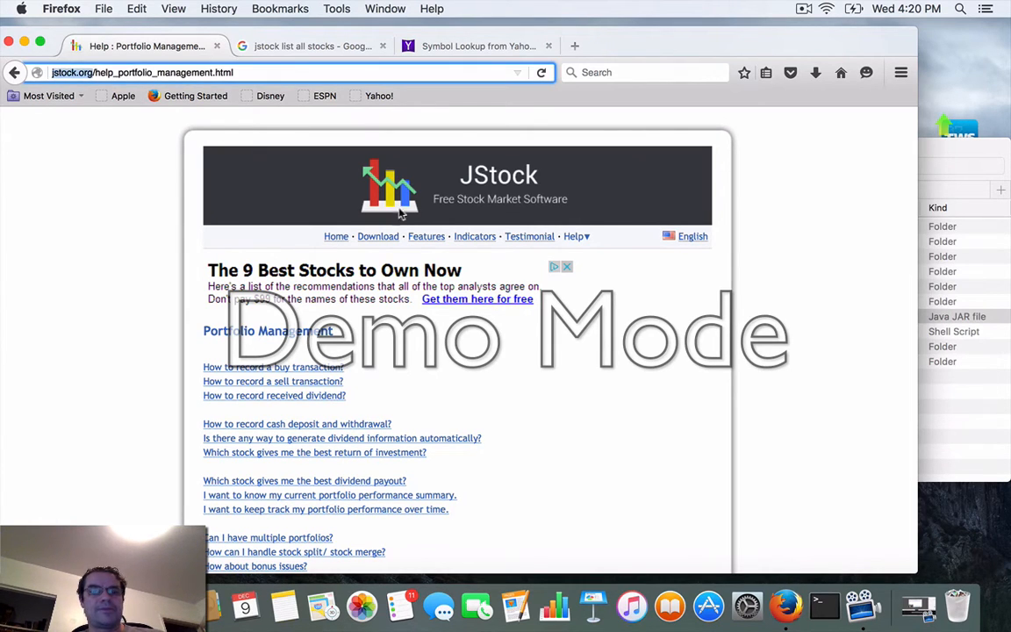
Go to the jstock.org download page and view the Download JStock section
left_click(377, 235)
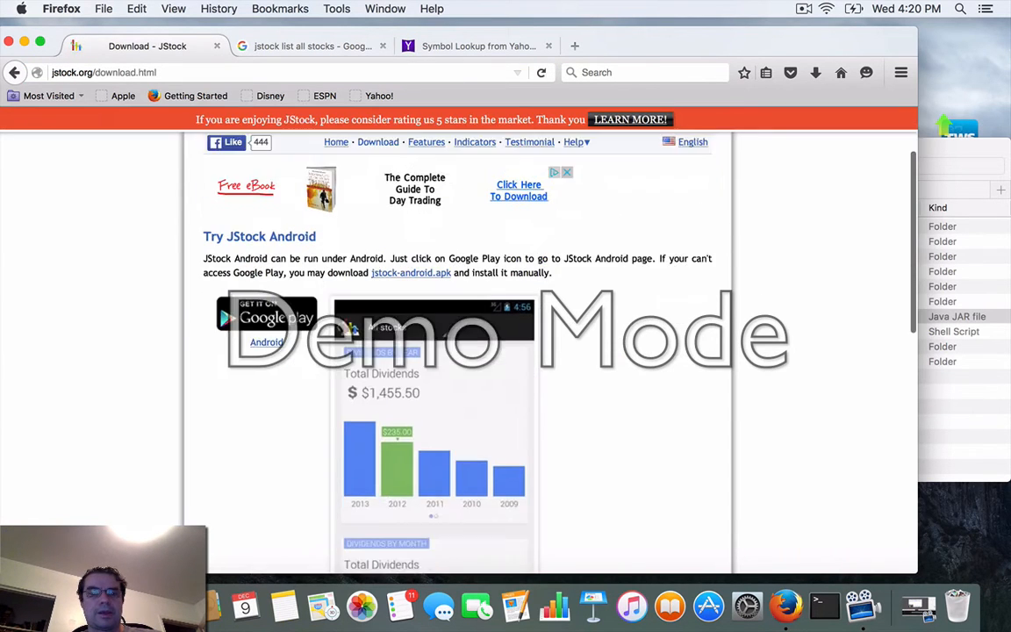
scroll("down", 3)
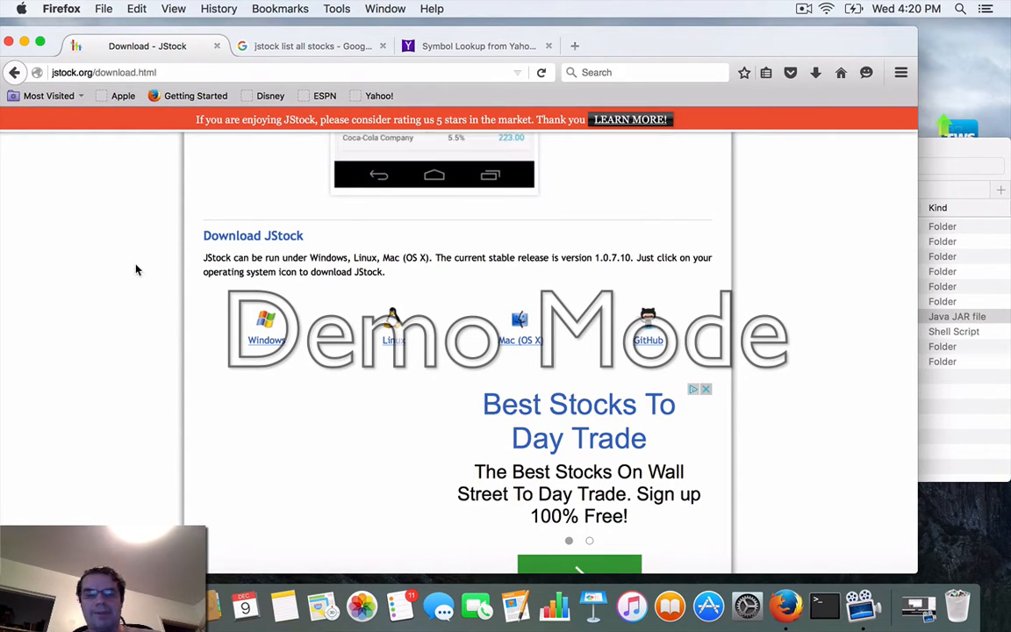
scroll("down", 3)
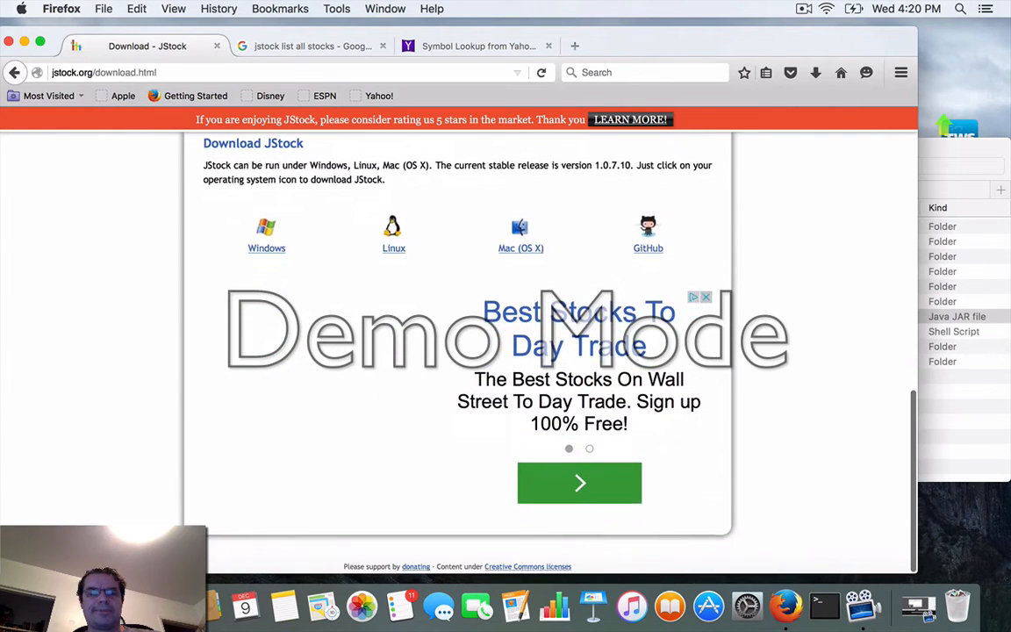
scroll("up", 3)
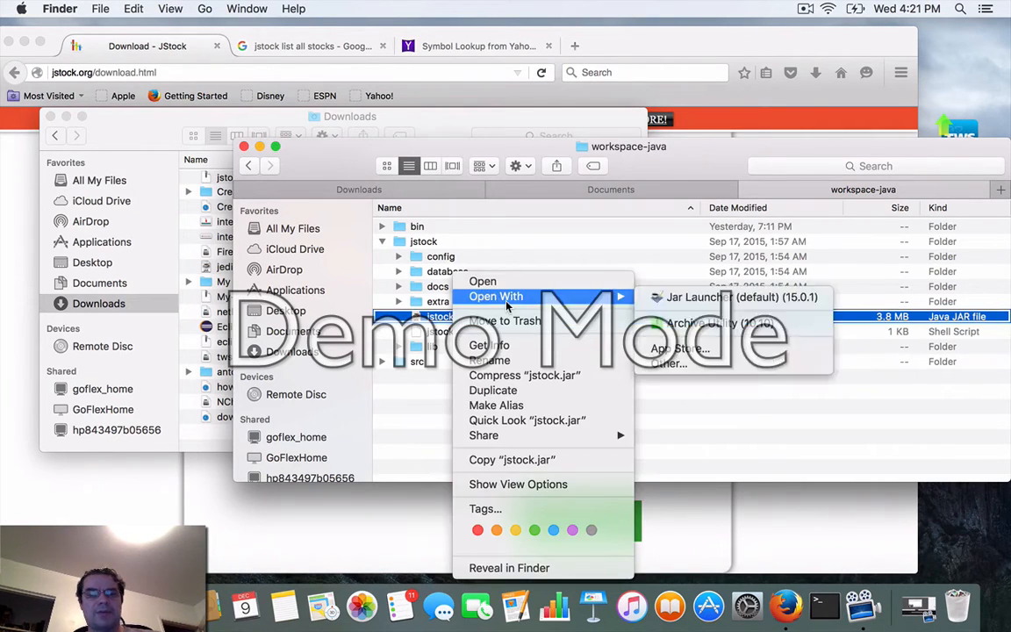
mouse_move(737, 297)
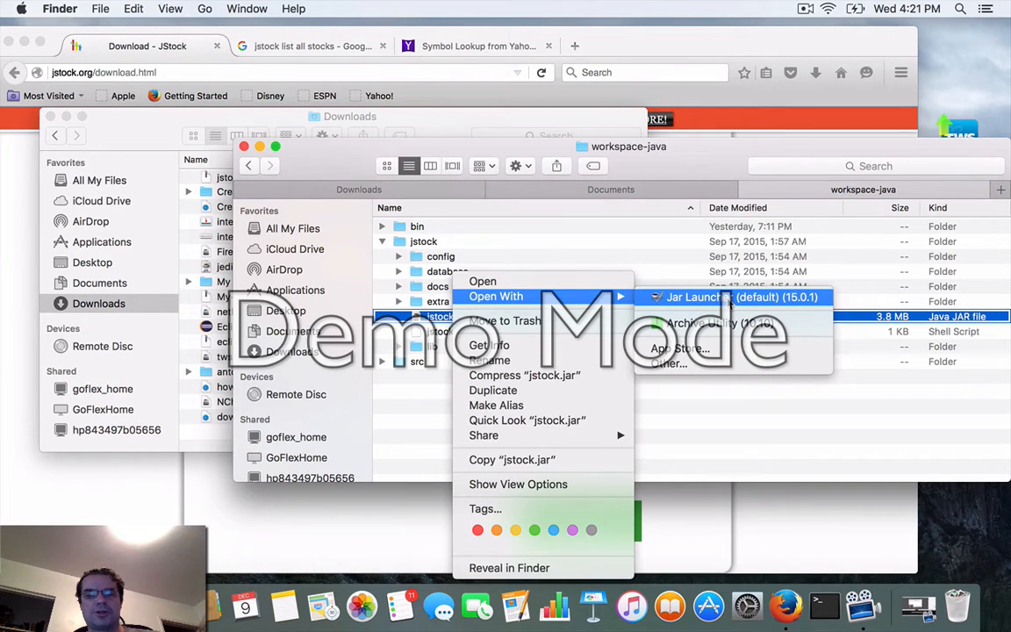
Launch jstock.jar with Jar Launcher and bring the JStock window forward
left_click(740, 297)
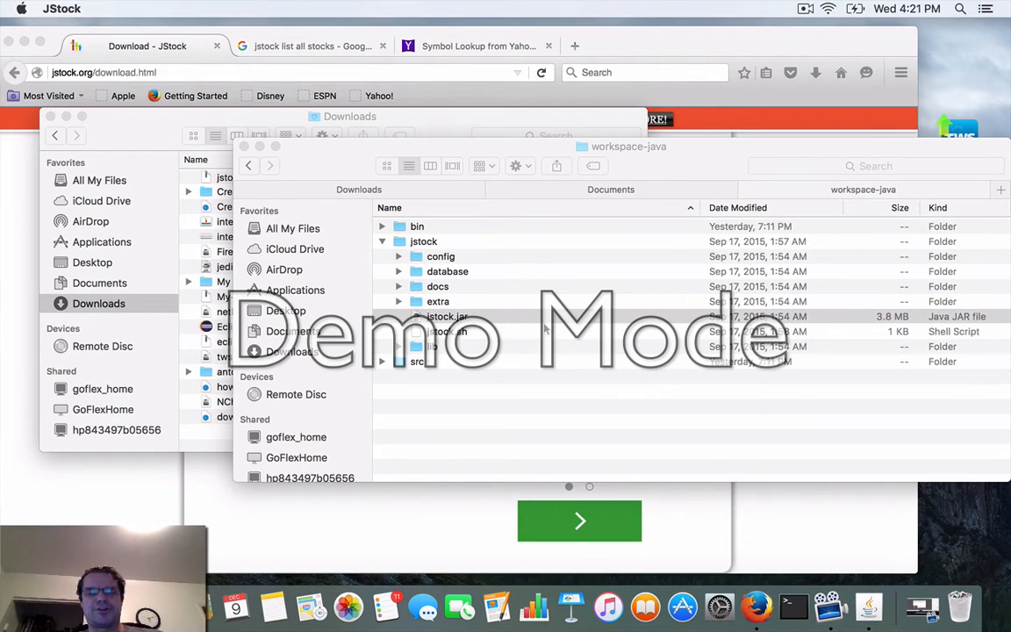
mouse_move(869, 605)
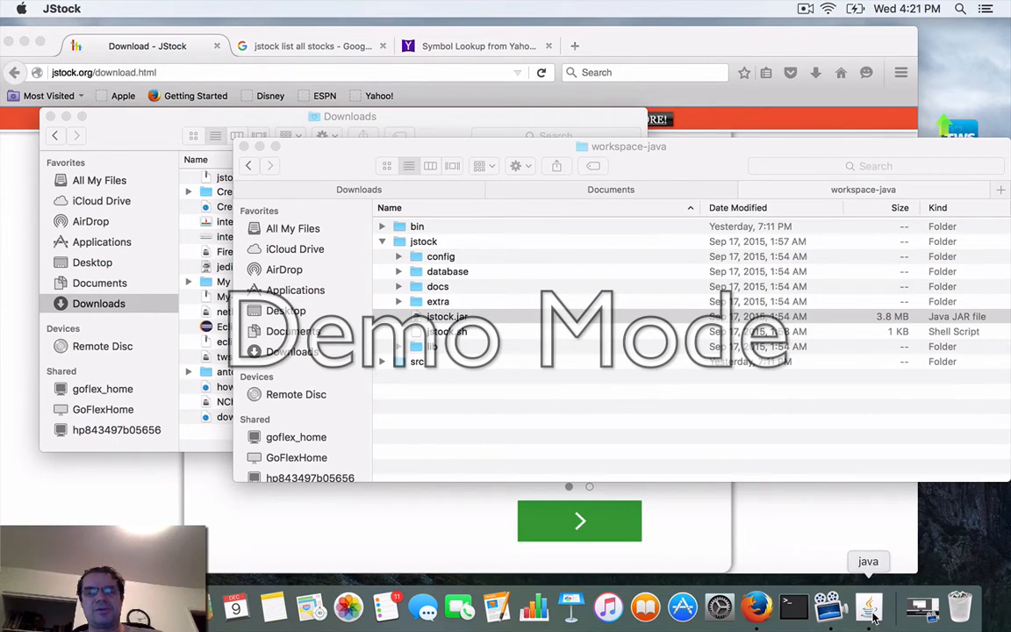
left_click(867, 606)
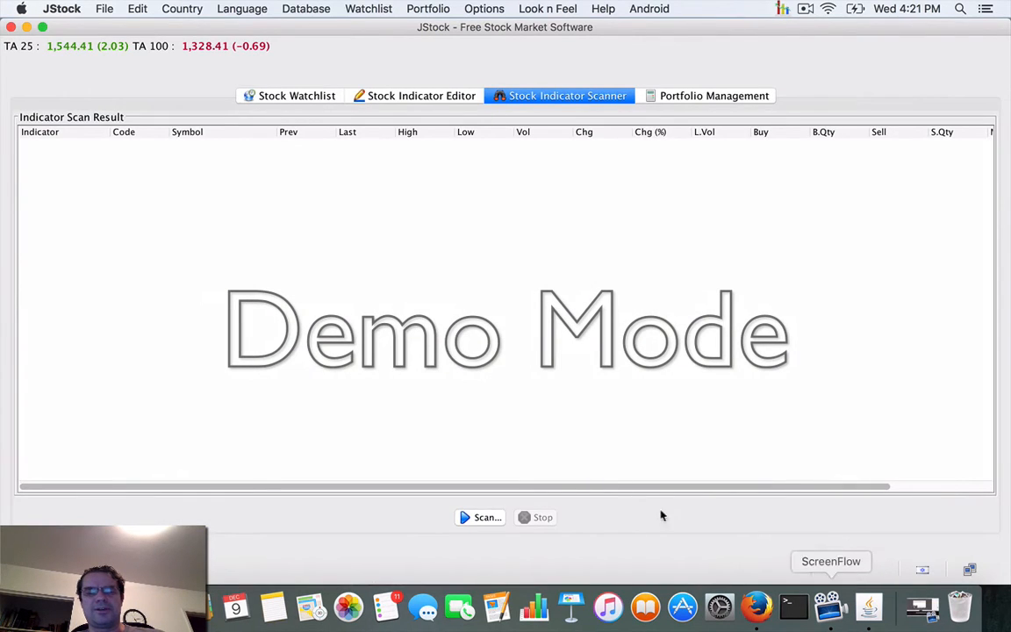
mouse_move(259, 199)
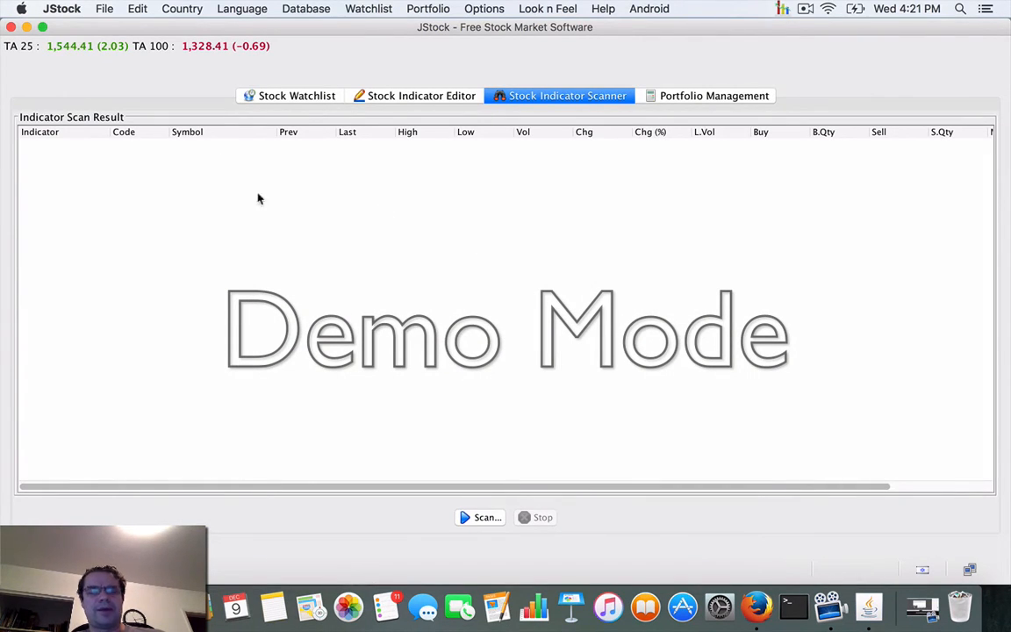
mouse_move(172, 10)
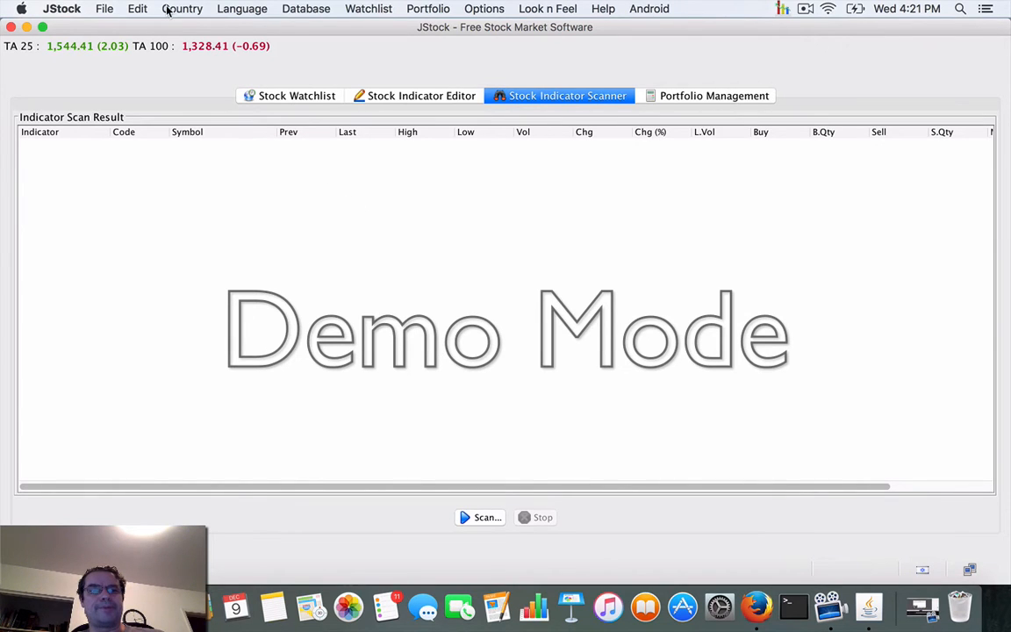
Confirm Israel as the market country and switch to the Stock Watchlist view
left_click(182, 7)
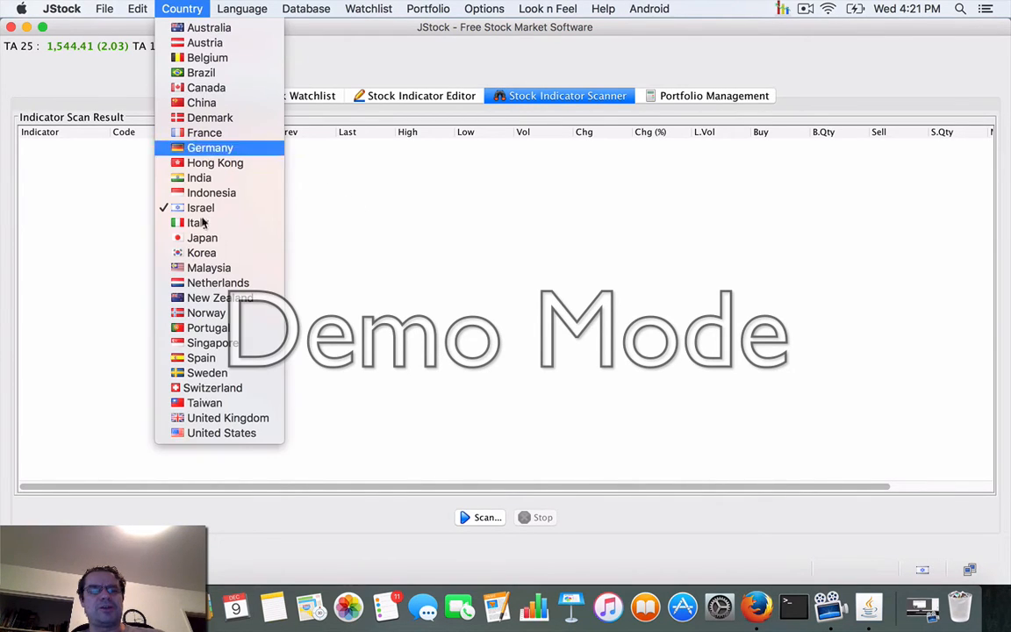
mouse_move(200, 207)
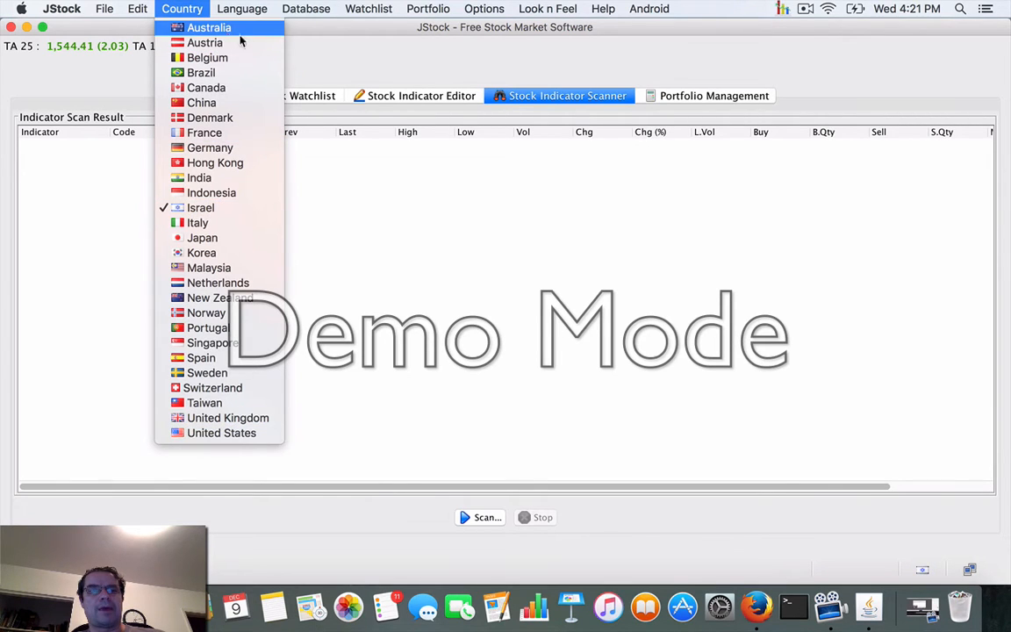
mouse_move(211, 342)
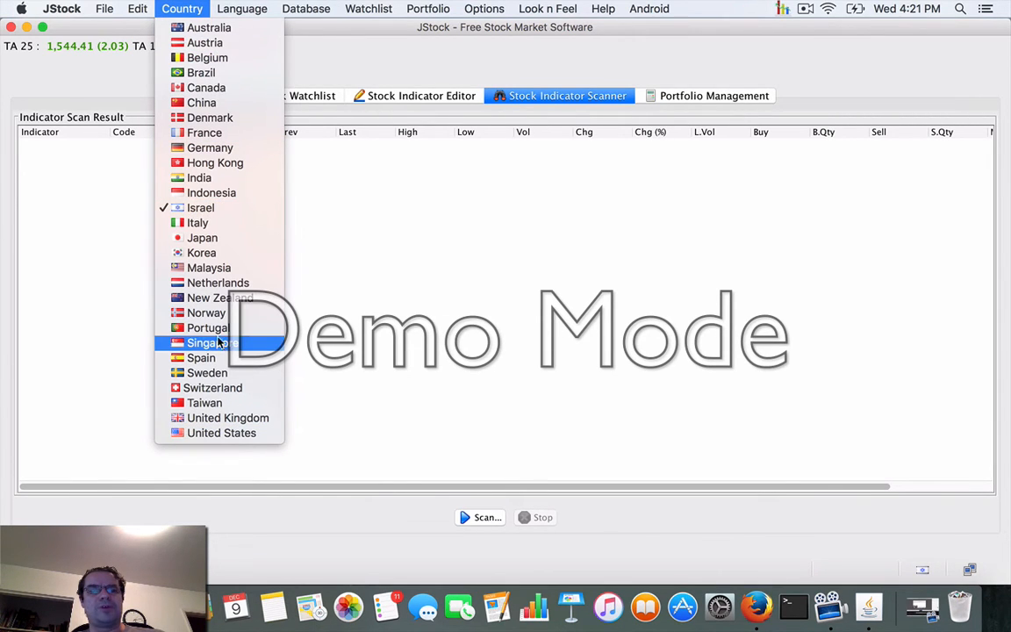
left_click(210, 342)
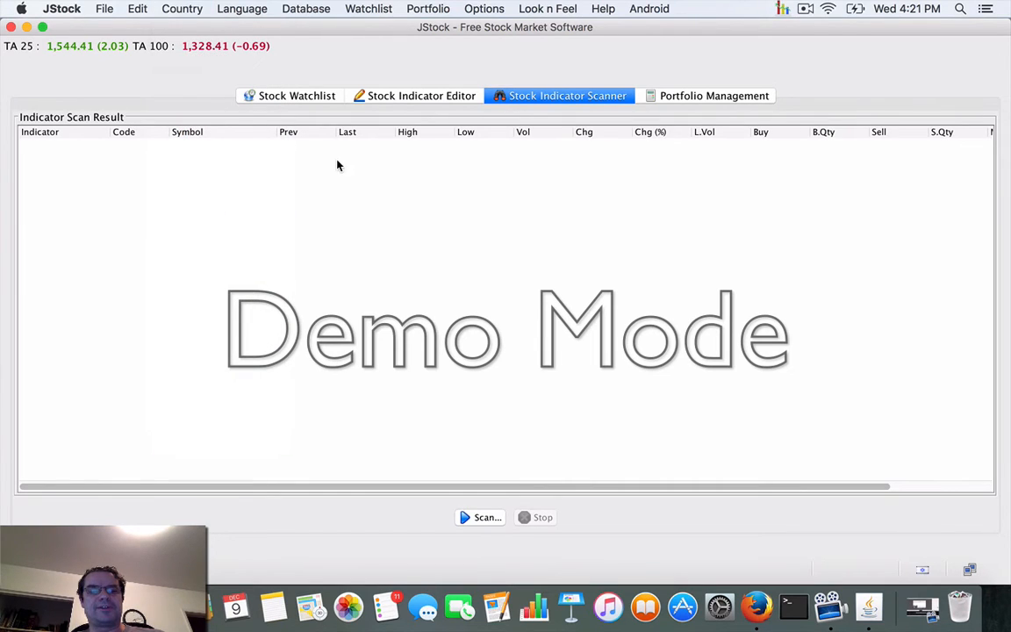
mouse_move(300, 129)
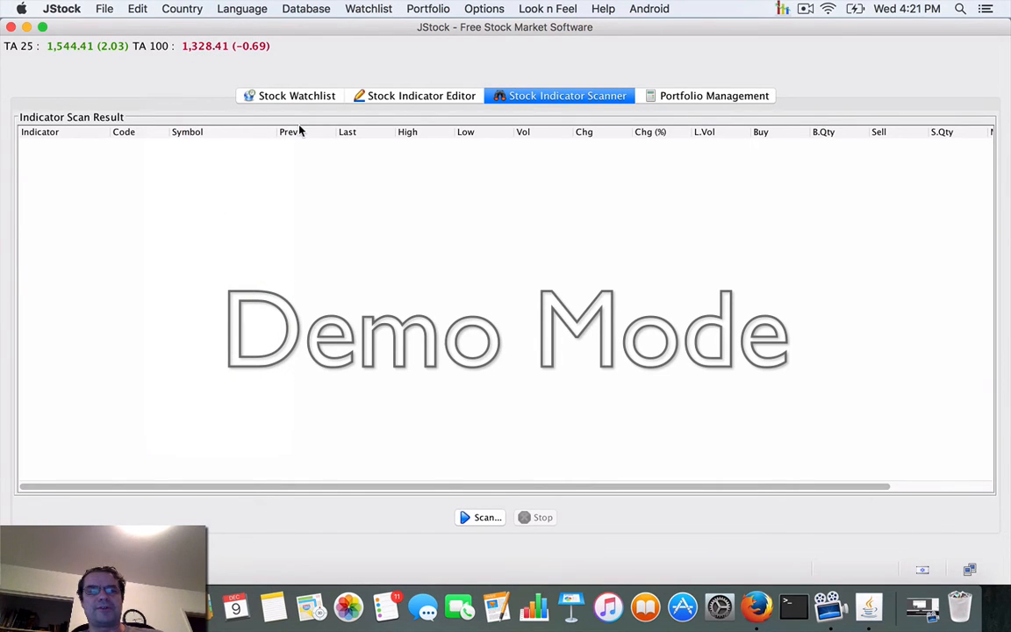
left_click(289, 95)
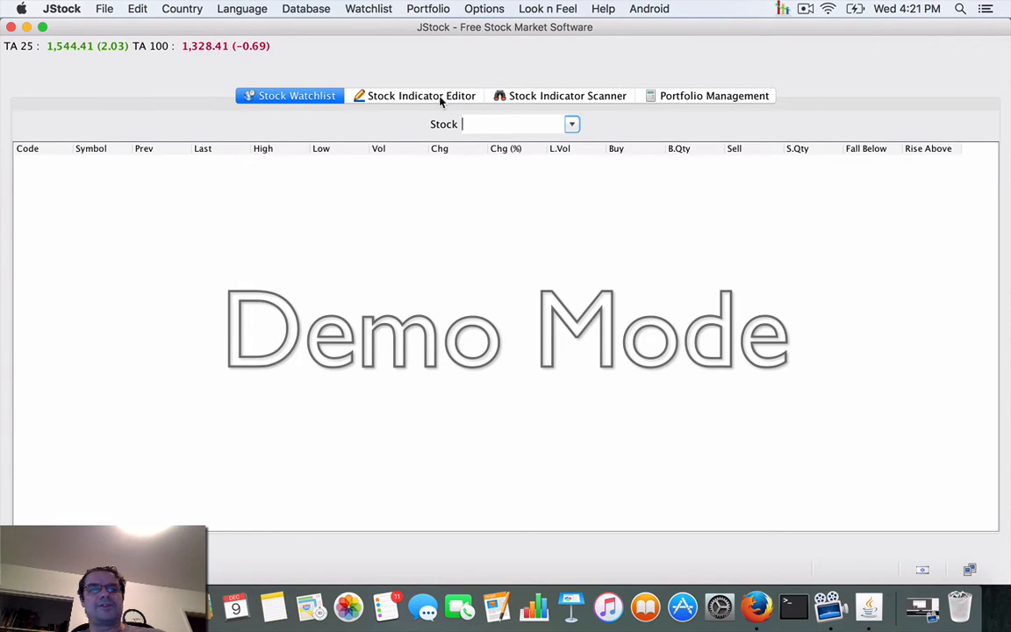
mouse_move(290, 9)
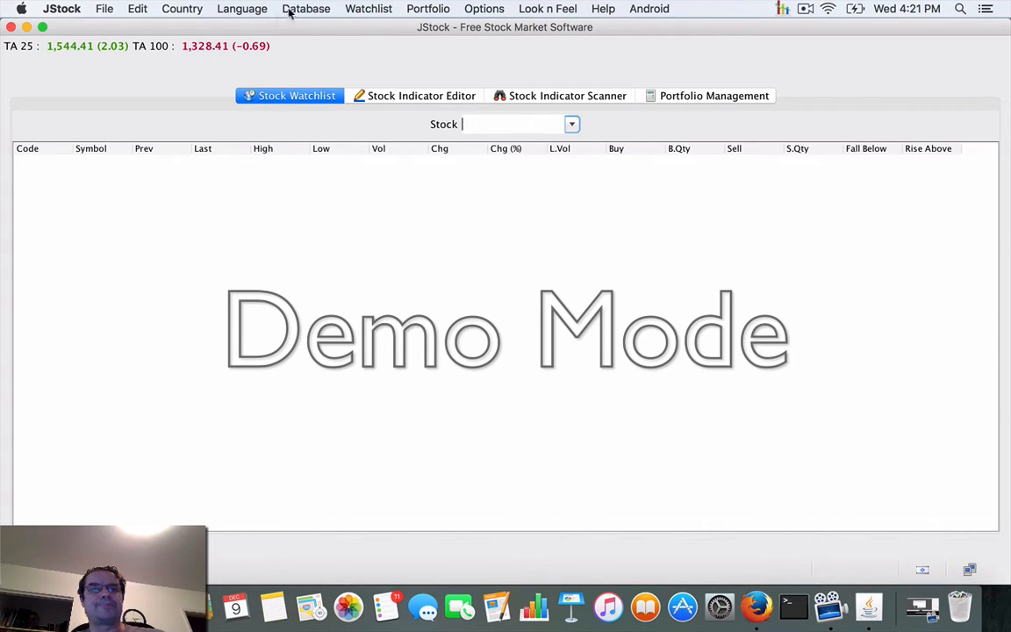
mouse_move(340, 16)
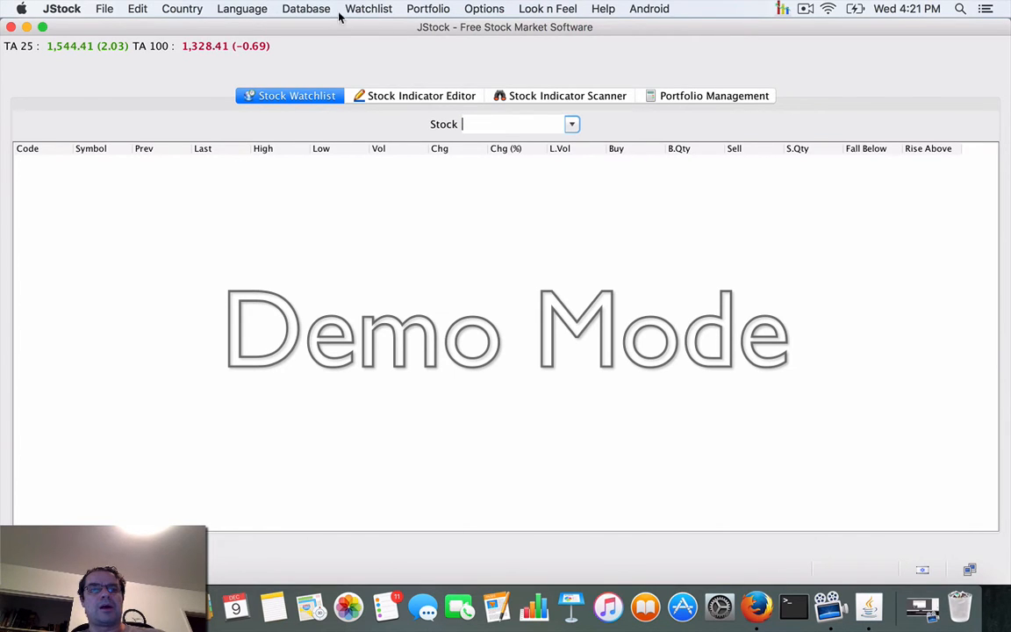
left_click(305, 8)
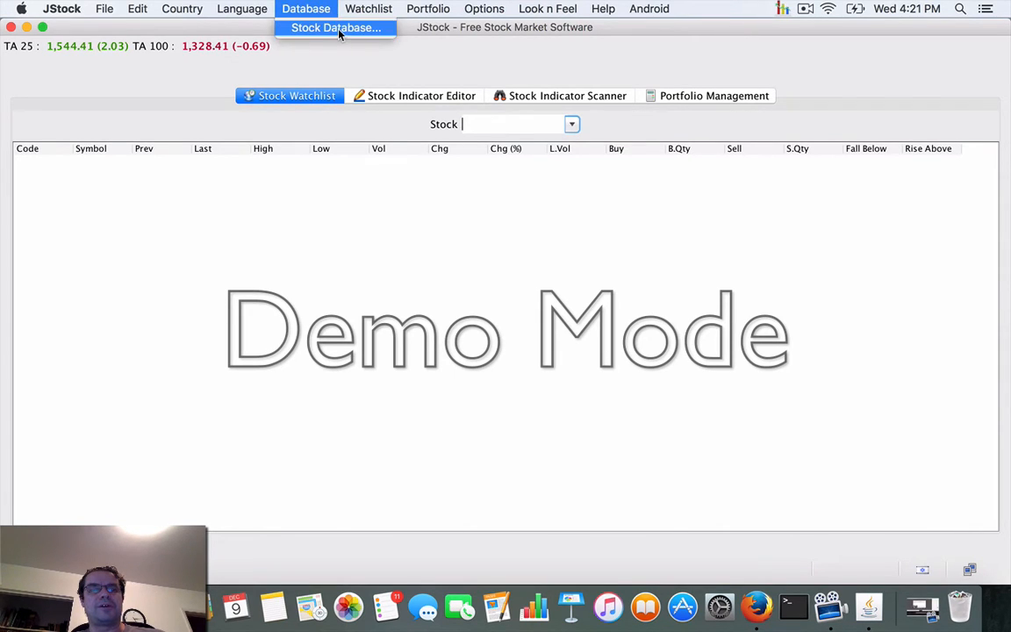
left_click(335, 28)
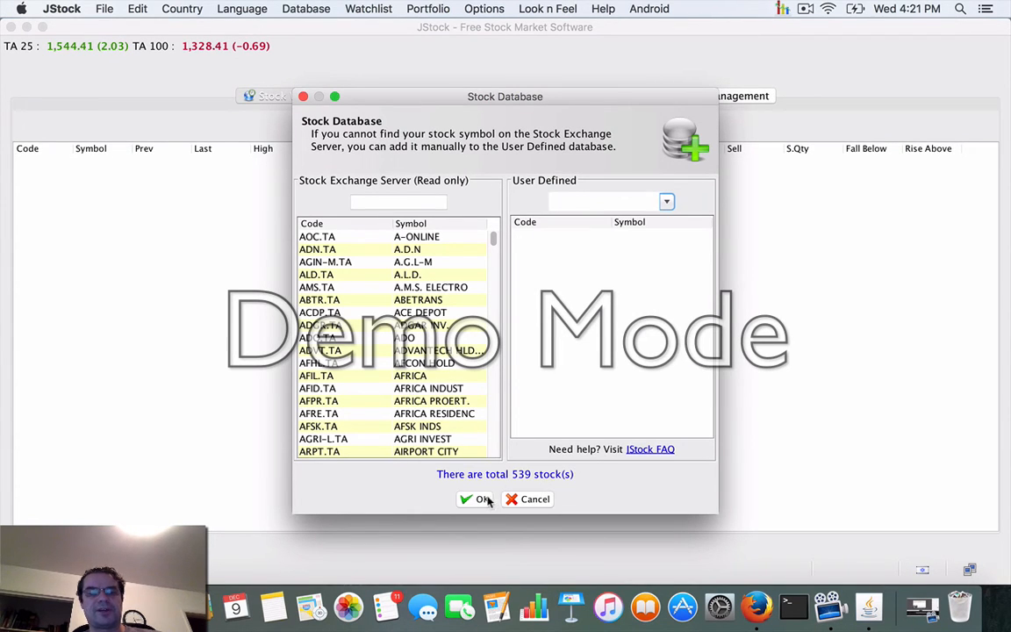
left_click(475, 498)
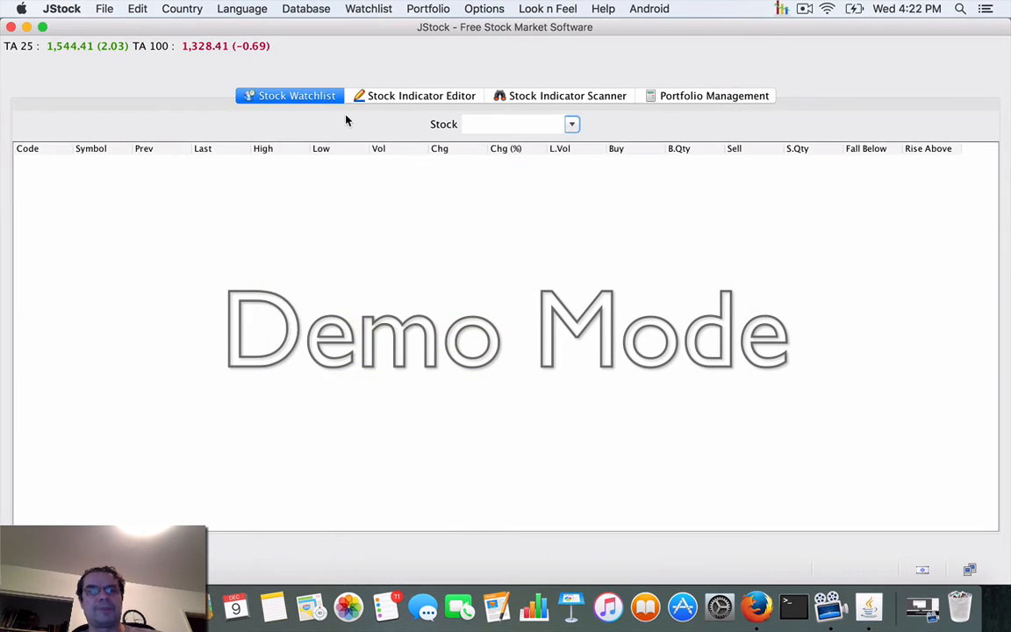
mouse_move(384, 52)
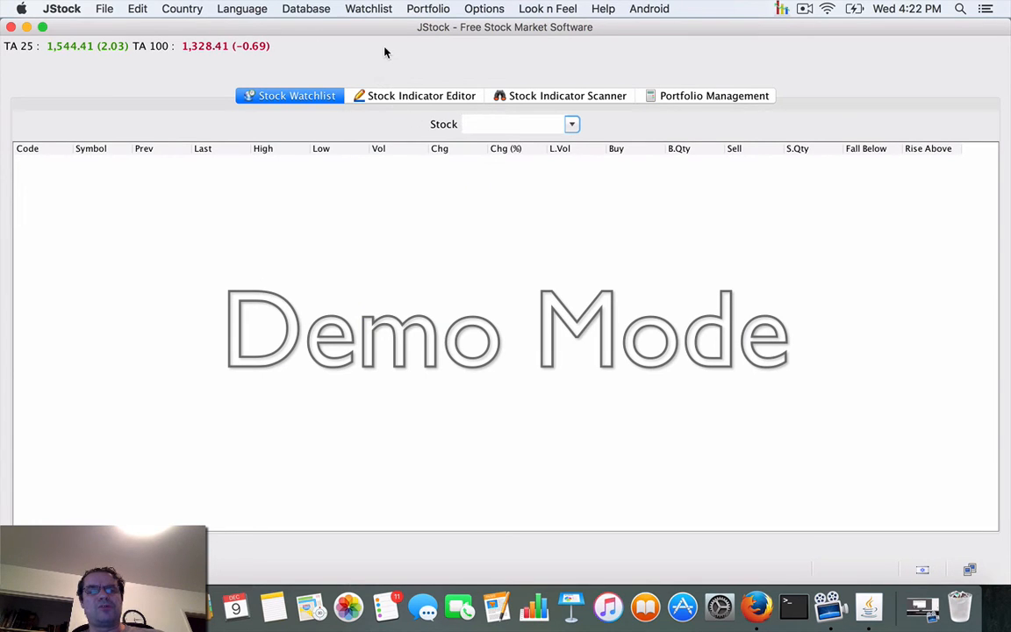
mouse_move(414, 96)
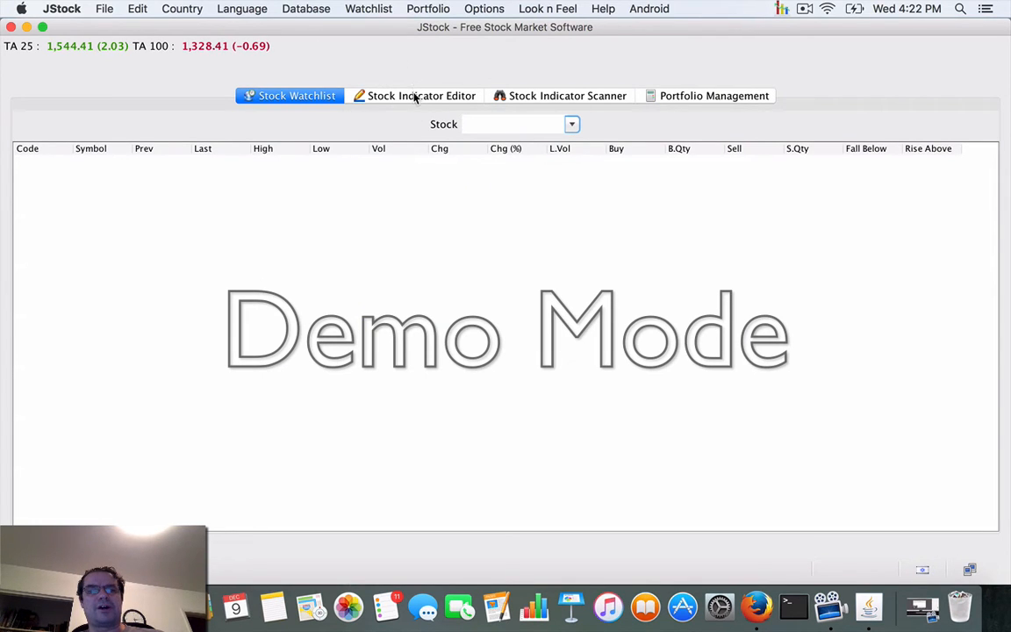
left_click(421, 94)
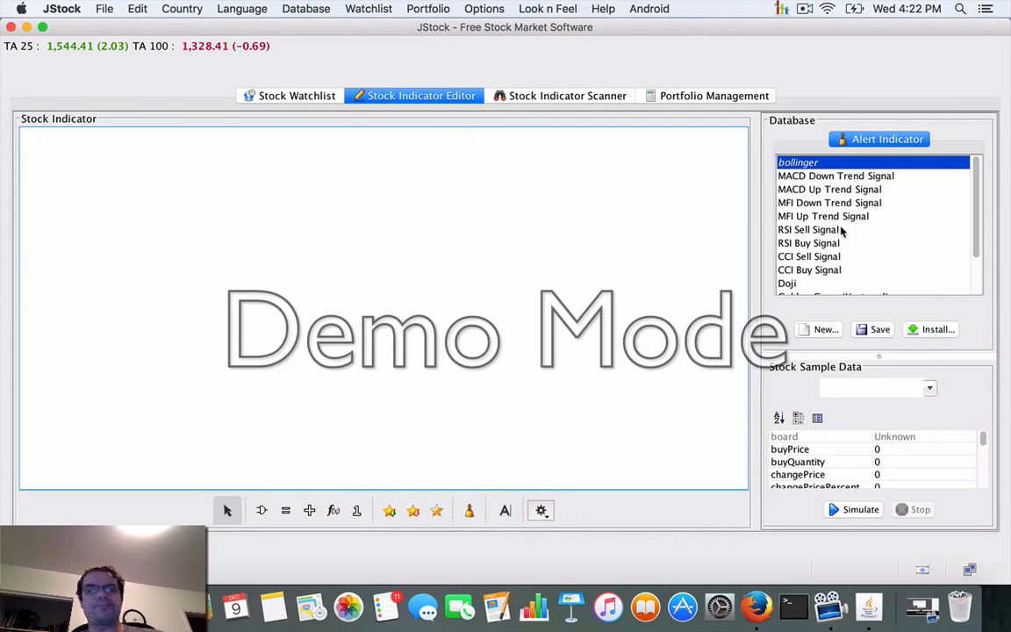
mouse_move(628, 233)
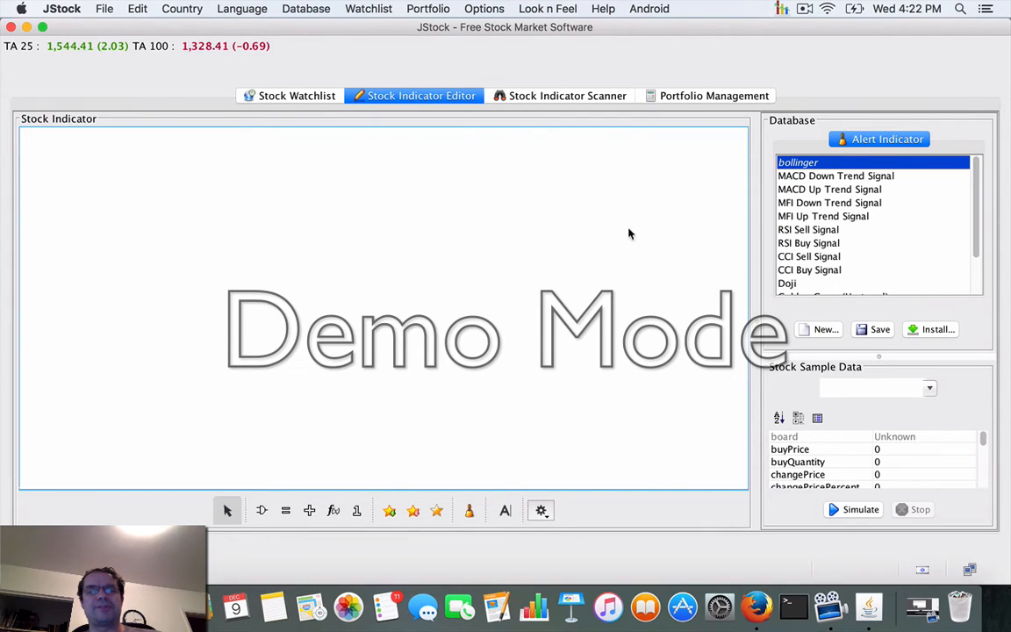
mouse_move(588, 268)
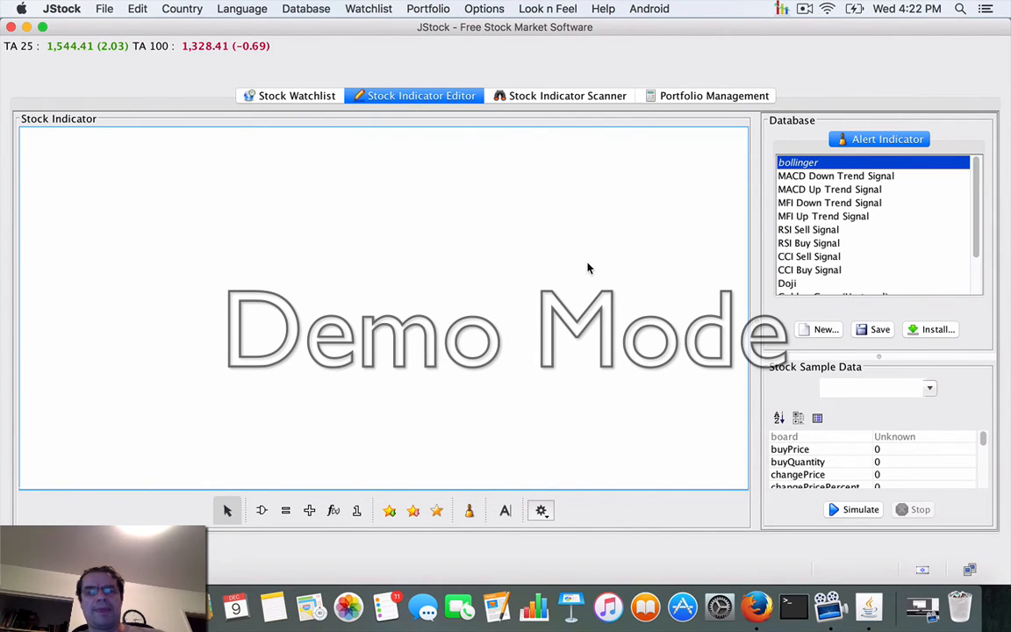
mouse_move(711, 153)
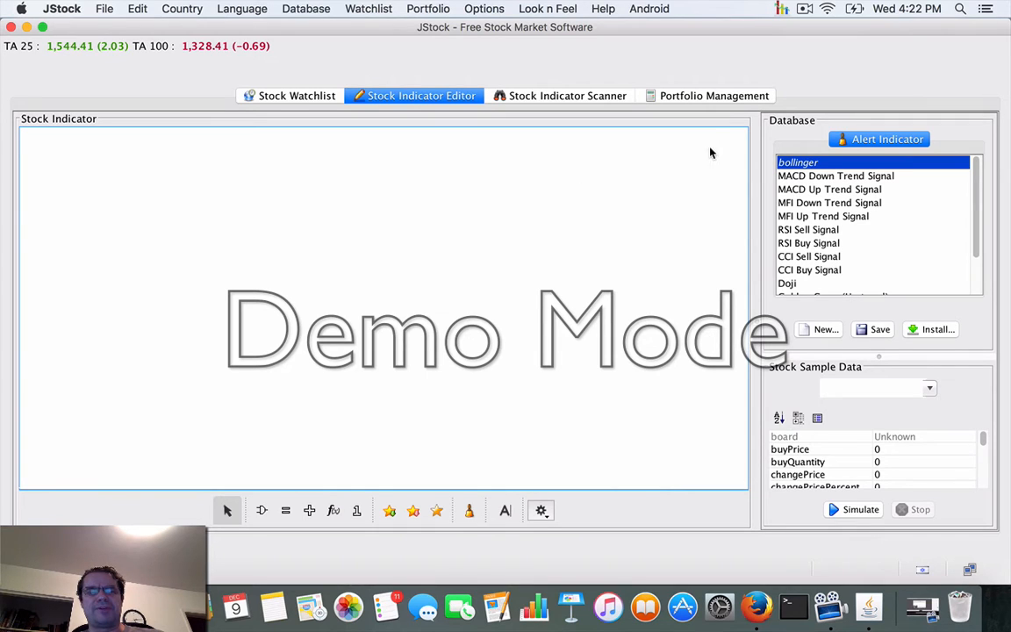
mouse_move(878, 139)
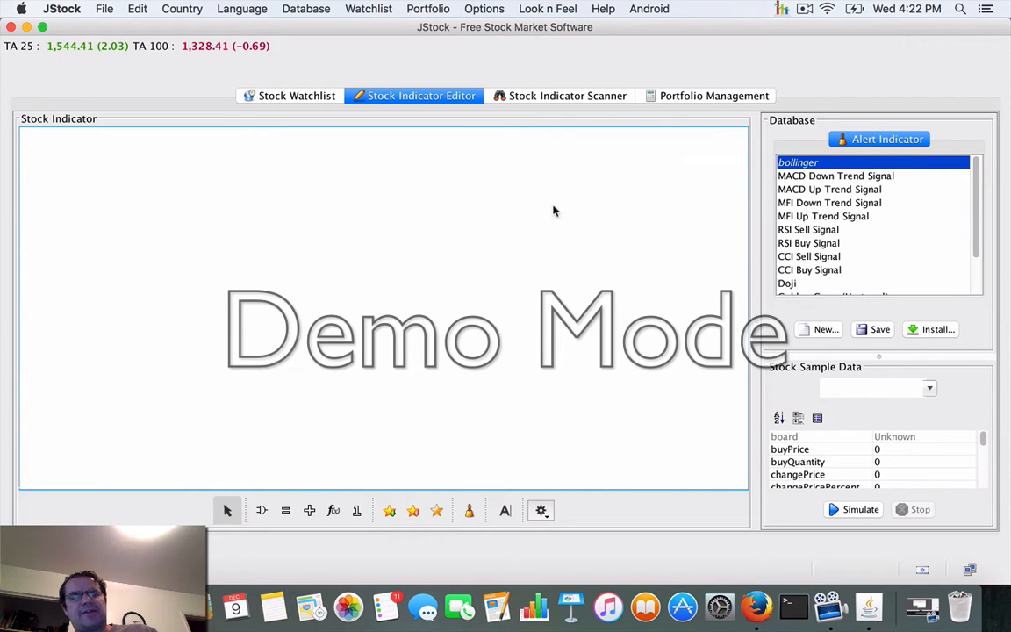
mouse_move(452, 218)
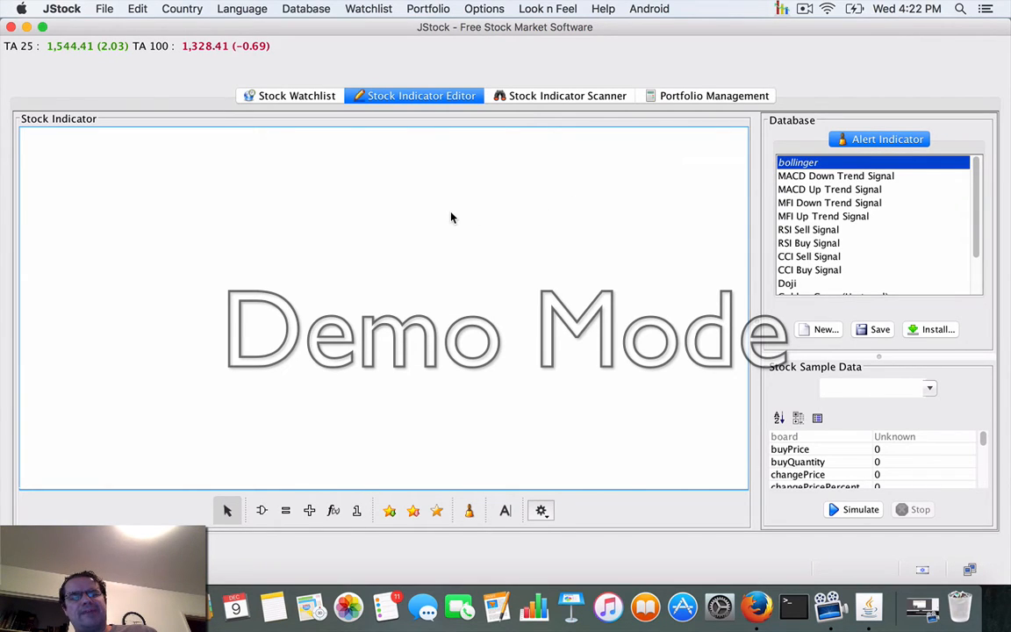
mouse_move(414, 165)
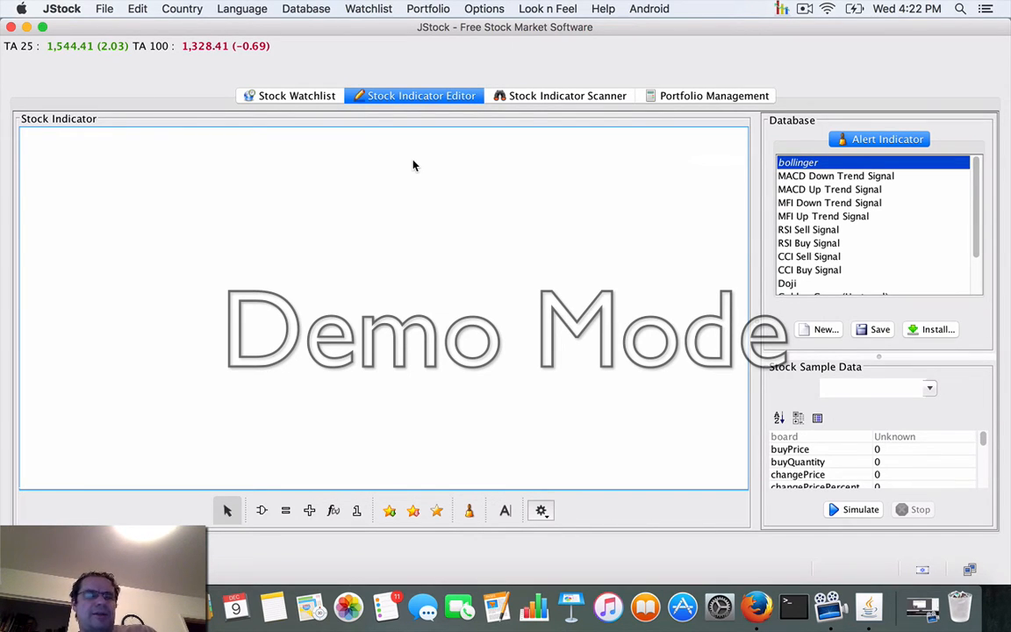
mouse_move(428, 203)
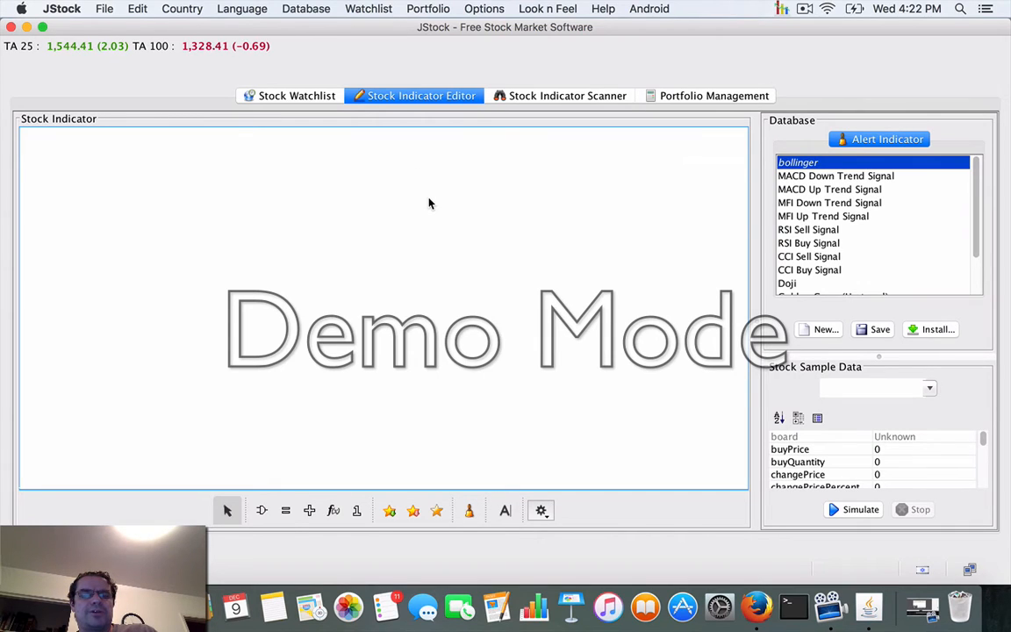
mouse_move(452, 193)
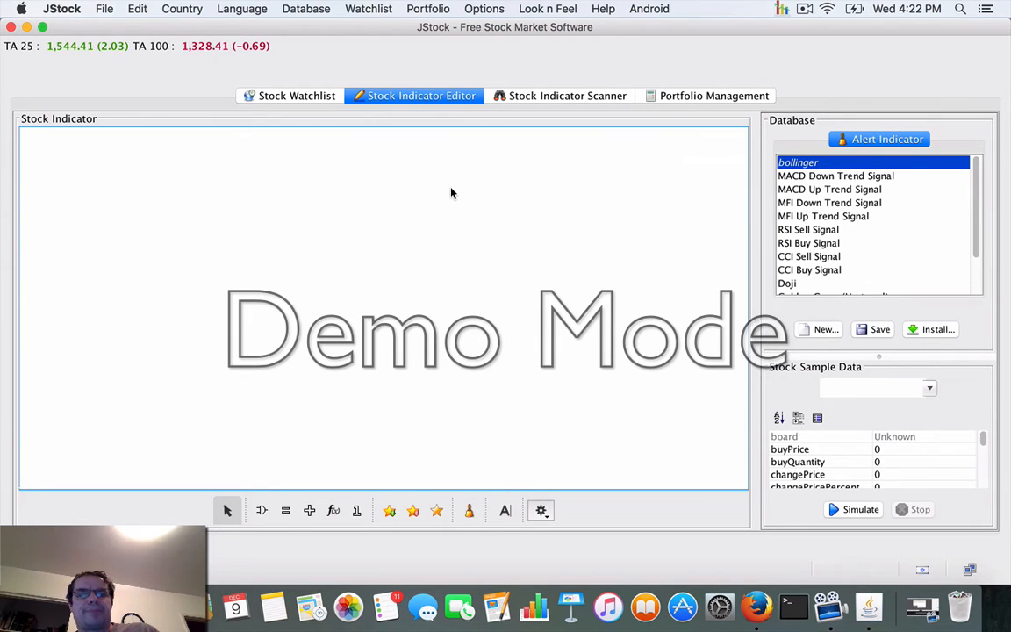
mouse_move(386, 175)
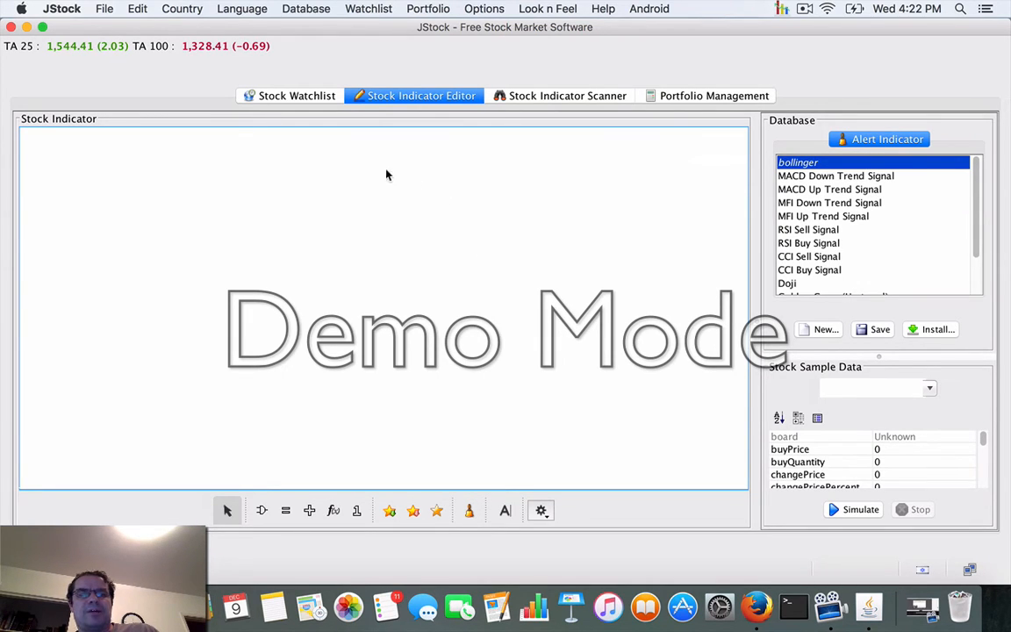
mouse_move(849, 180)
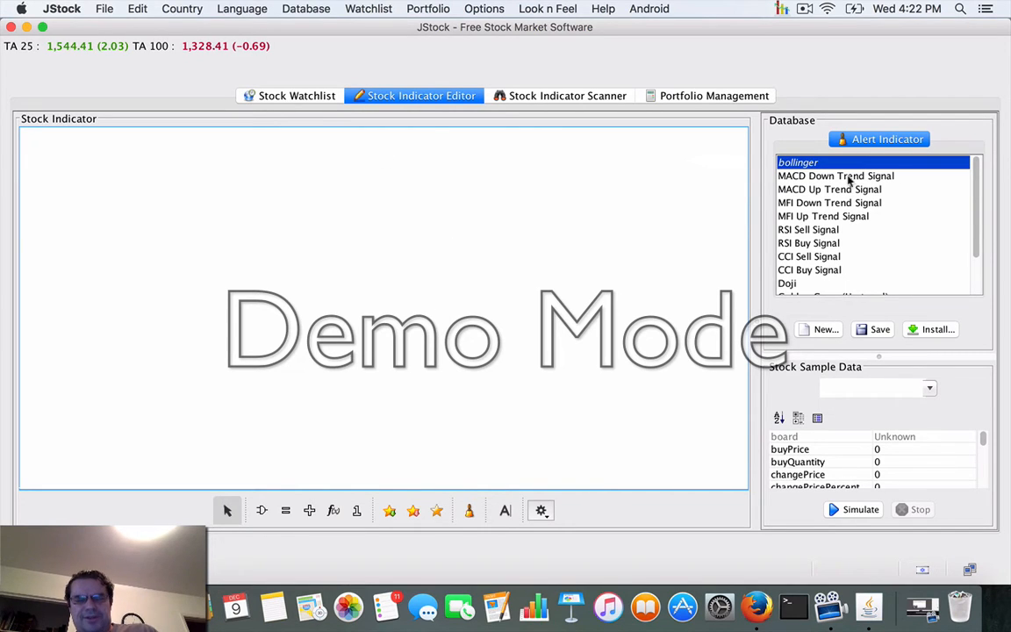
mouse_move(589, 256)
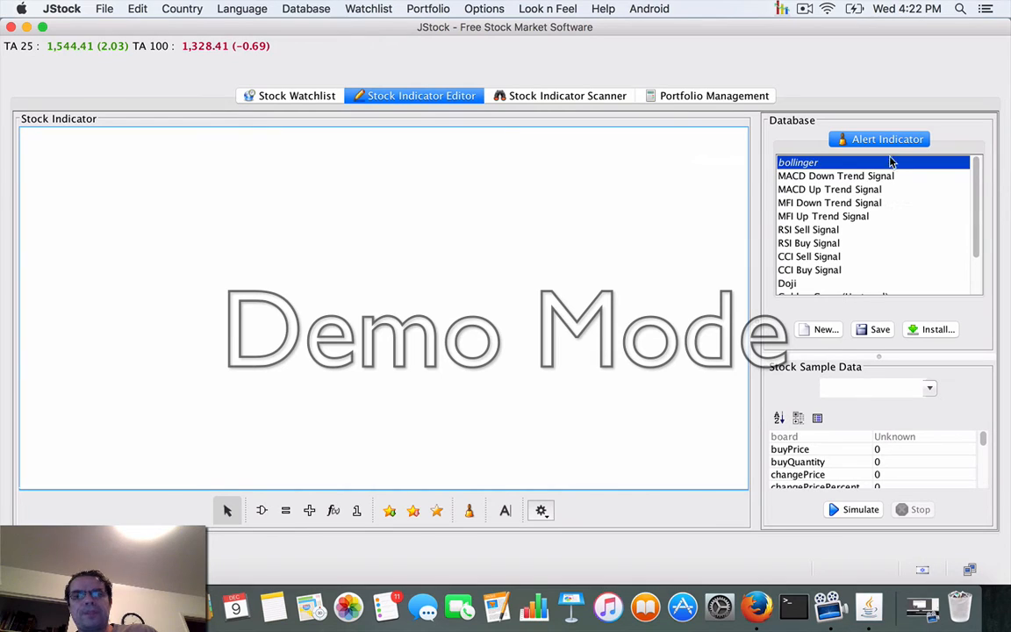
mouse_move(909, 284)
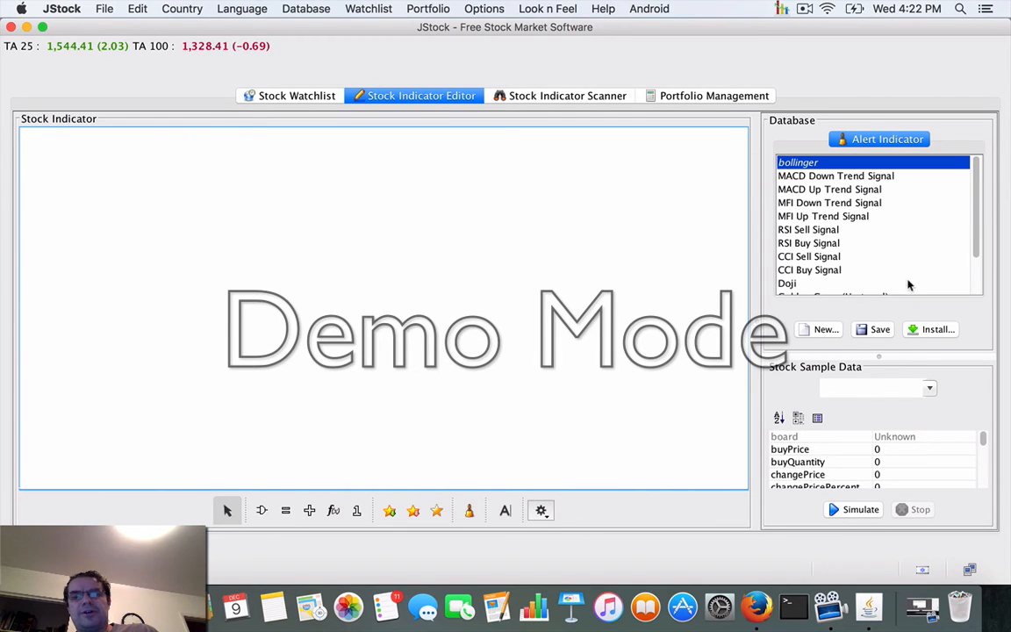
Start the Indicator Installation Wizard from the JStock server to list available indicators
left_click(937, 330)
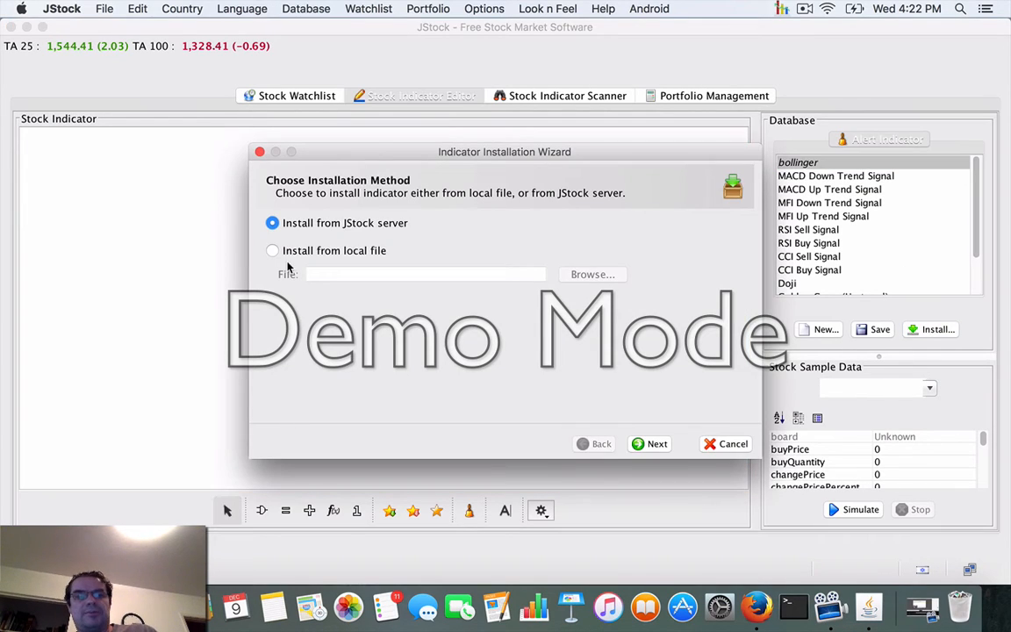
mouse_move(417, 288)
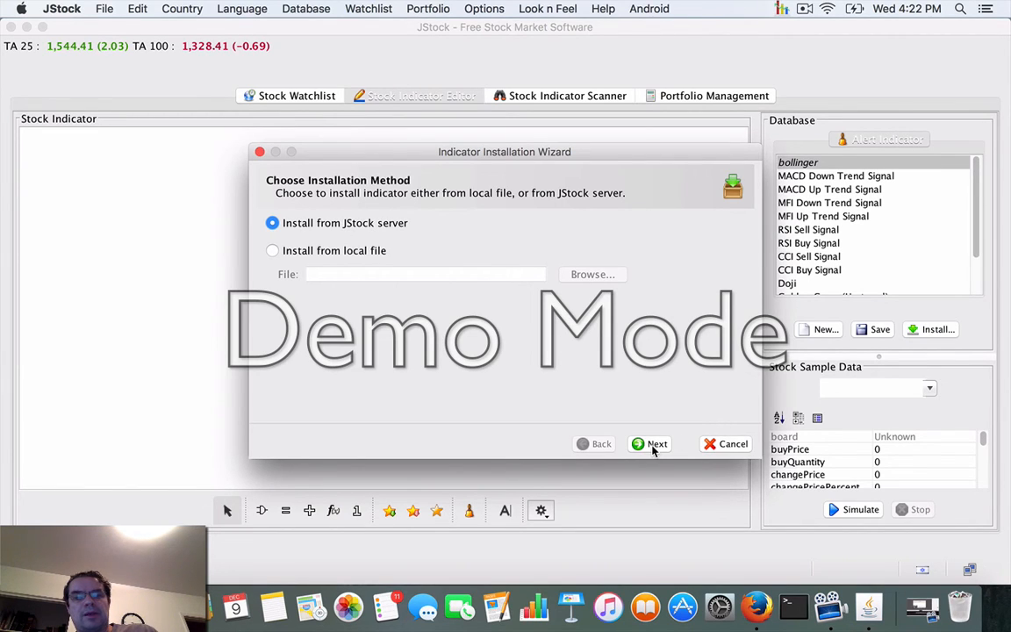
left_click(656, 442)
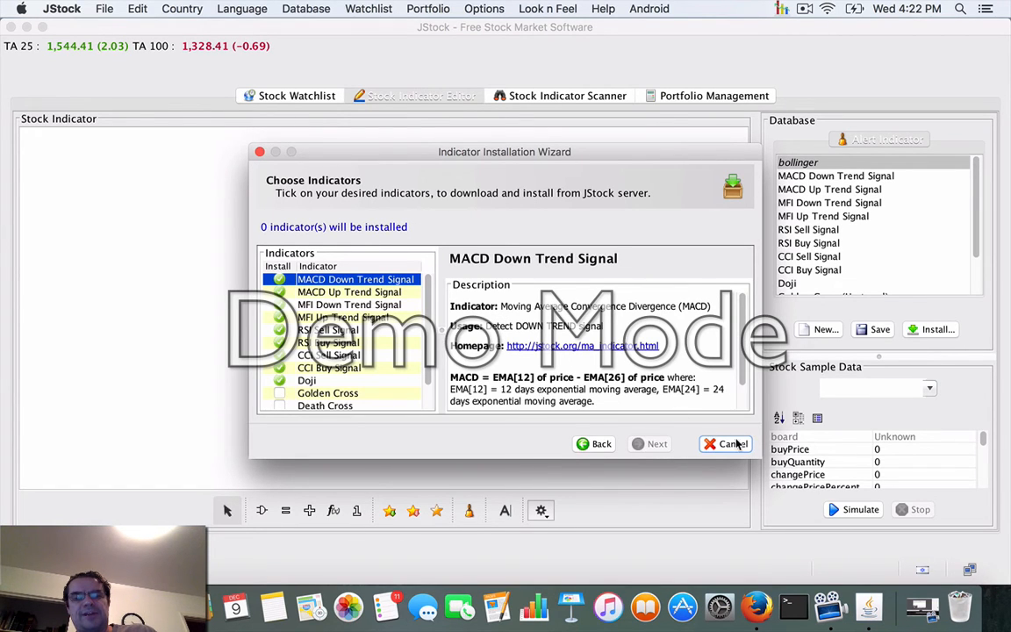
Cancel the installation wizard and load the Top Gainers indicator diagram from the database
left_click(724, 442)
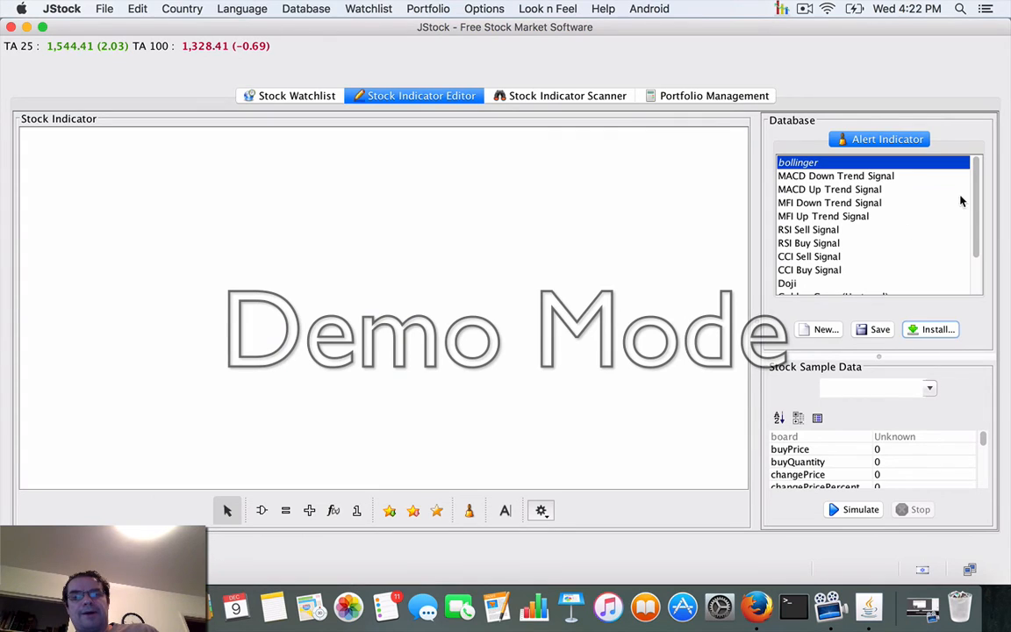
scroll("down", 3)
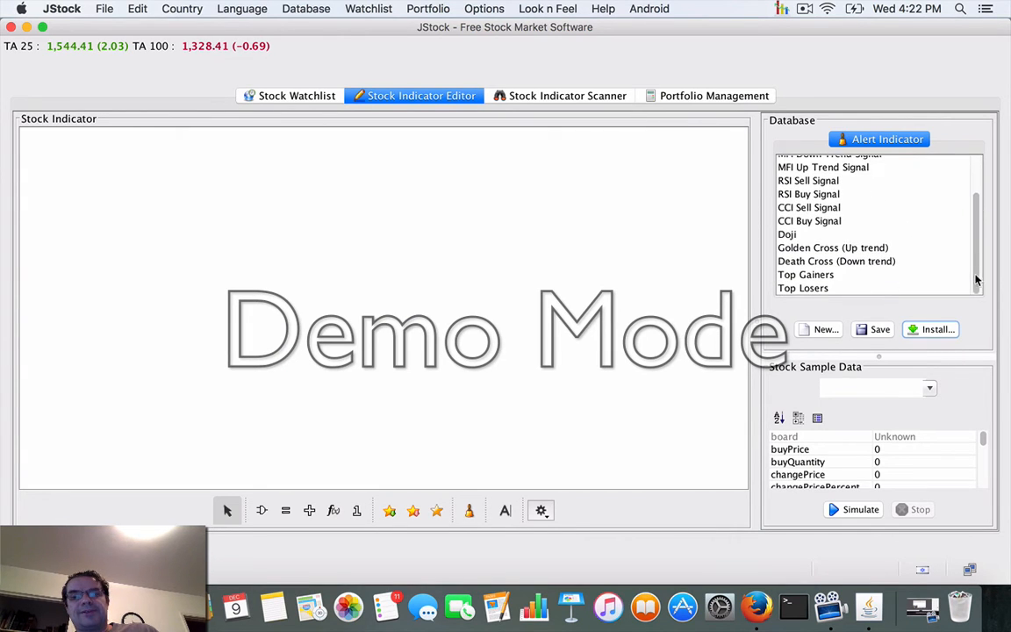
mouse_move(810, 279)
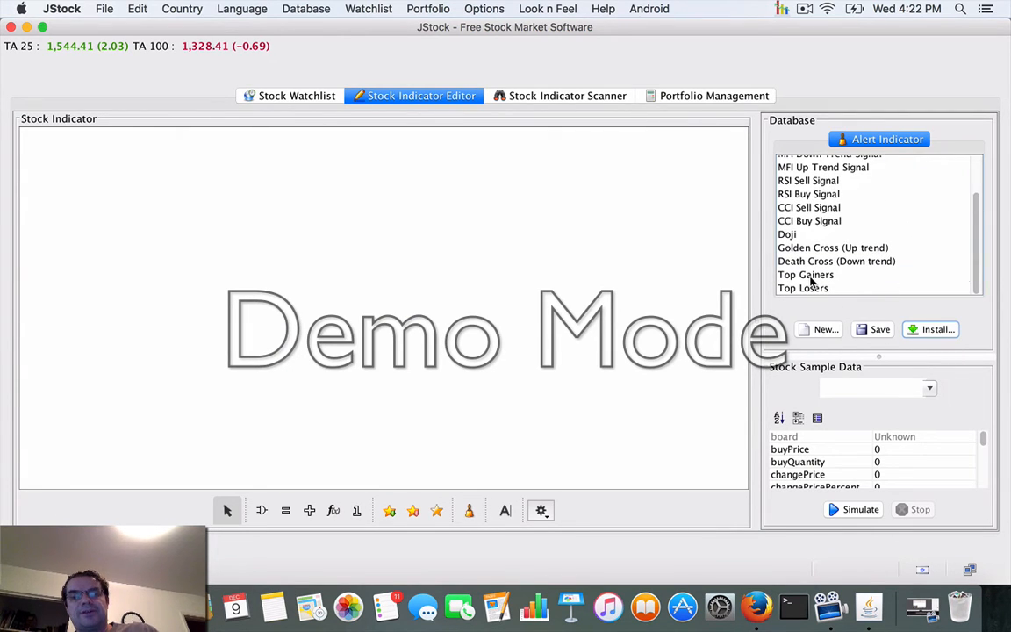
left_click(804, 274)
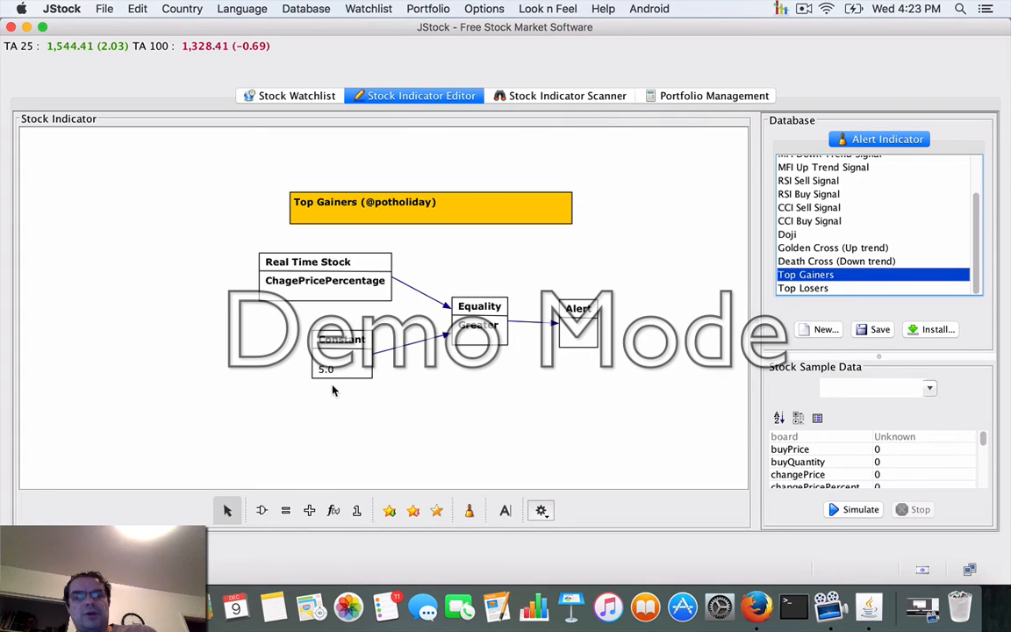
mouse_move(529, 523)
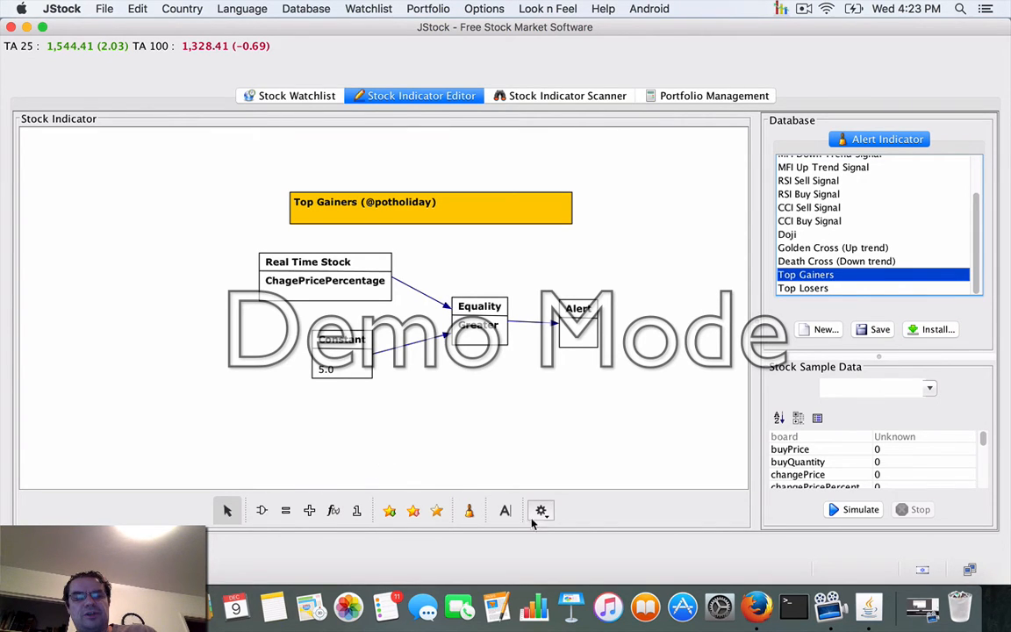
mouse_move(309, 511)
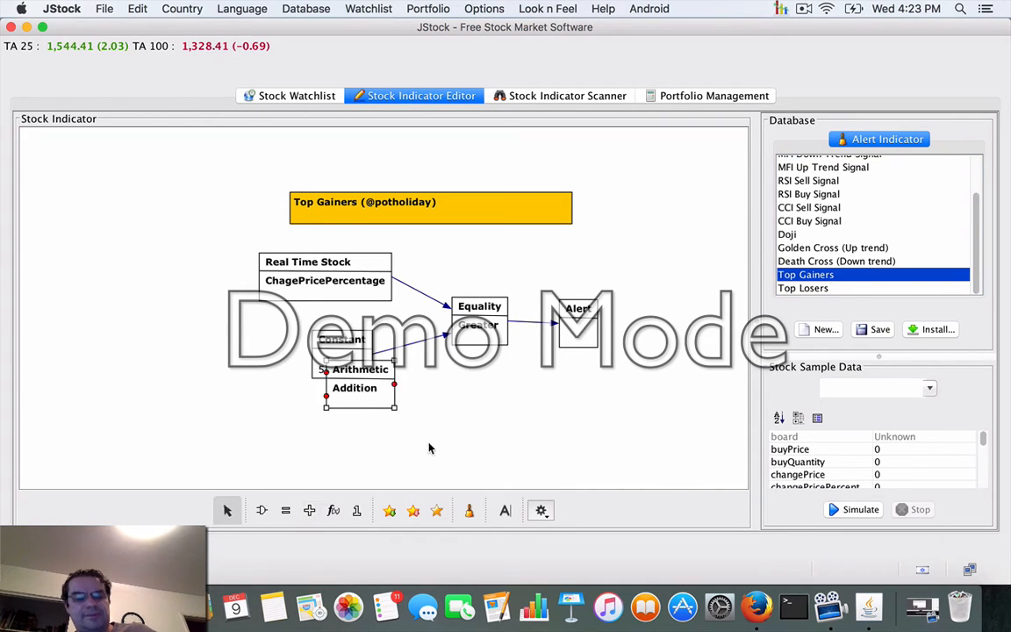
mouse_move(376, 414)
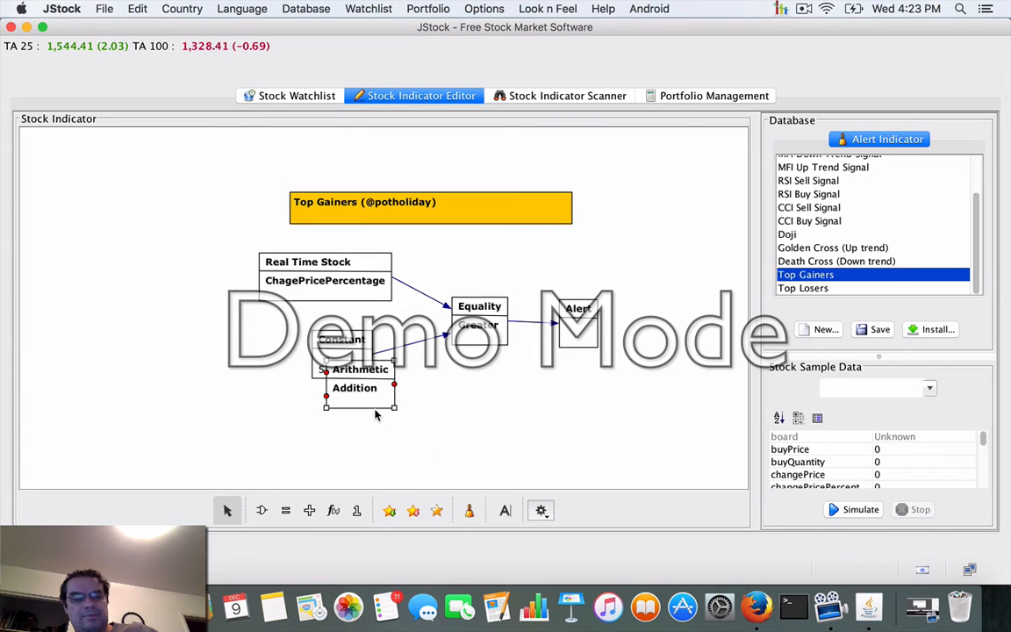
mouse_move(325, 411)
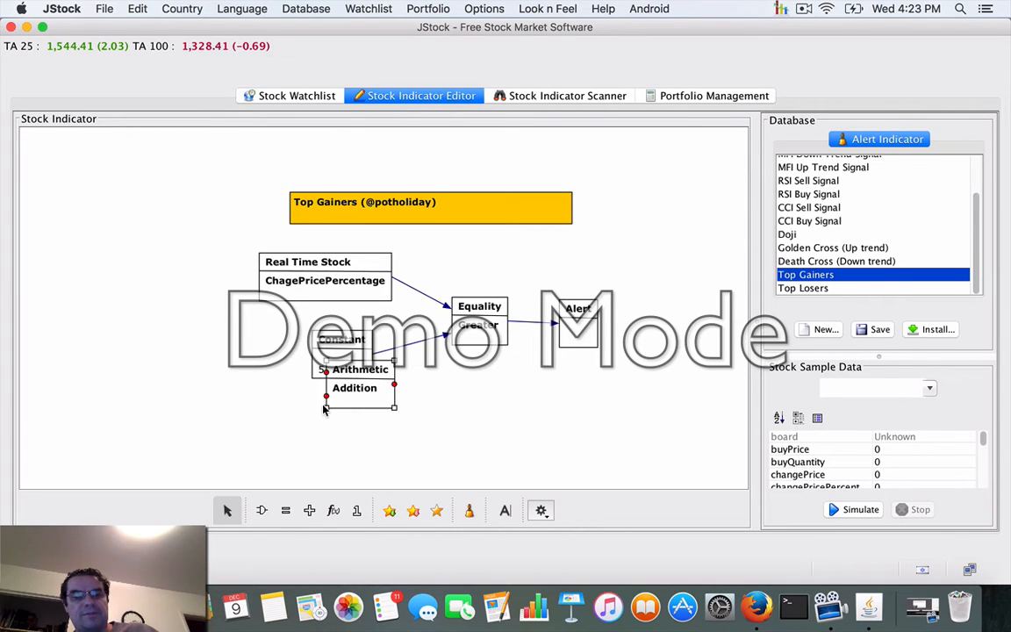
Move an Arithmetic Addition block around the canvas, then delete it
left_click_drag(360, 377, 386, 418)
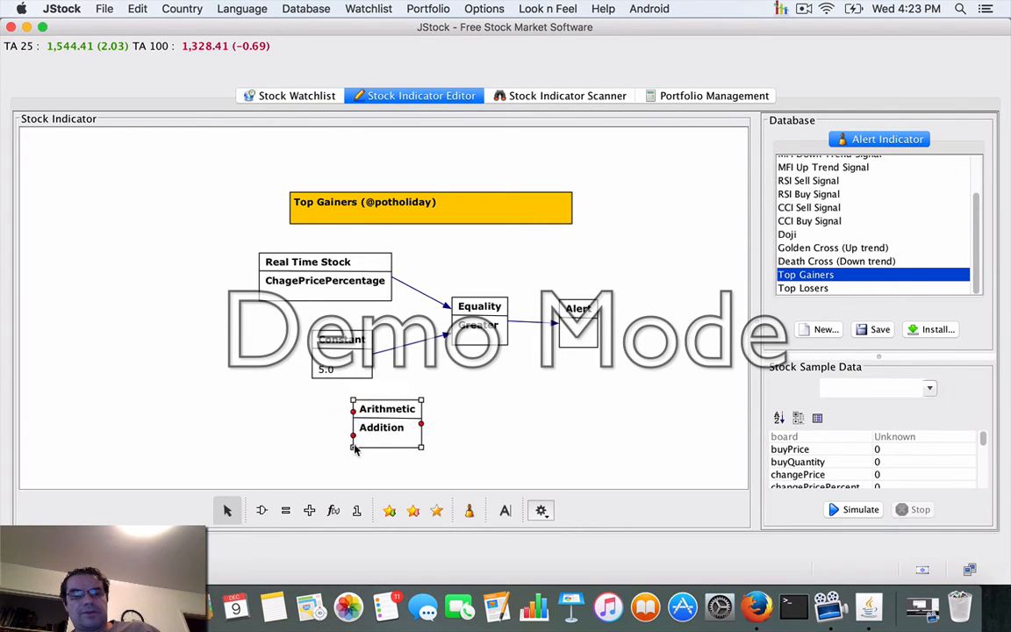
left_click_drag(386, 417, 414, 435)
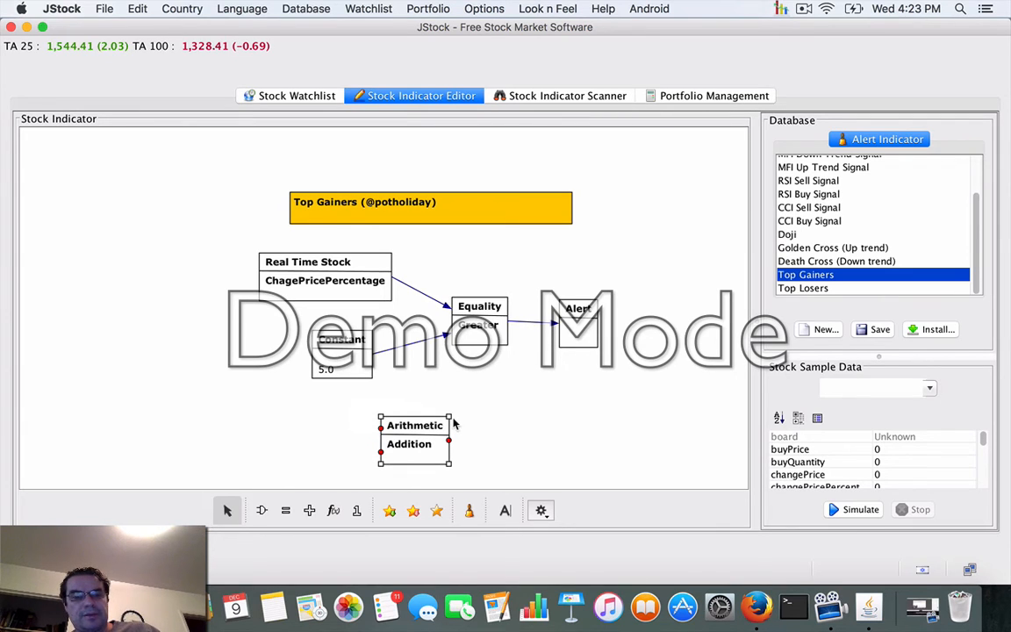
right_click(407, 443)
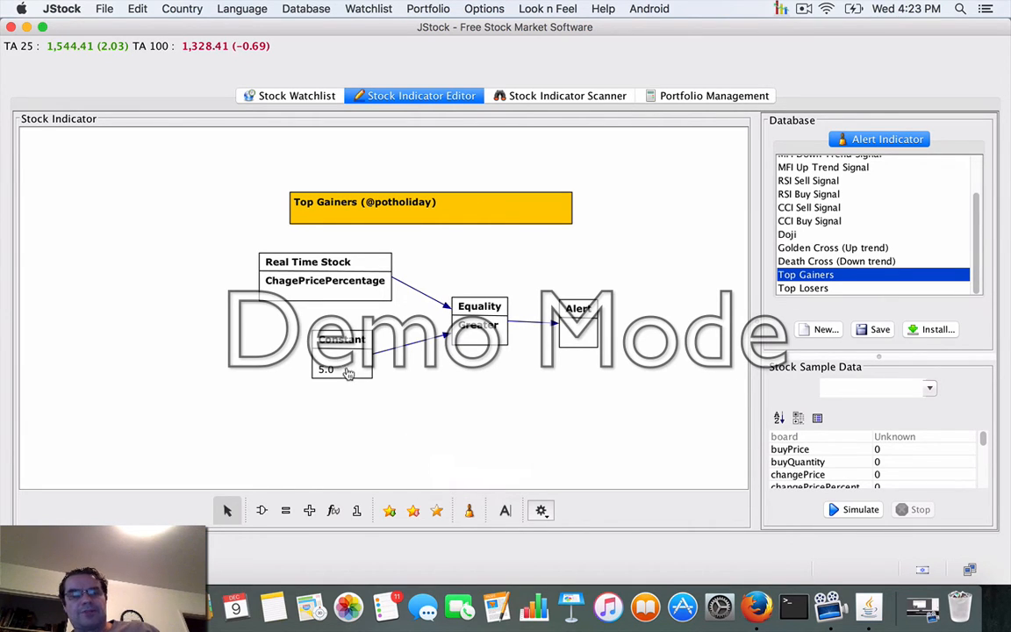
left_click(341, 341)
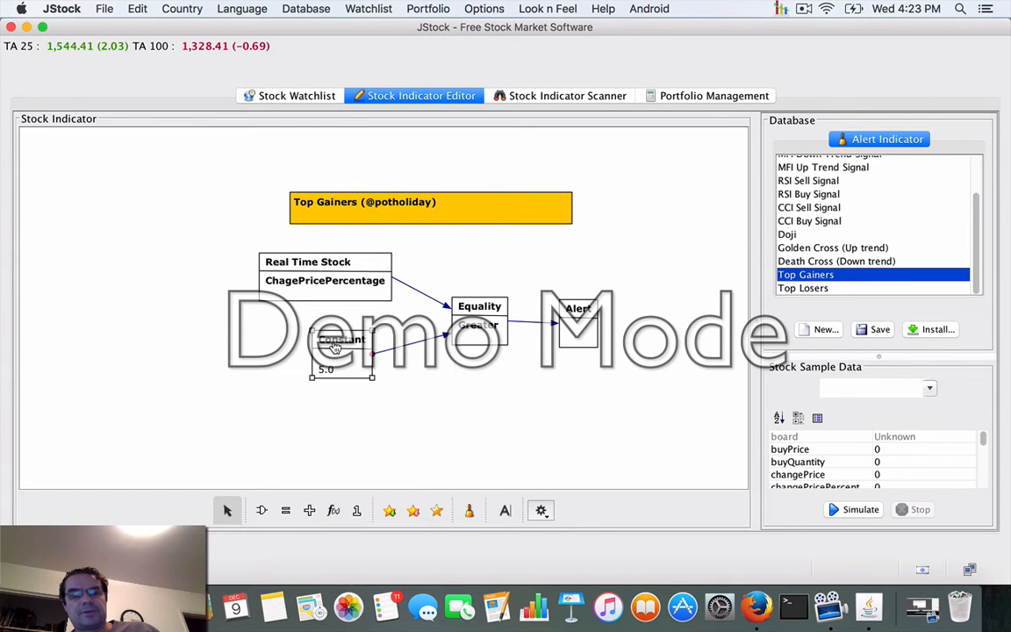
right_click(340, 341)
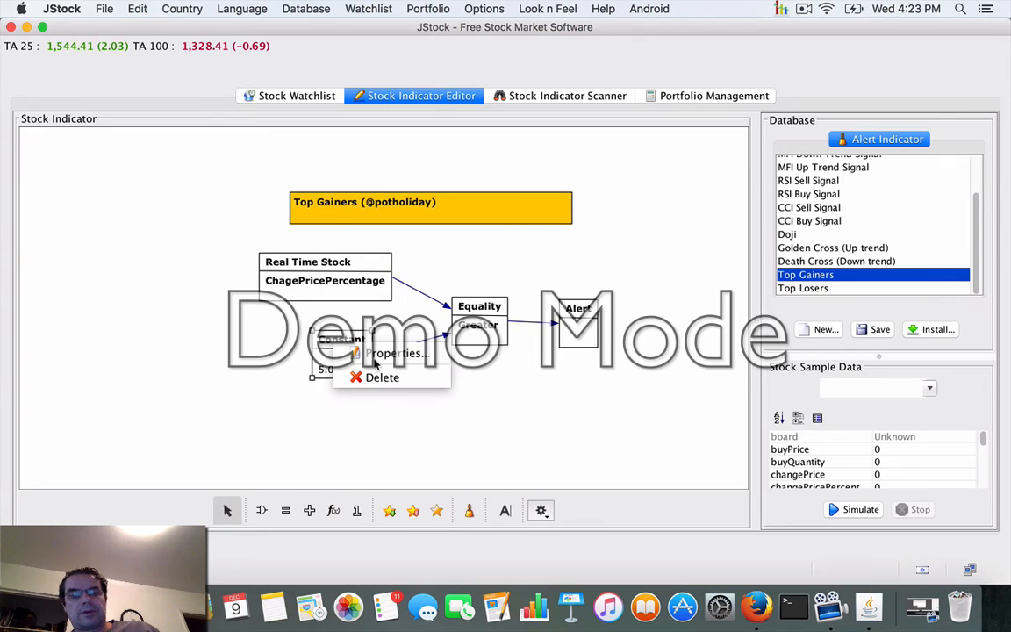
left_click(393, 351)
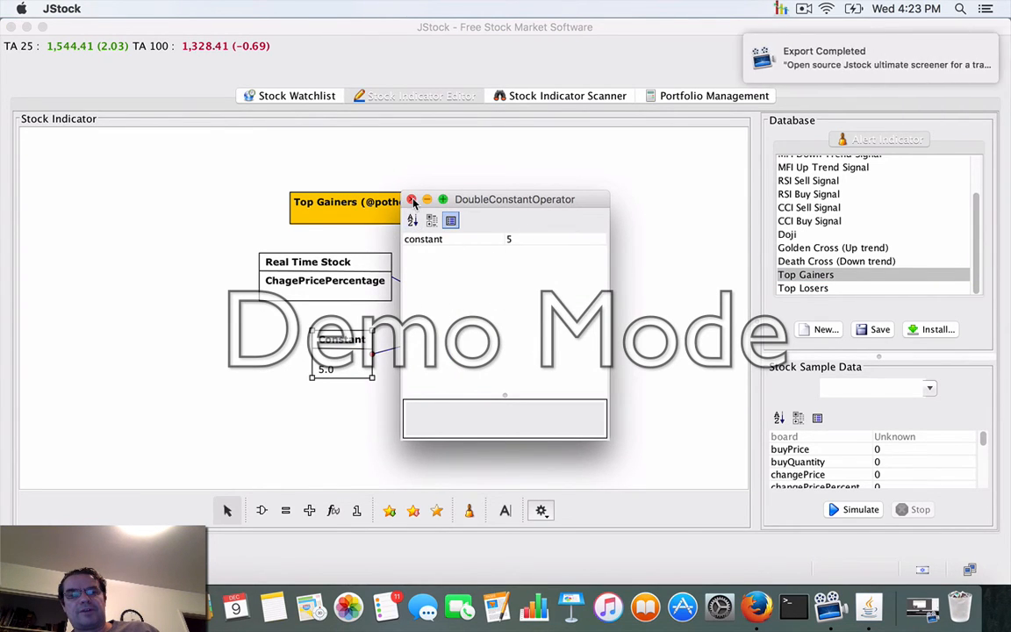
left_click(413, 200)
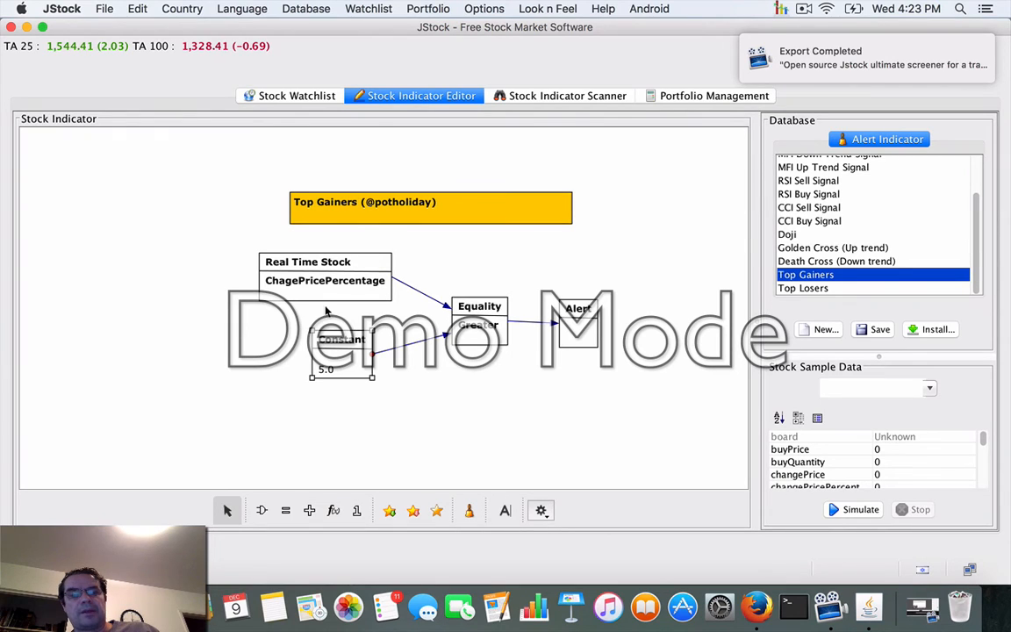
mouse_move(562, 334)
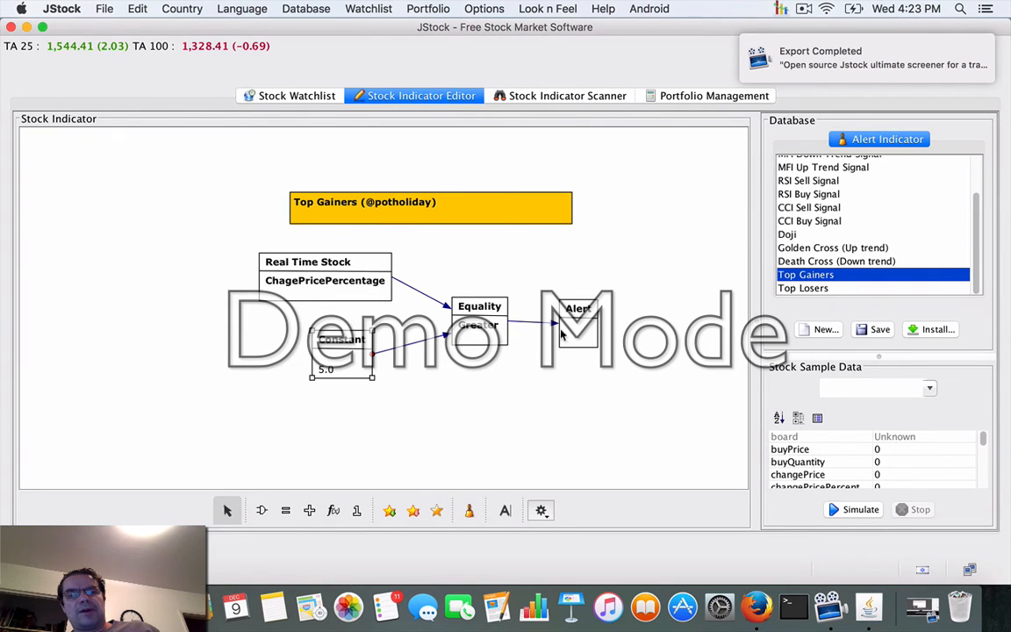
mouse_move(319, 163)
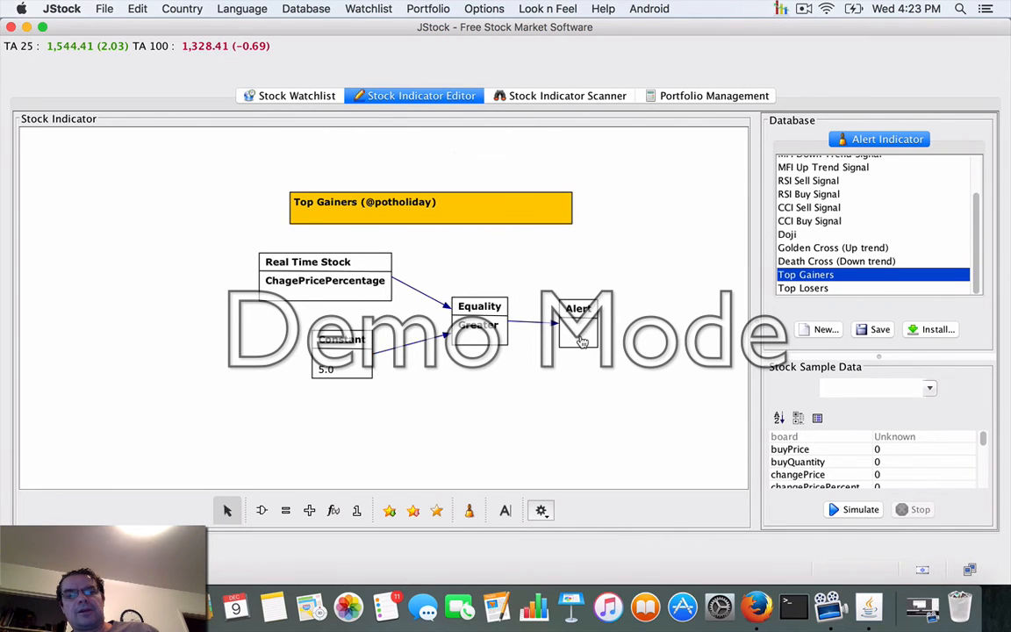
right_click(577, 316)
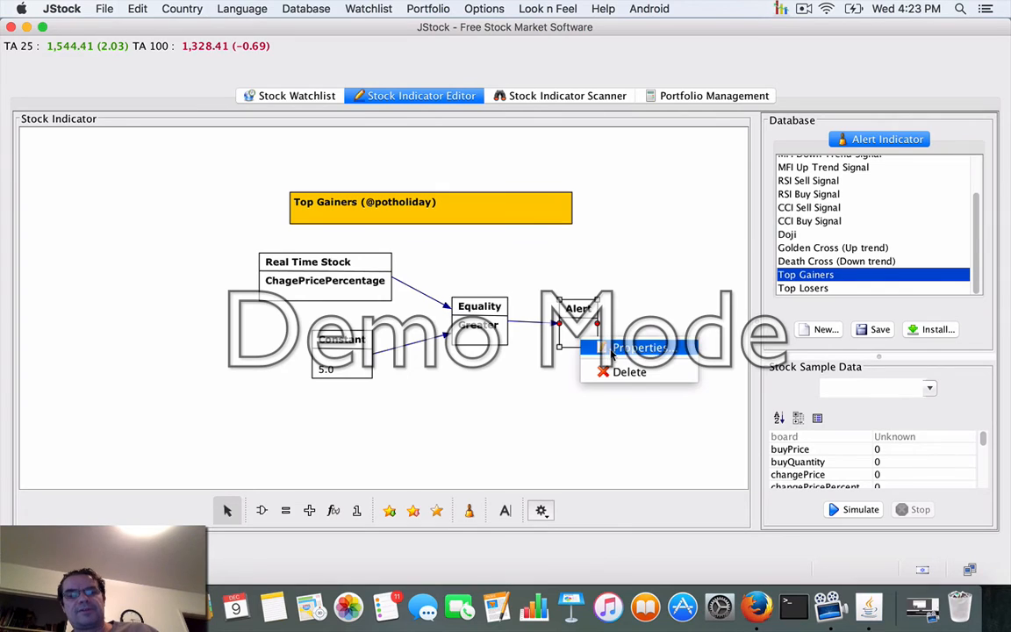
left_click(430, 202)
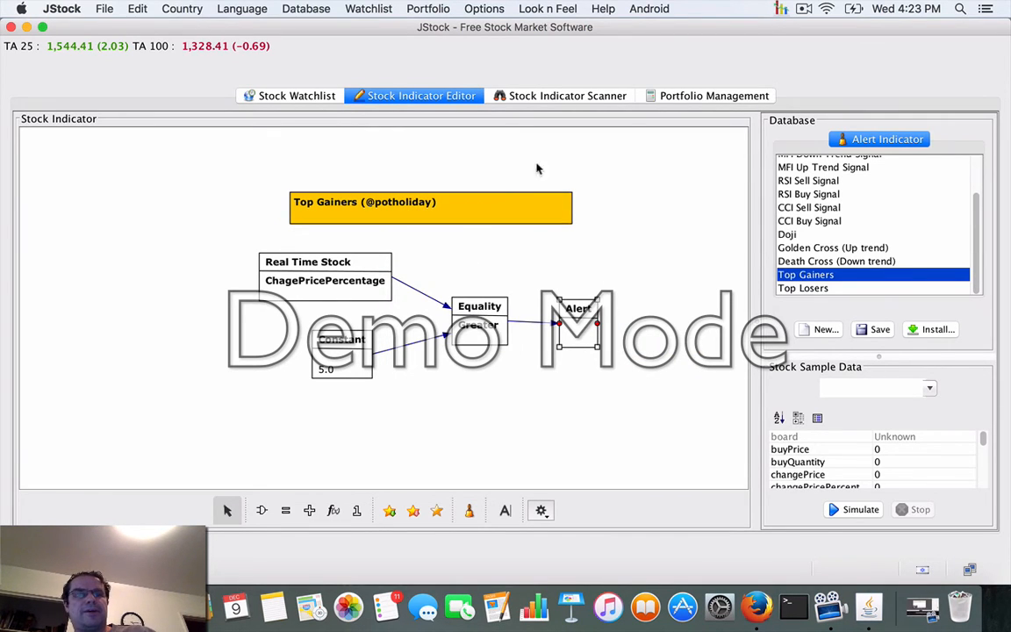
View the empty Stock Indicator Scanner, glance at Portfolio Management, and return to the scanner
left_click(567, 94)
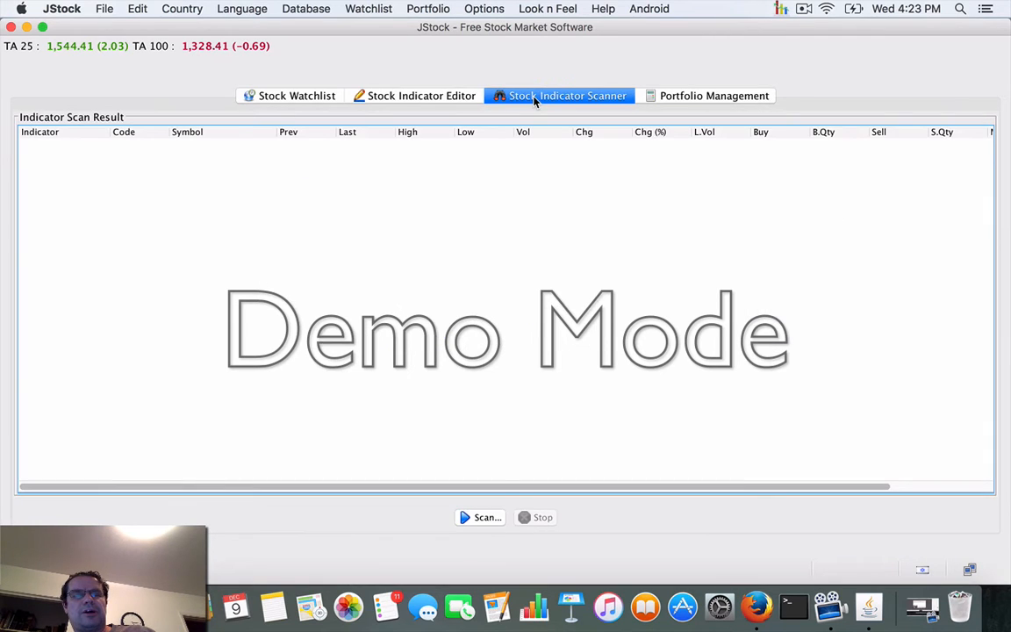
mouse_move(360, 99)
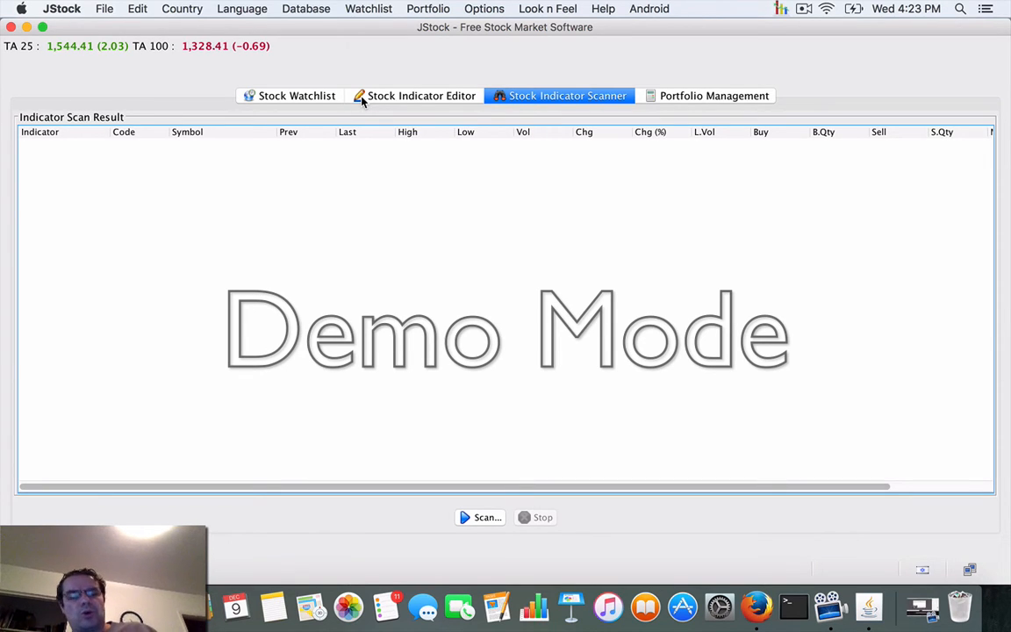
mouse_move(628, 214)
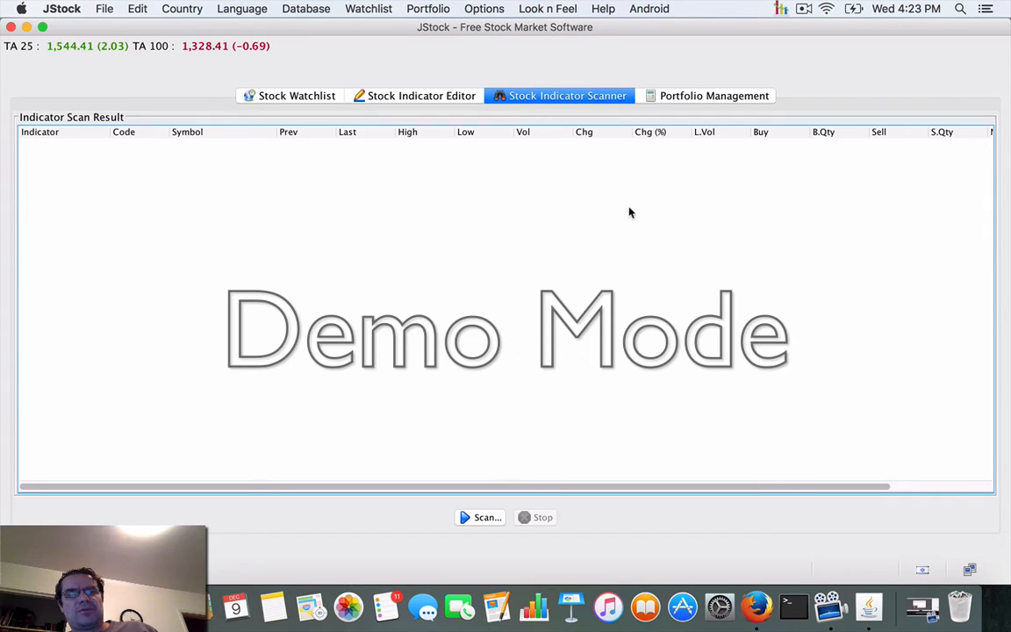
mouse_move(709, 114)
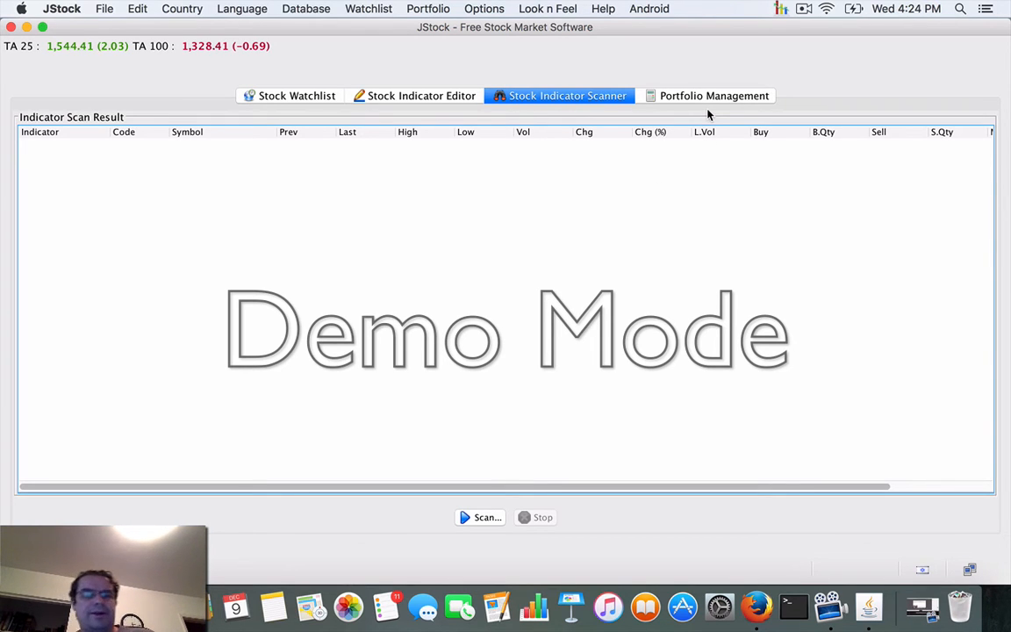
mouse_move(698, 108)
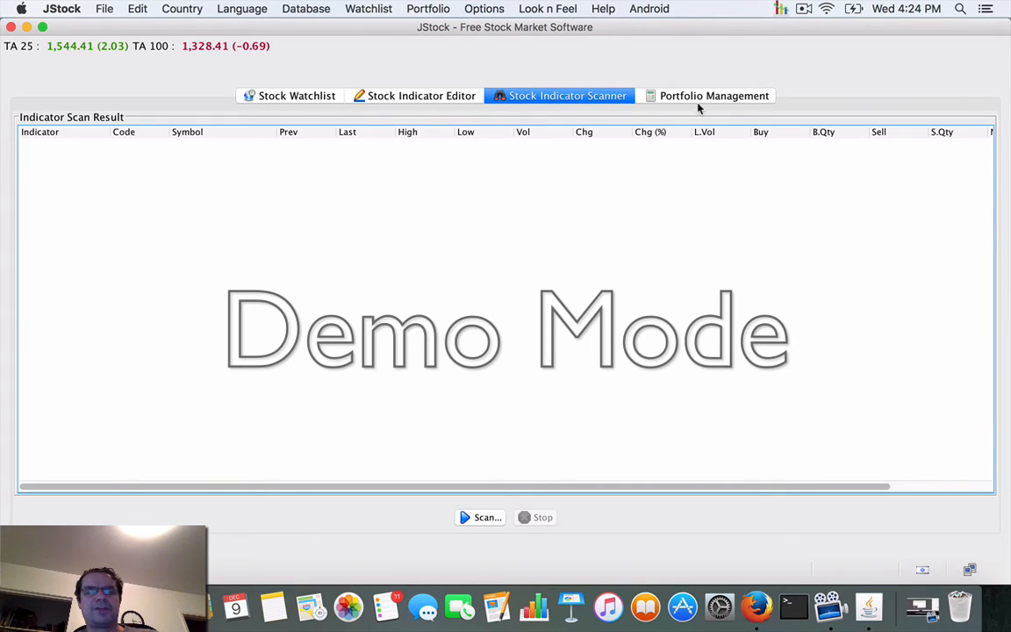
left_click(713, 95)
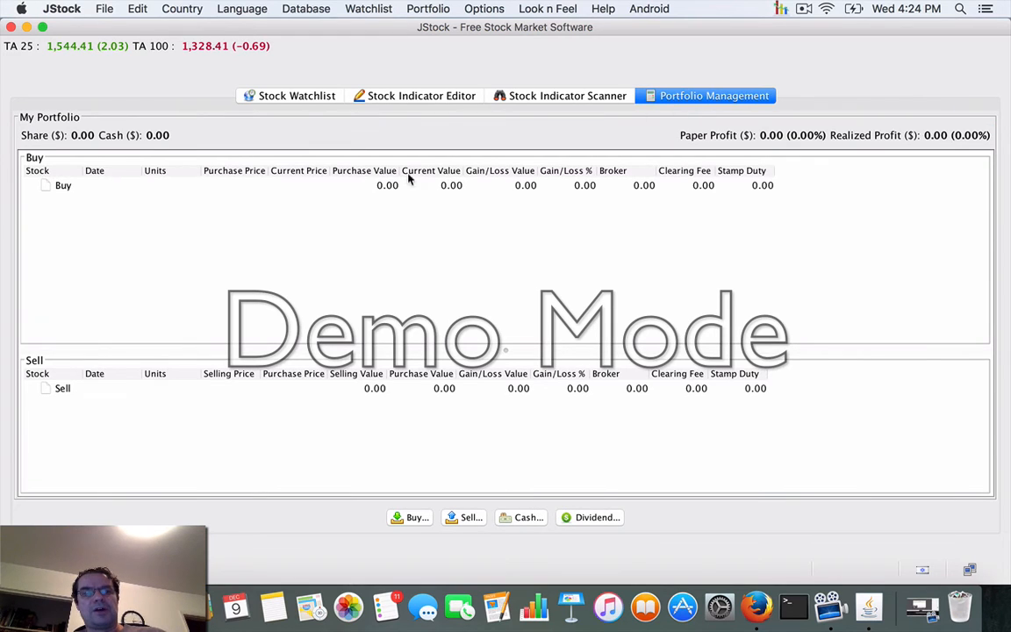
mouse_move(114, 122)
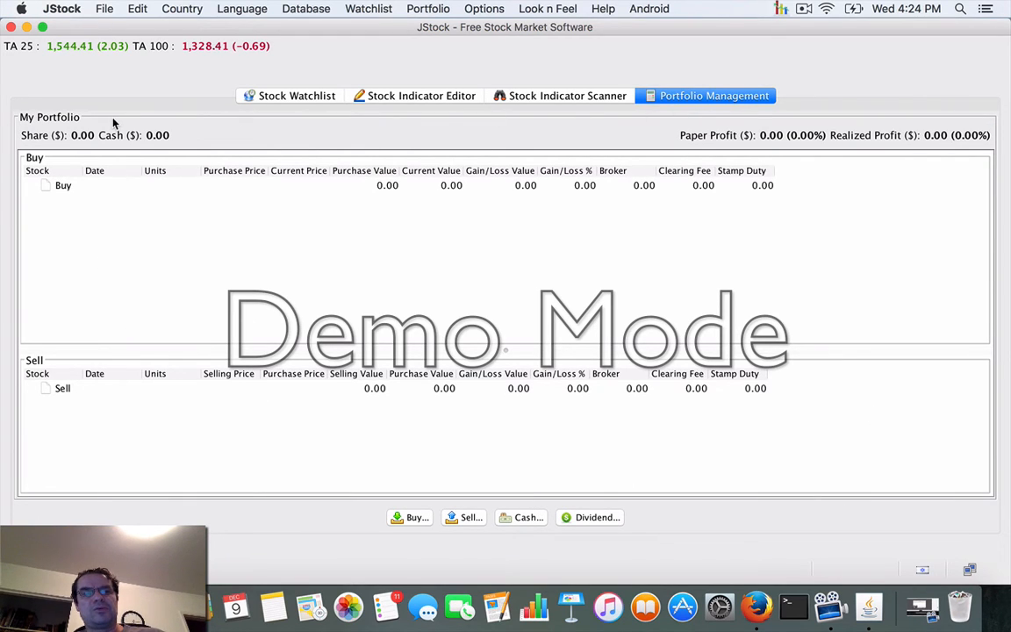
mouse_move(137, 67)
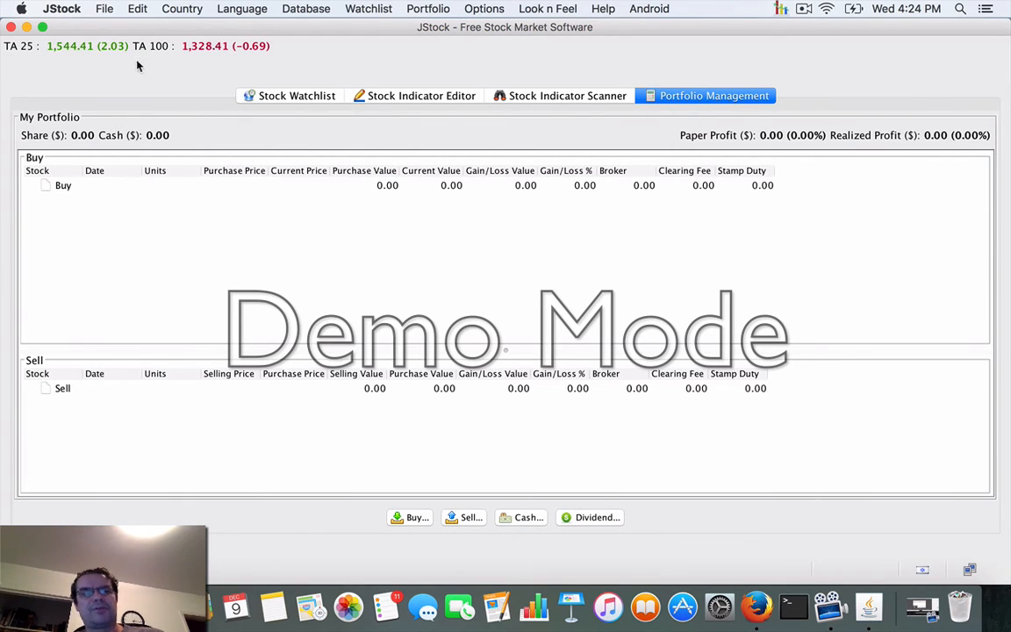
left_click(567, 95)
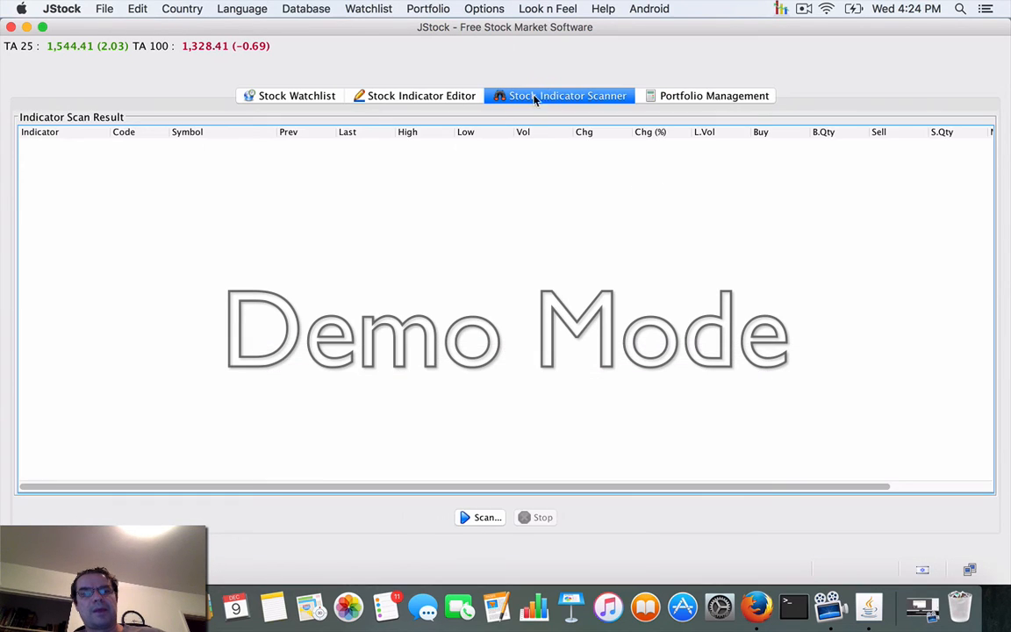
Return to the Stock Indicator Editor showing the Top Gainers diagram
left_click(414, 95)
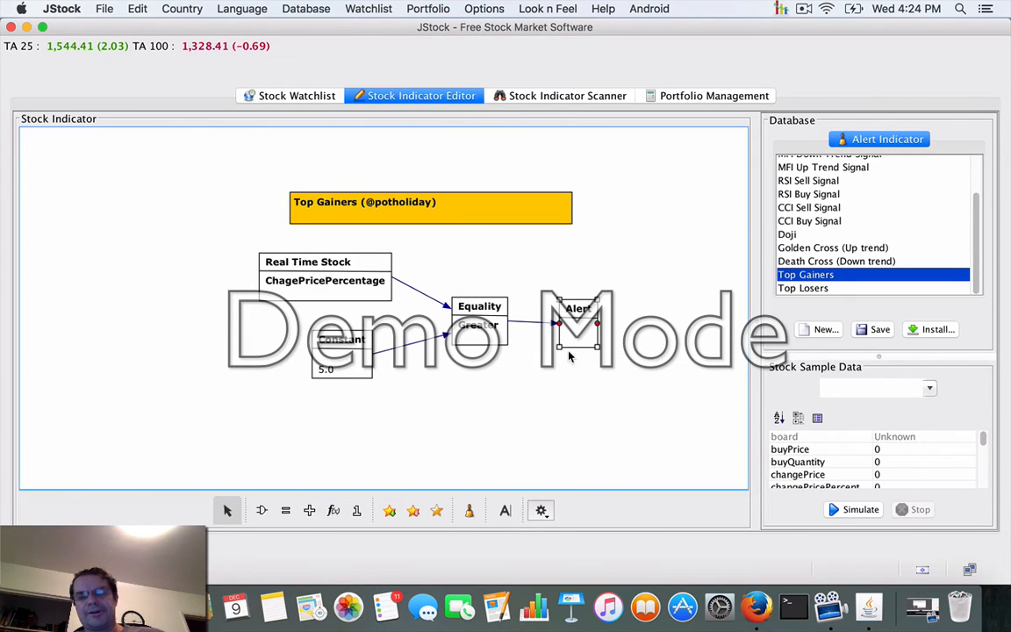
mouse_move(619, 230)
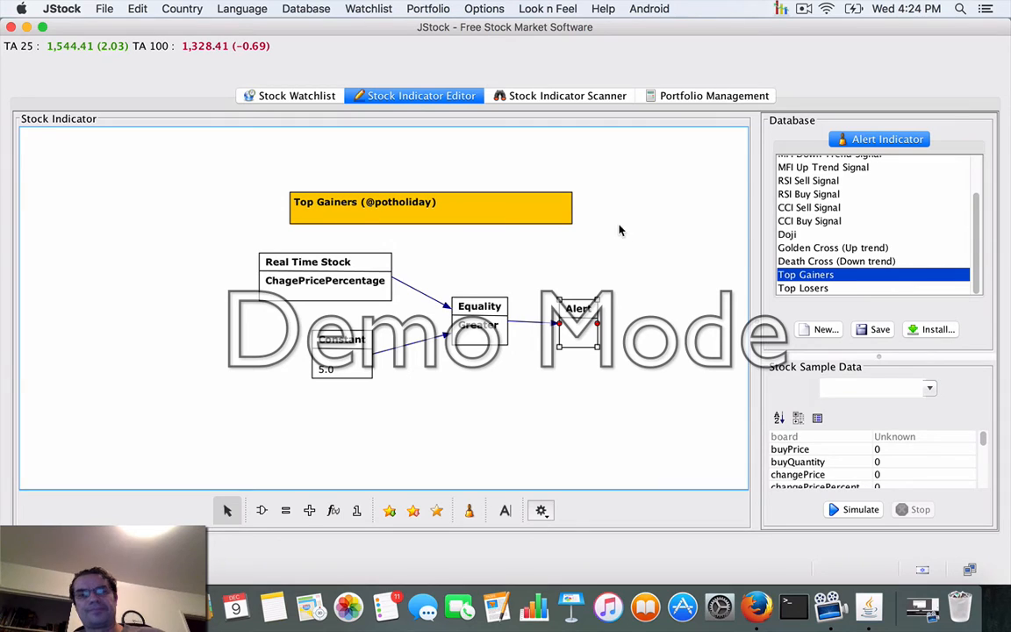
mouse_move(329, 98)
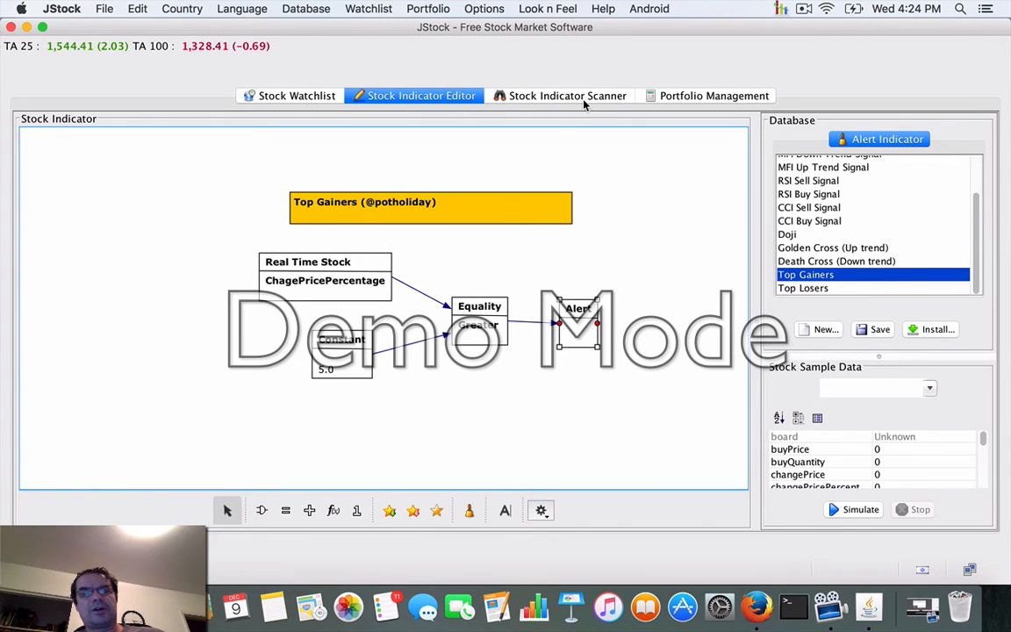
Begin a new scan with Top Gainers chosen as the indicator
left_click(567, 95)
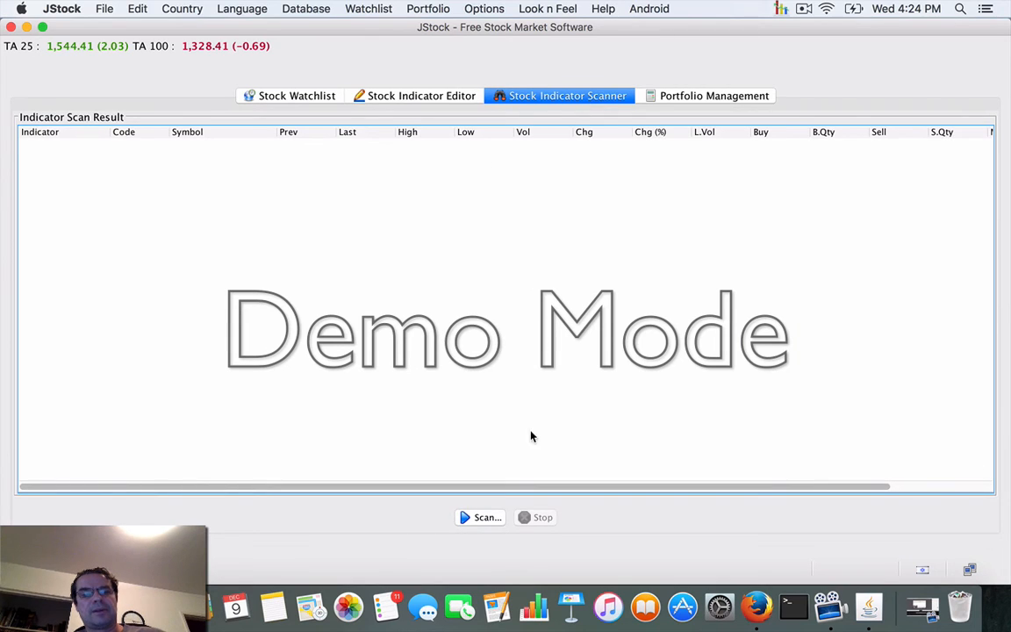
mouse_move(442, 523)
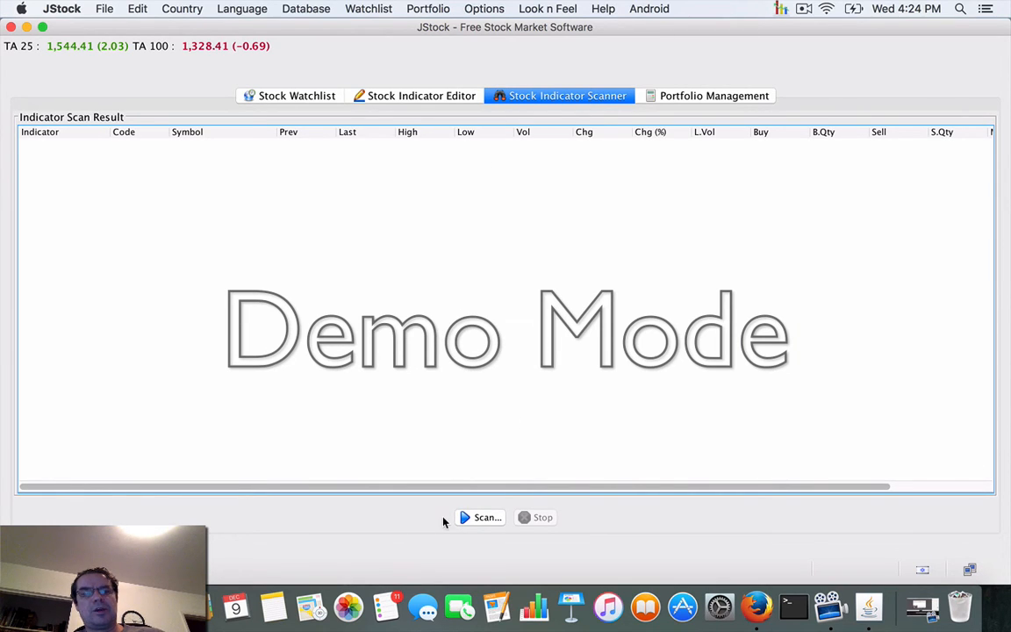
mouse_move(443, 542)
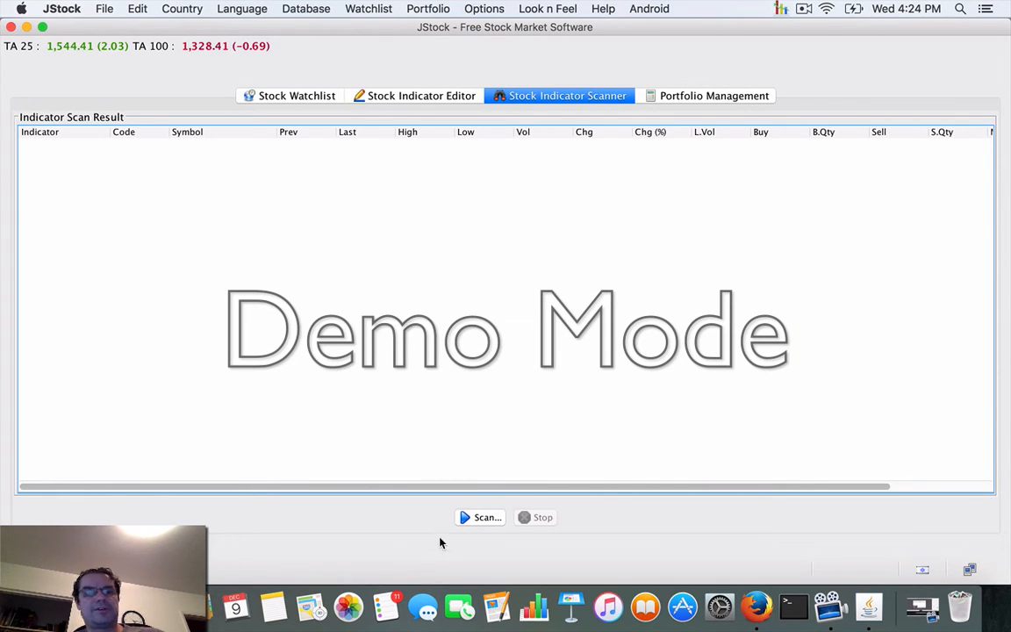
left_click(481, 516)
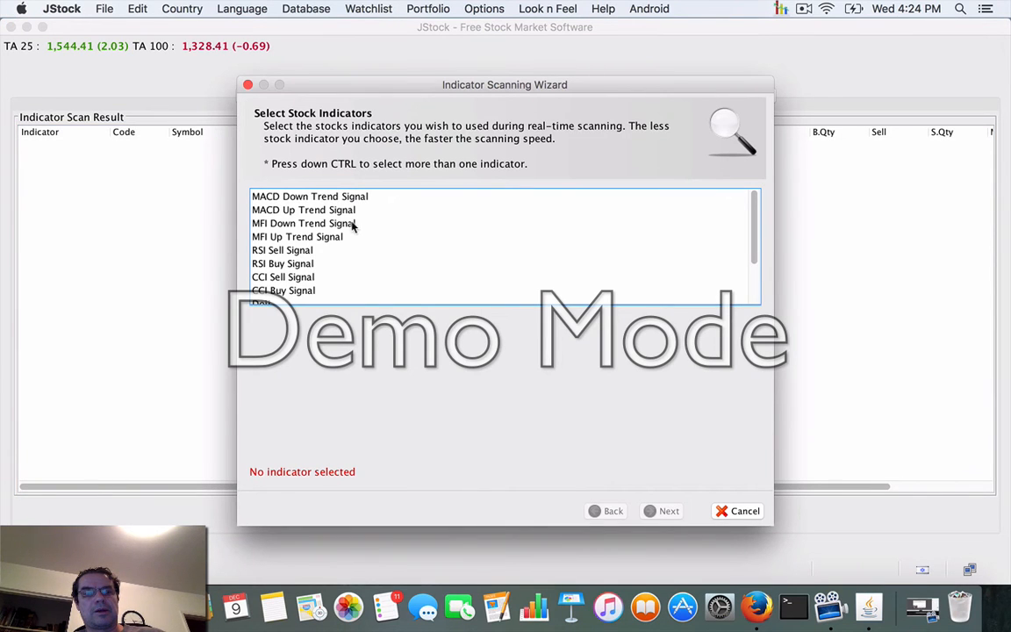
scroll("down", 3)
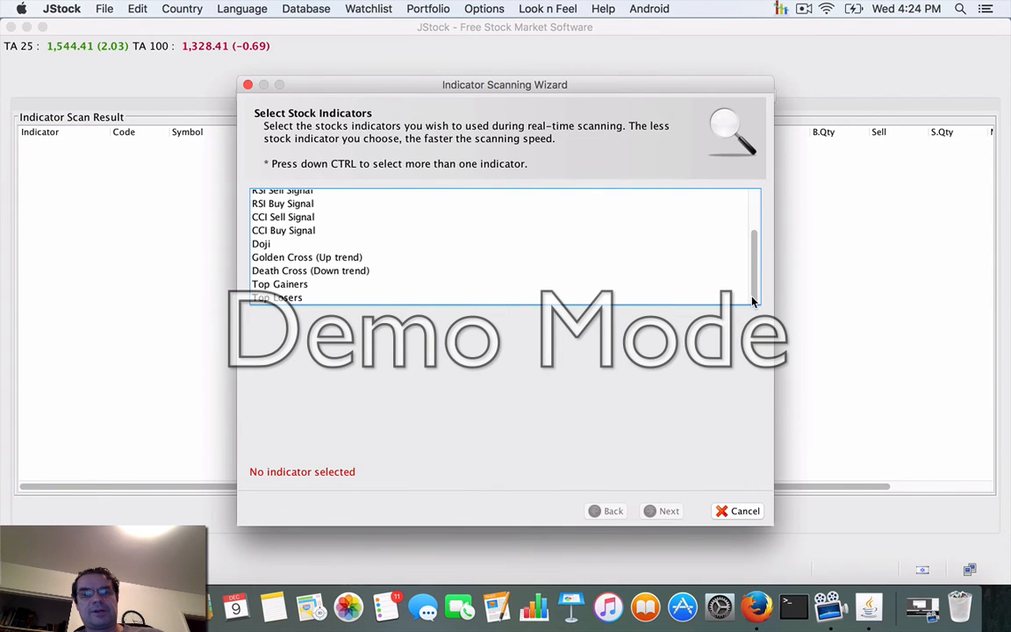
left_click(281, 284)
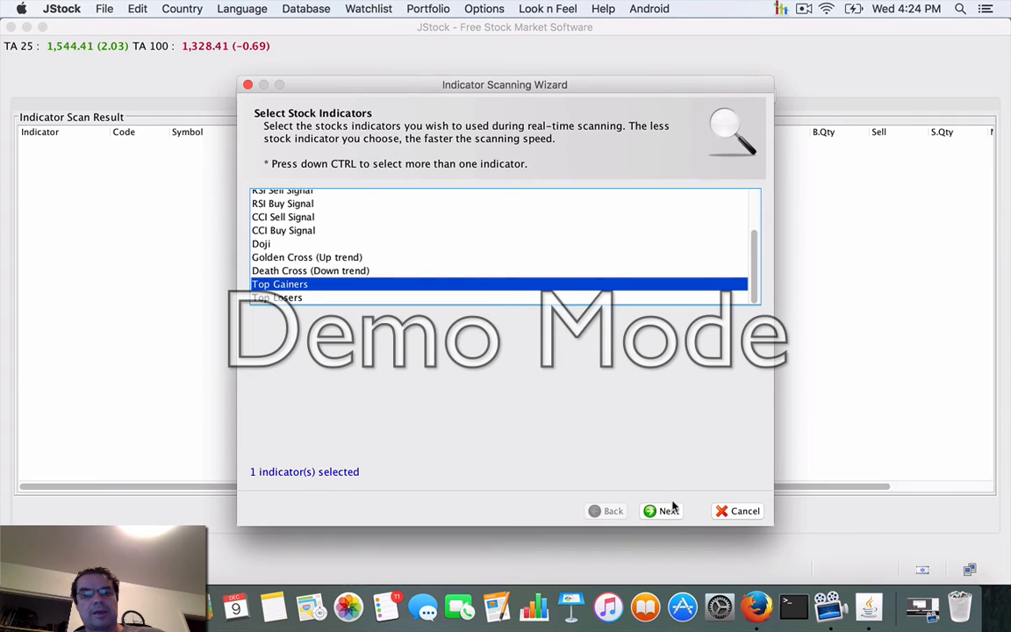
left_click(659, 510)
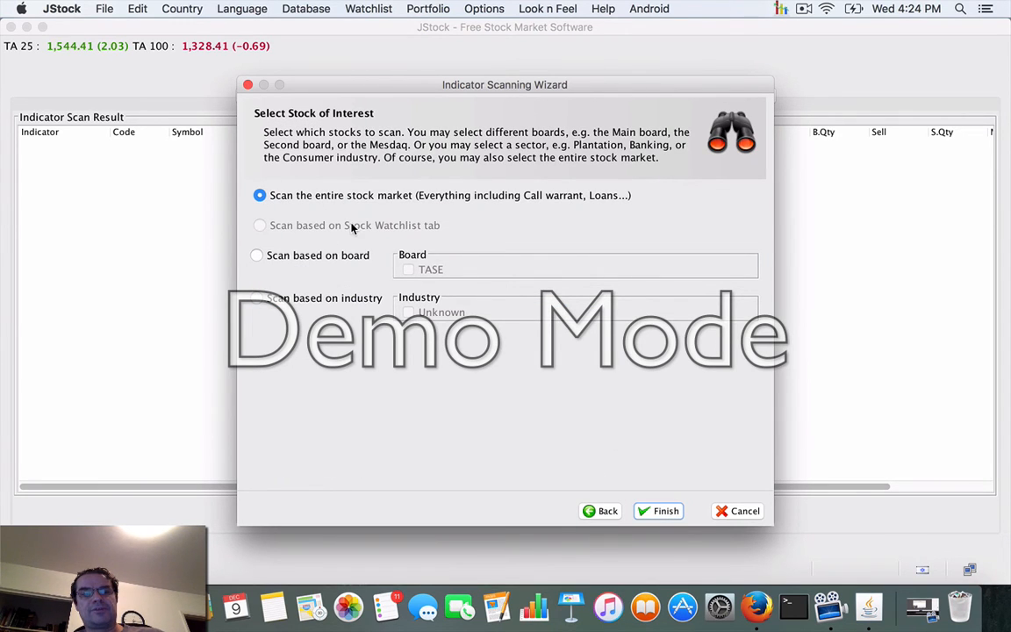
Scan based on board with TASE ticked, and start the scan
left_click(256, 256)
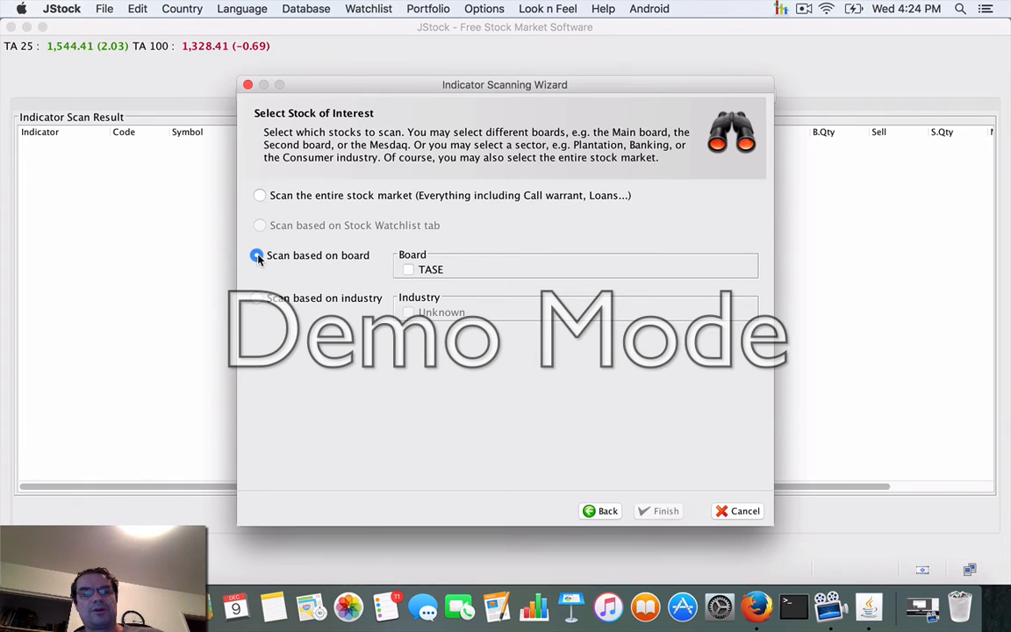
left_click(407, 270)
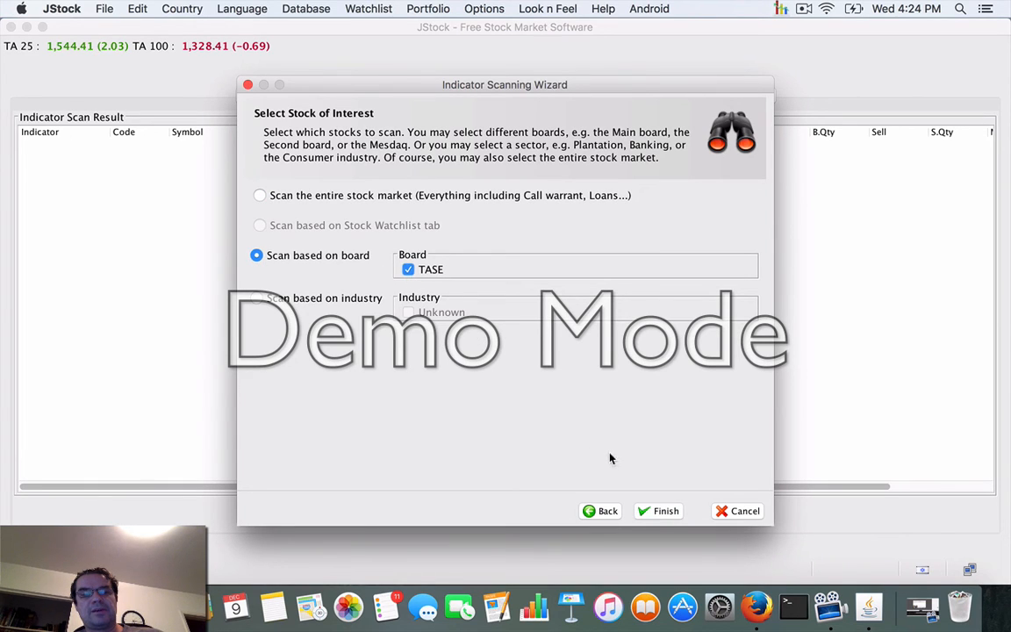
left_click(665, 511)
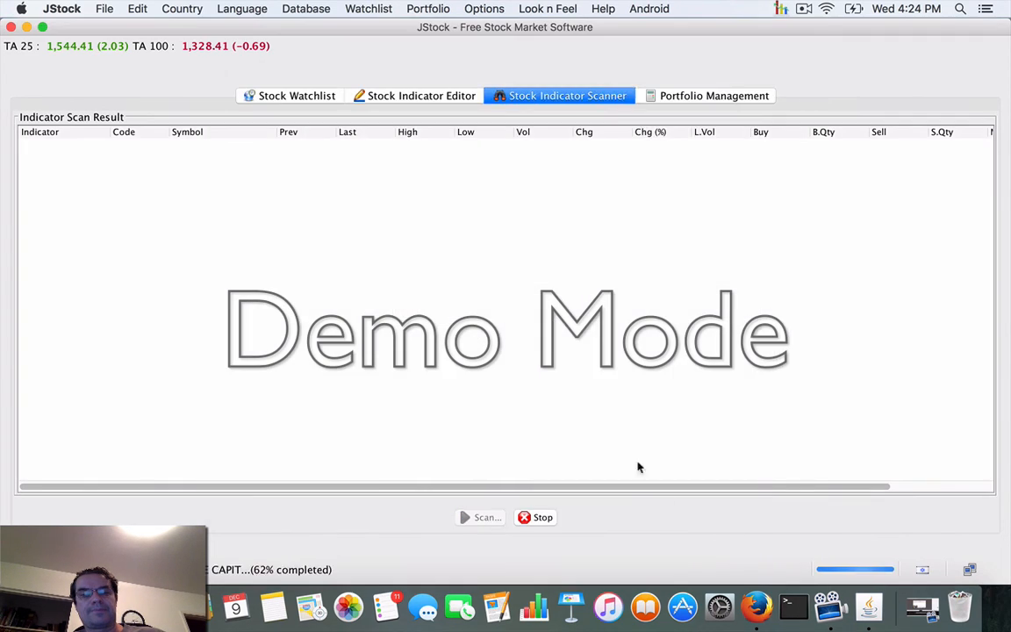
mouse_move(575, 250)
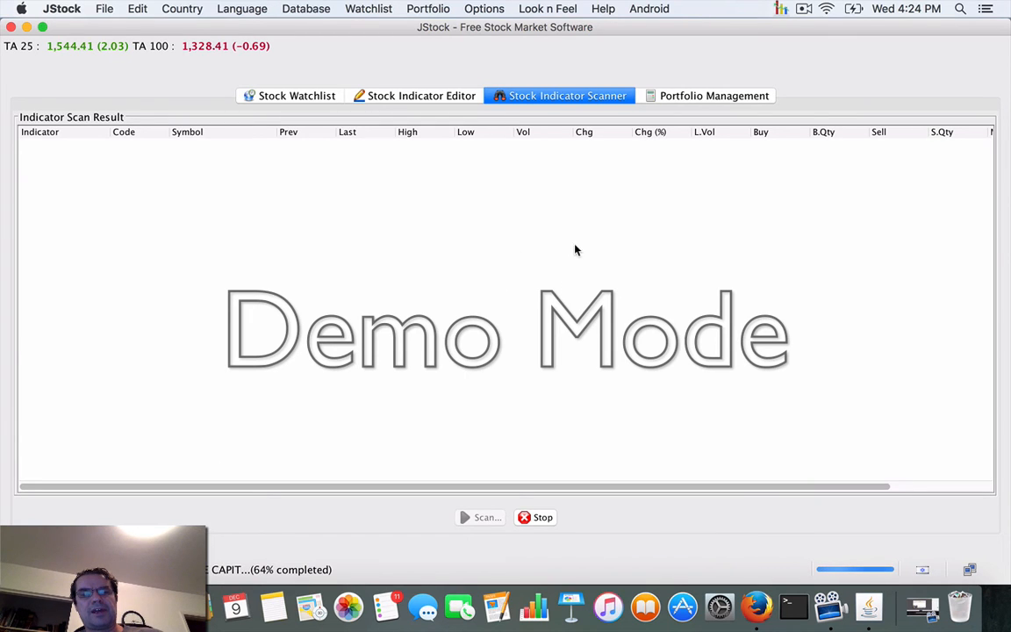
mouse_move(900, 369)
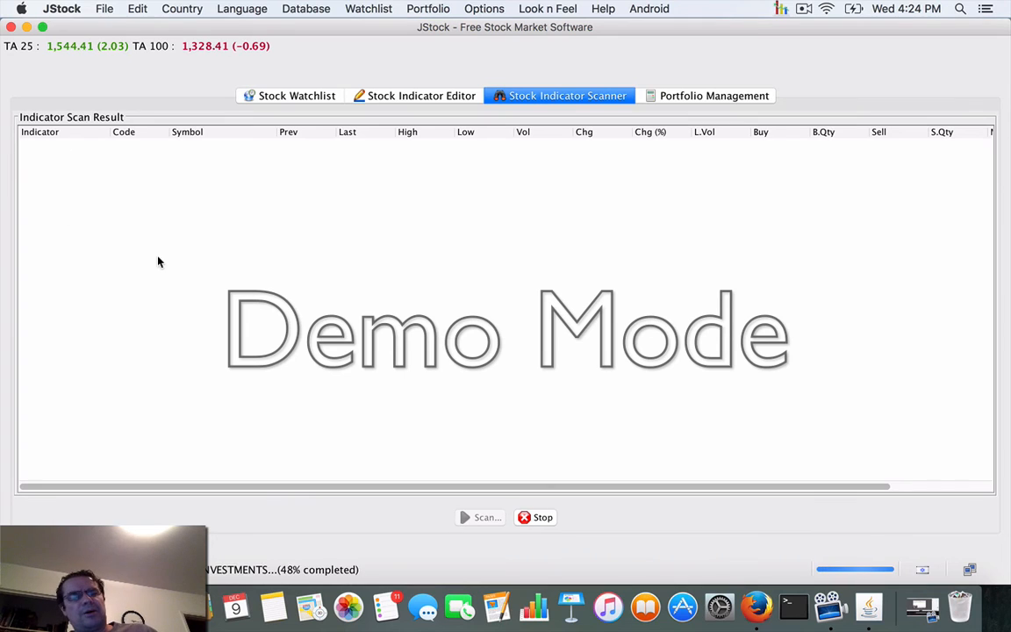
mouse_move(210, 414)
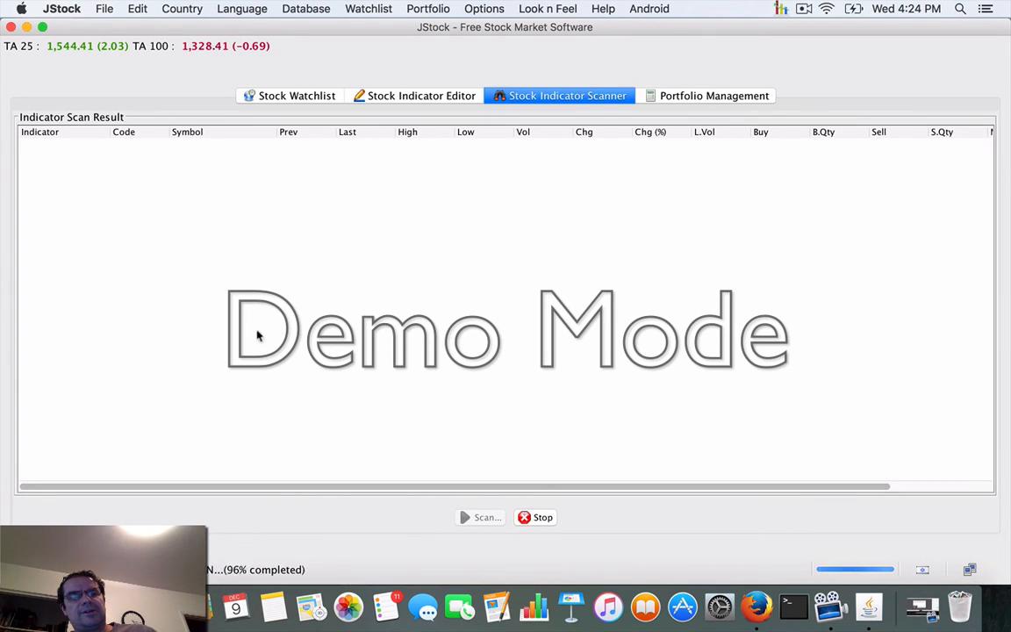
mouse_move(42, 60)
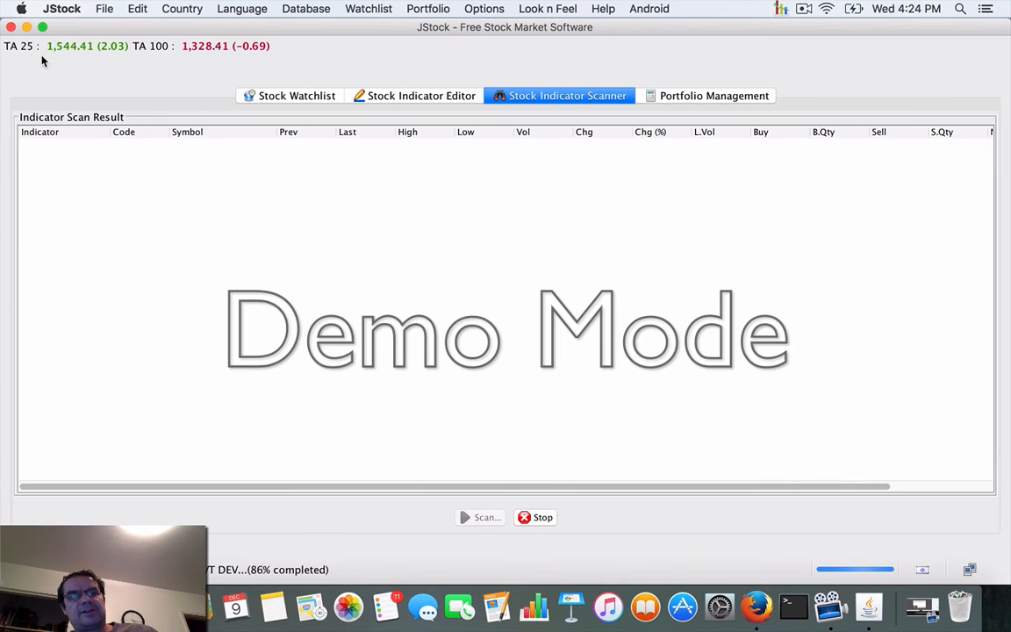
mouse_move(760, 586)
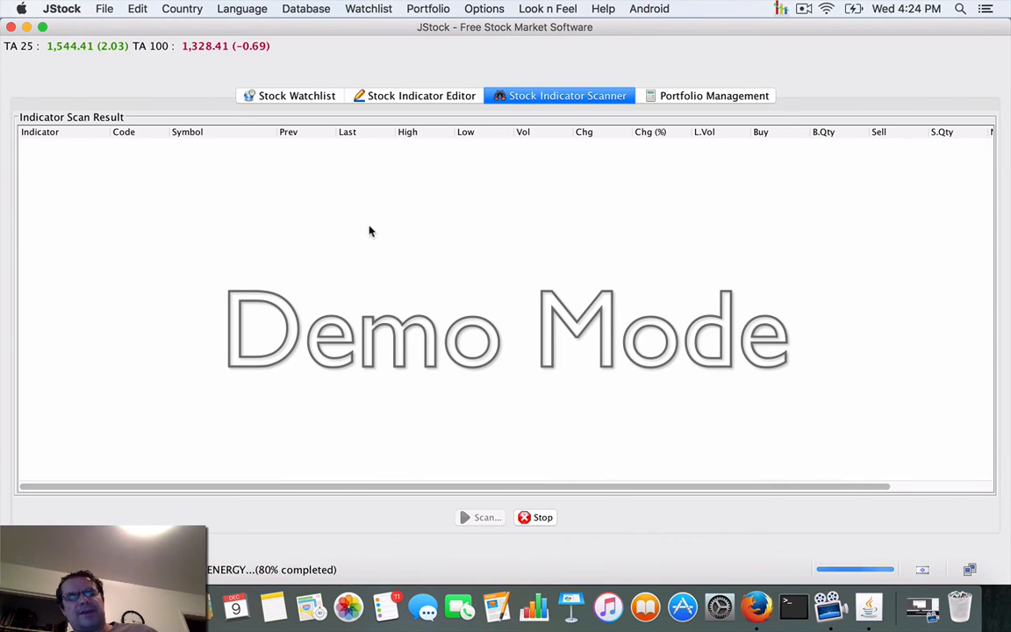
mouse_move(193, 333)
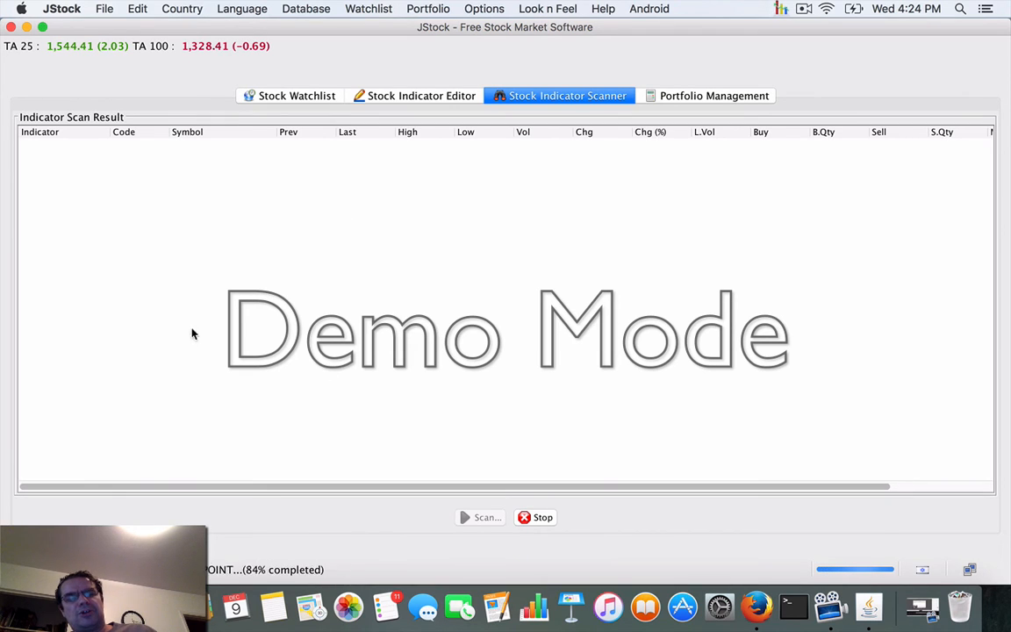
mouse_move(614, 162)
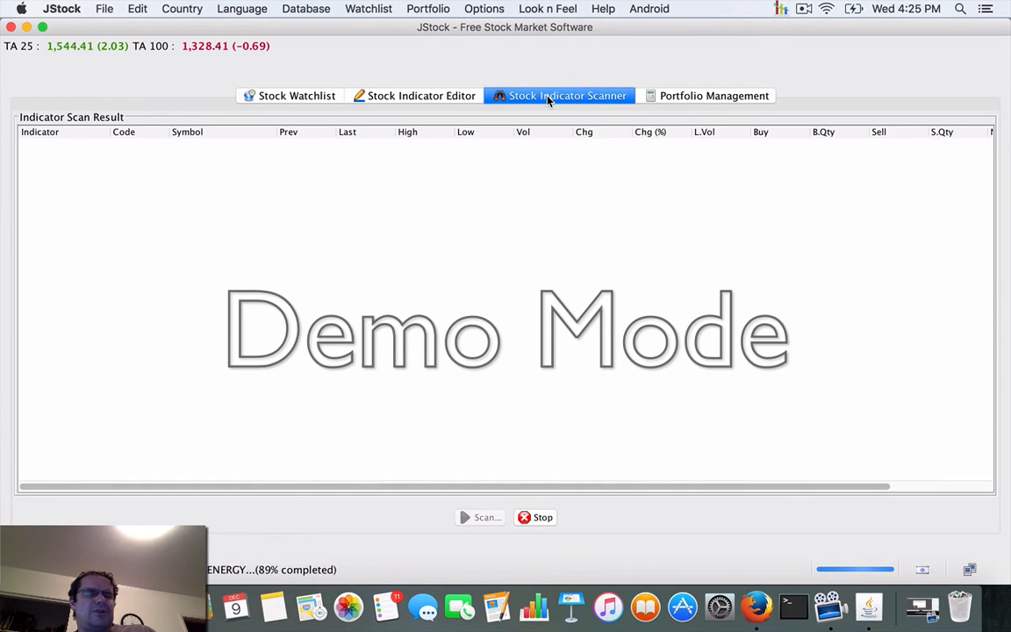
View the Portfolio Management tab while the Top Gainers scan runs
left_click(712, 94)
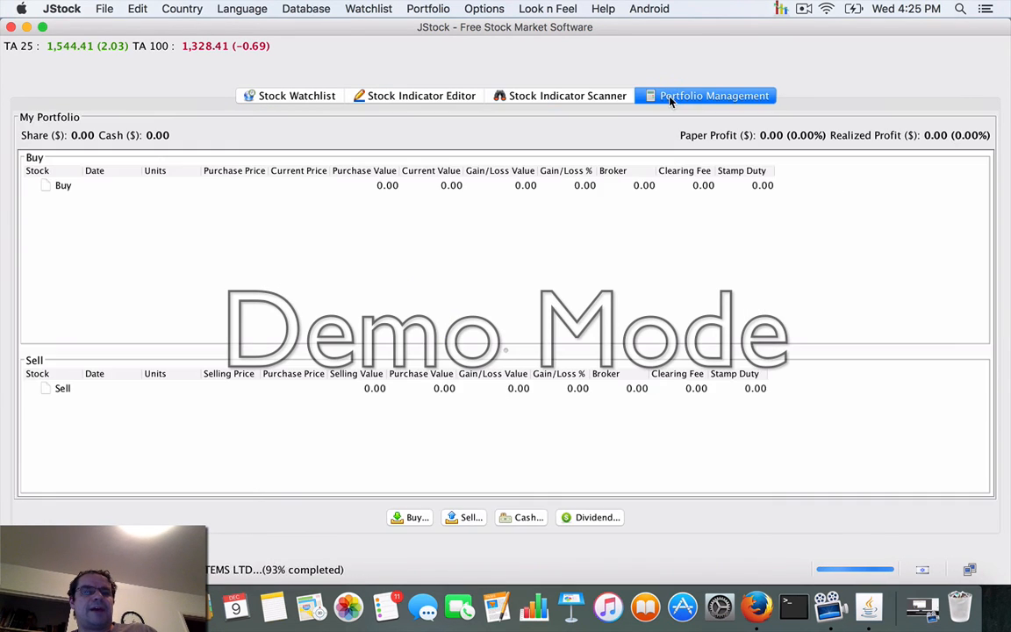
Return to the scan results and acknowledge the SPACE-COMMUNICATION Top Gainers alert
left_click(567, 95)
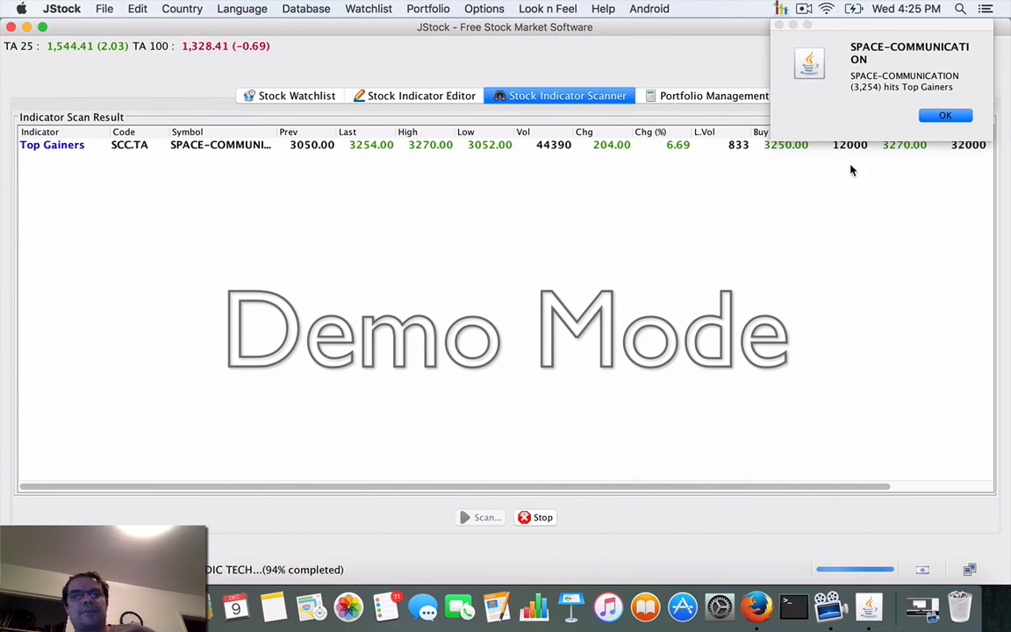
mouse_move(734, 65)
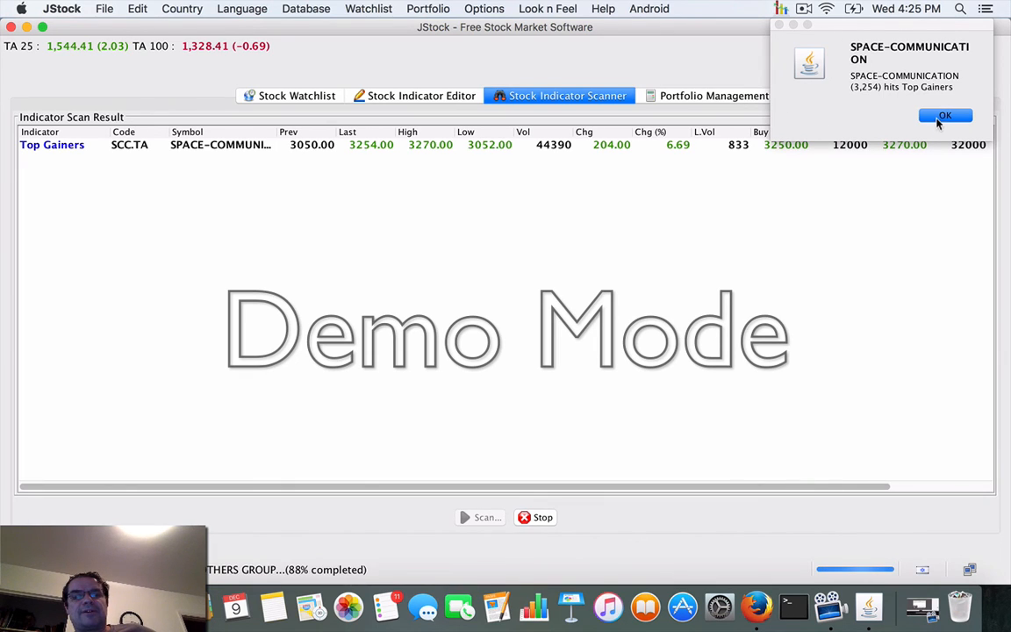
left_click(944, 116)
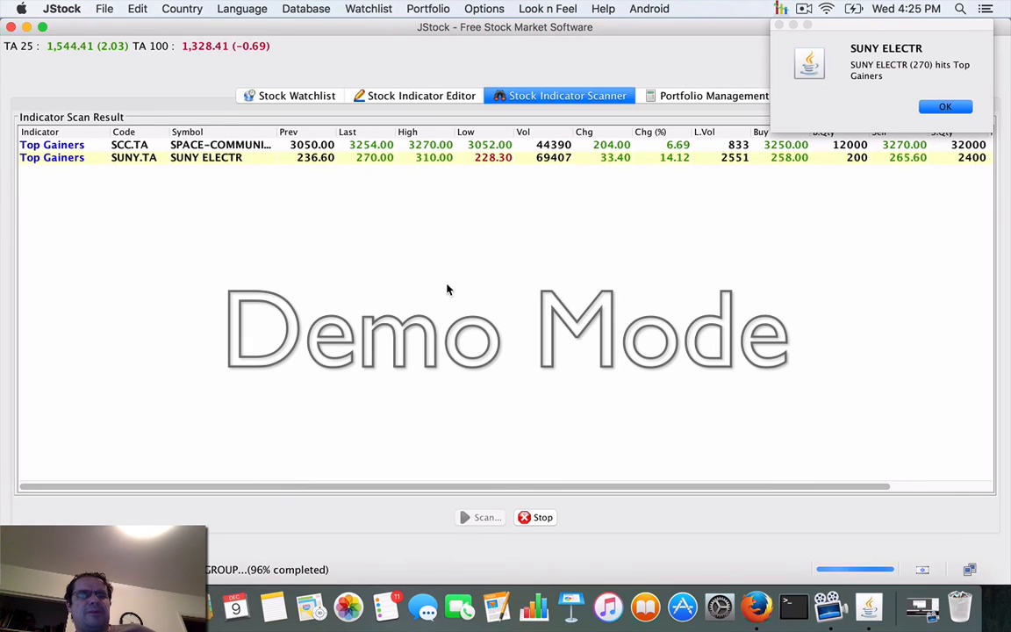
mouse_move(456, 298)
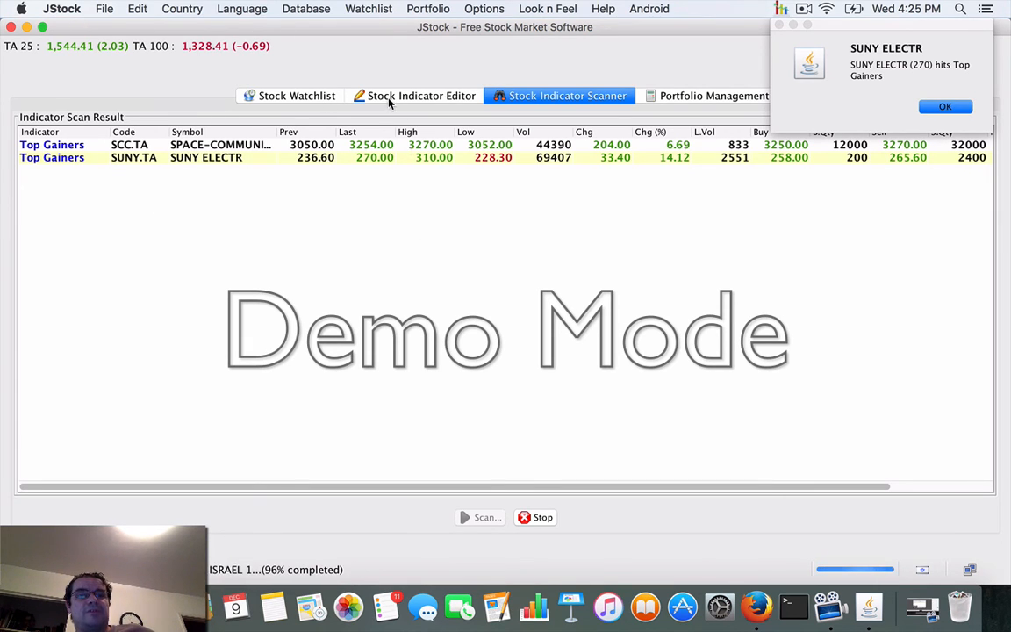
View the Top Gainers indicator design and acknowledge the SUNY ELECTR alert
left_click(415, 95)
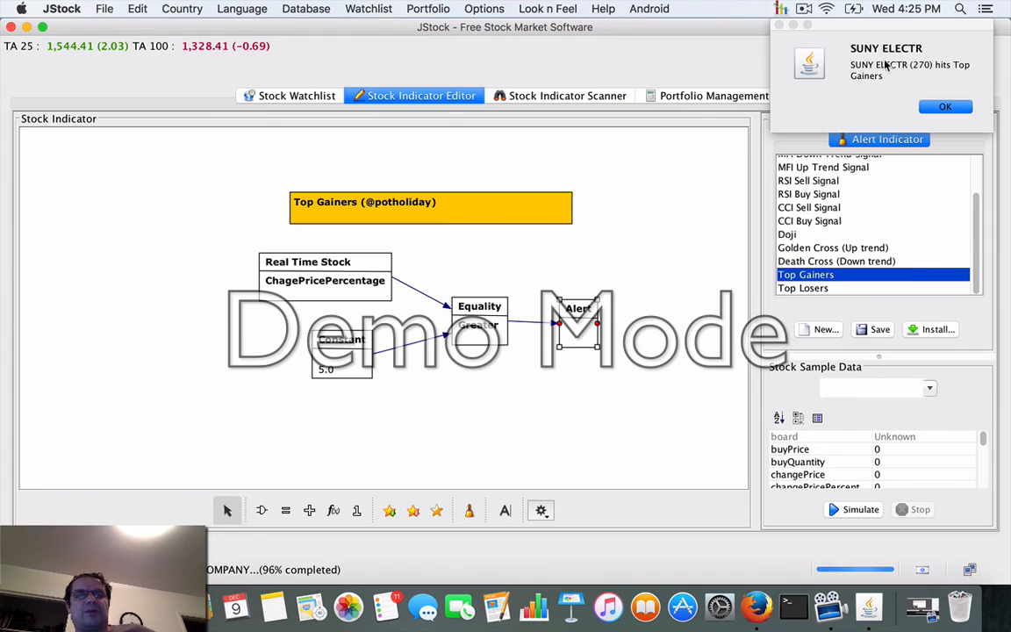
mouse_move(896, 95)
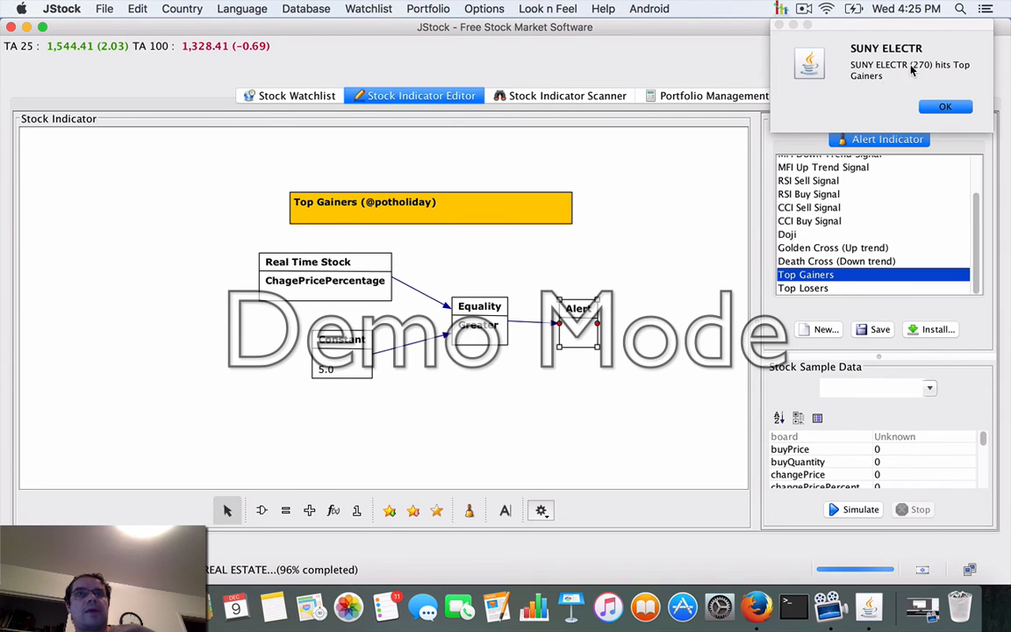
left_click(944, 107)
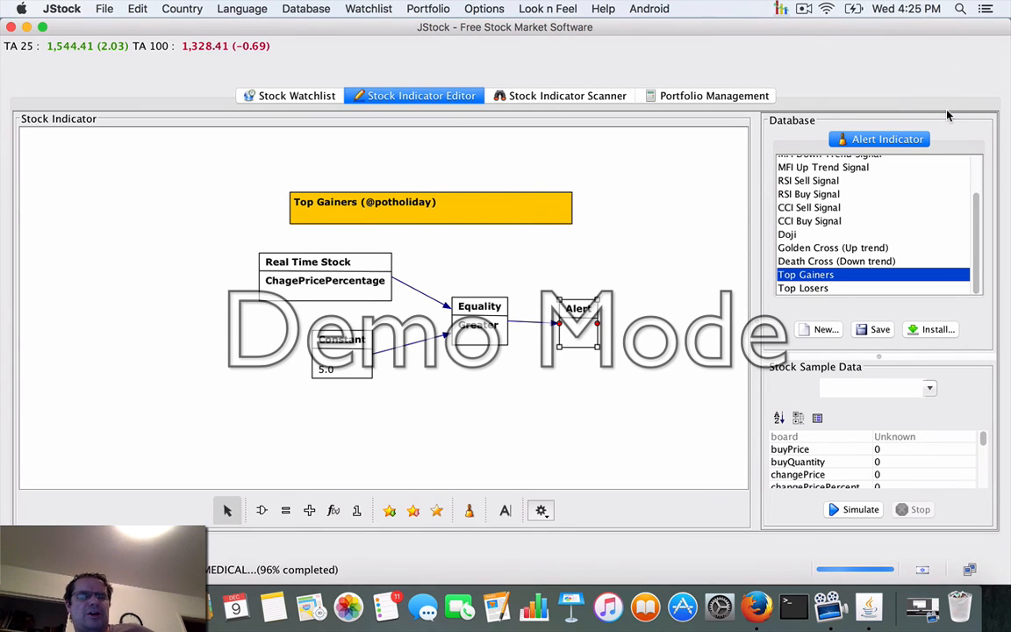
mouse_move(751, 489)
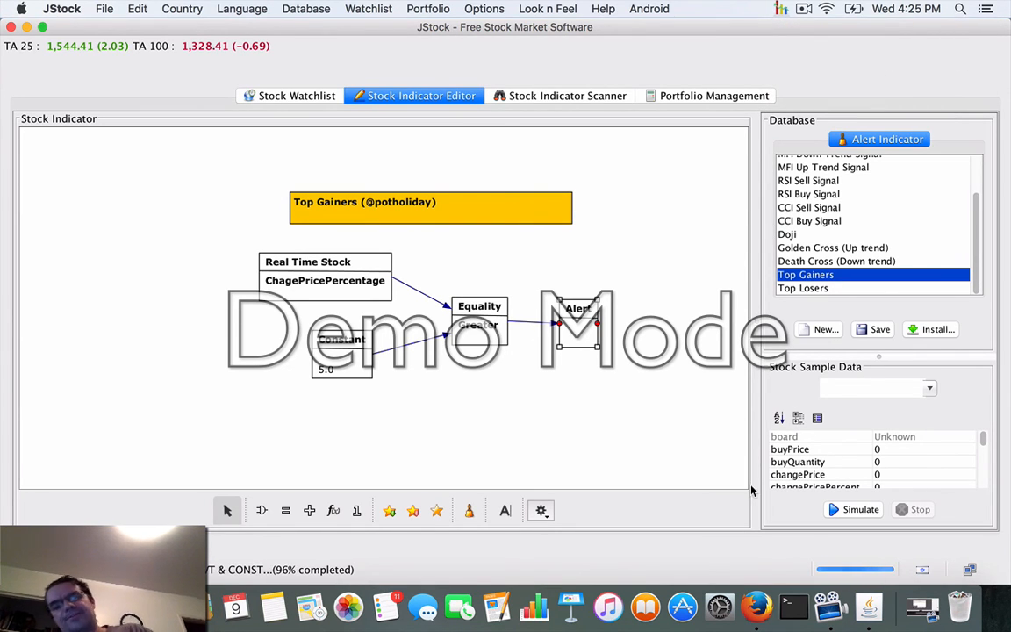
mouse_move(344, 231)
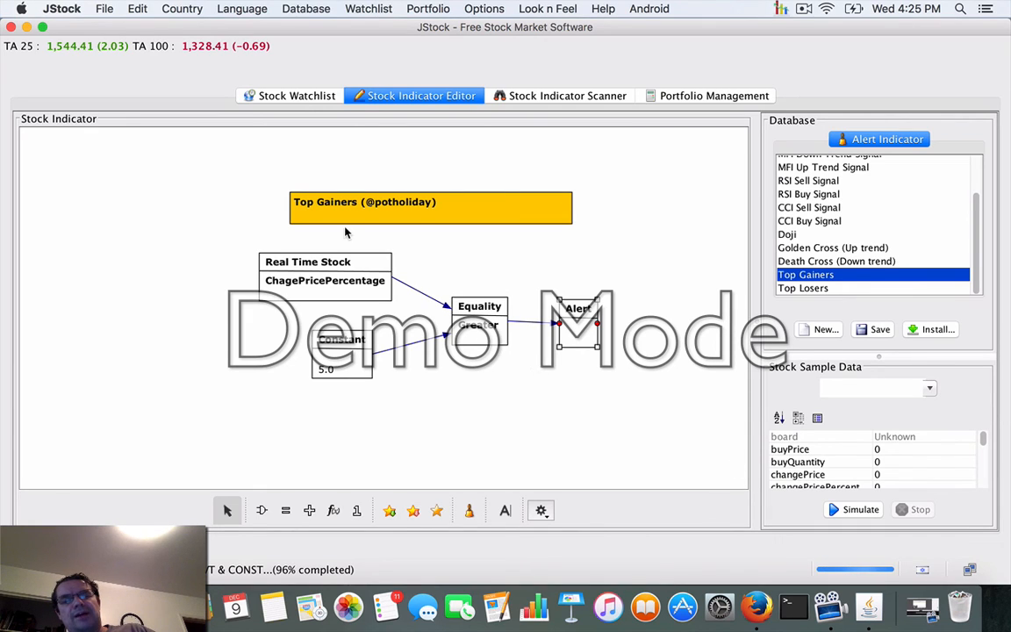
mouse_move(821, 518)
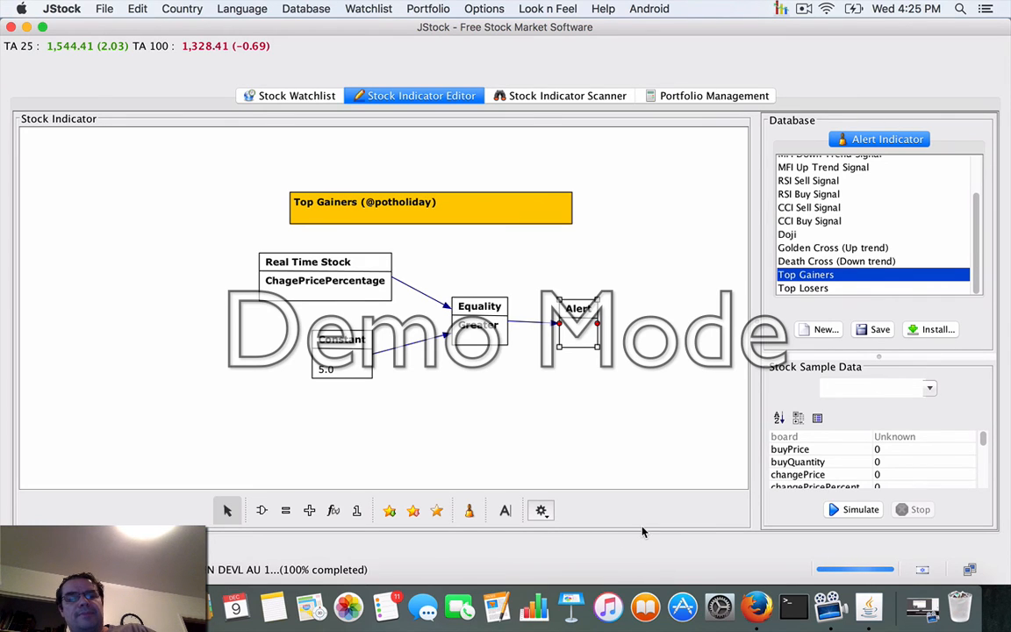
mouse_move(567, 384)
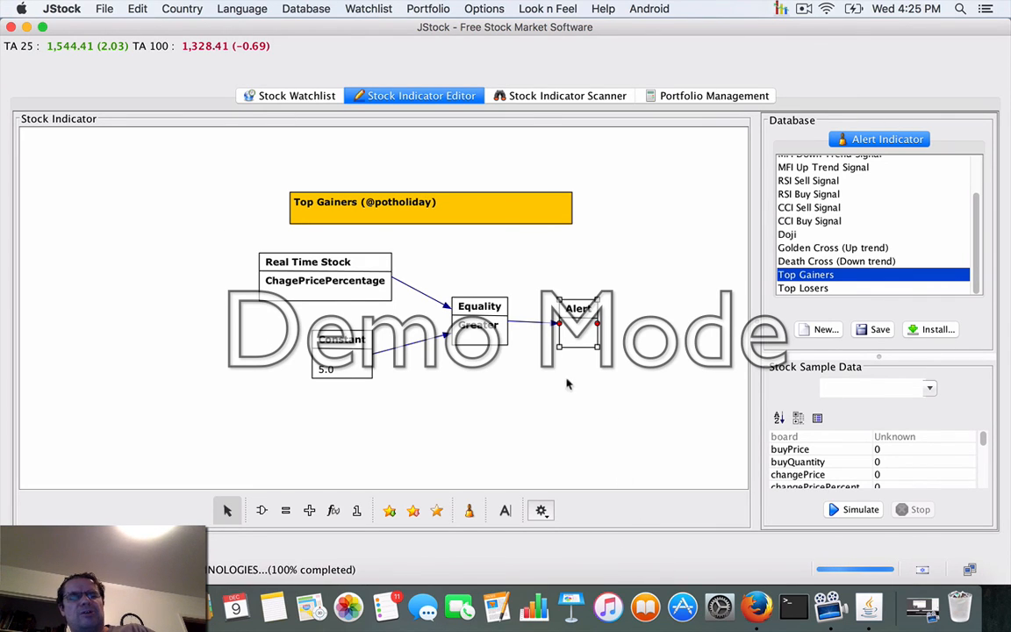
mouse_move(354, 124)
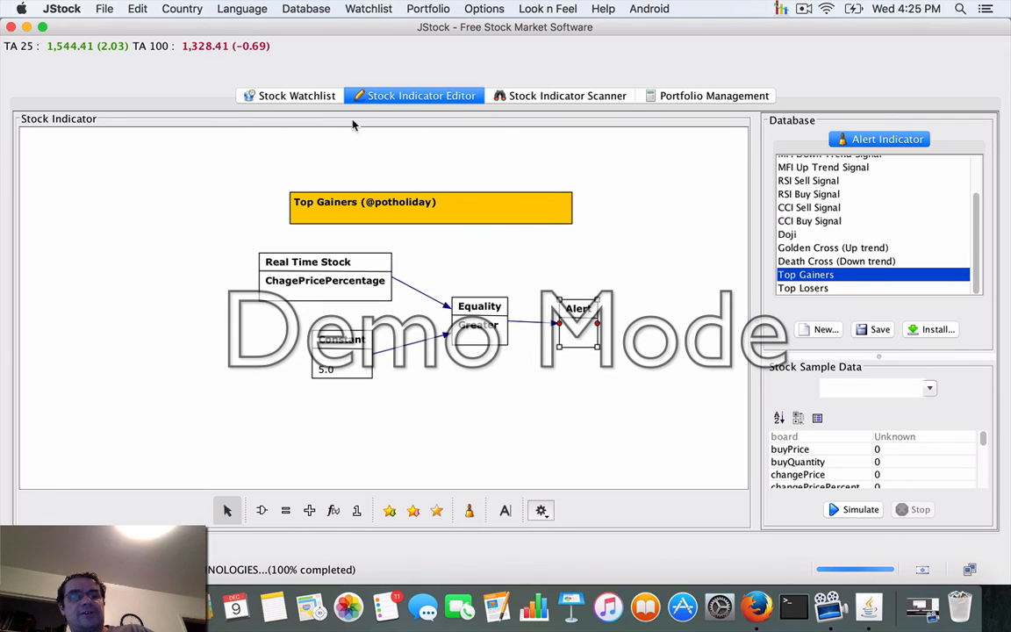
mouse_move(389, 107)
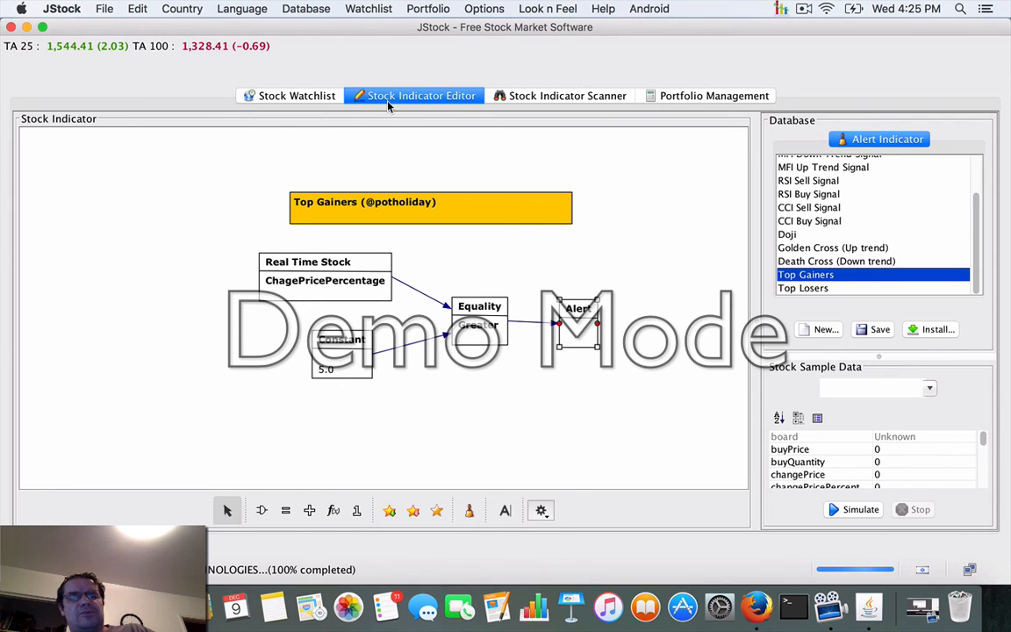
mouse_move(323, 64)
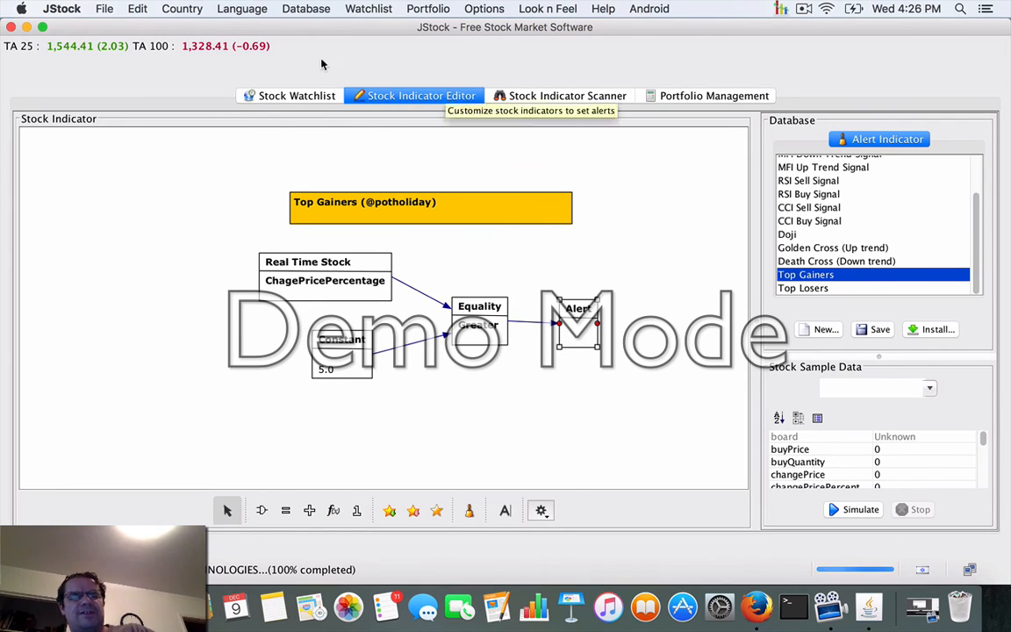
Briefly check the Stock Watchlist, then return to the Top Gainers design
left_click(290, 95)
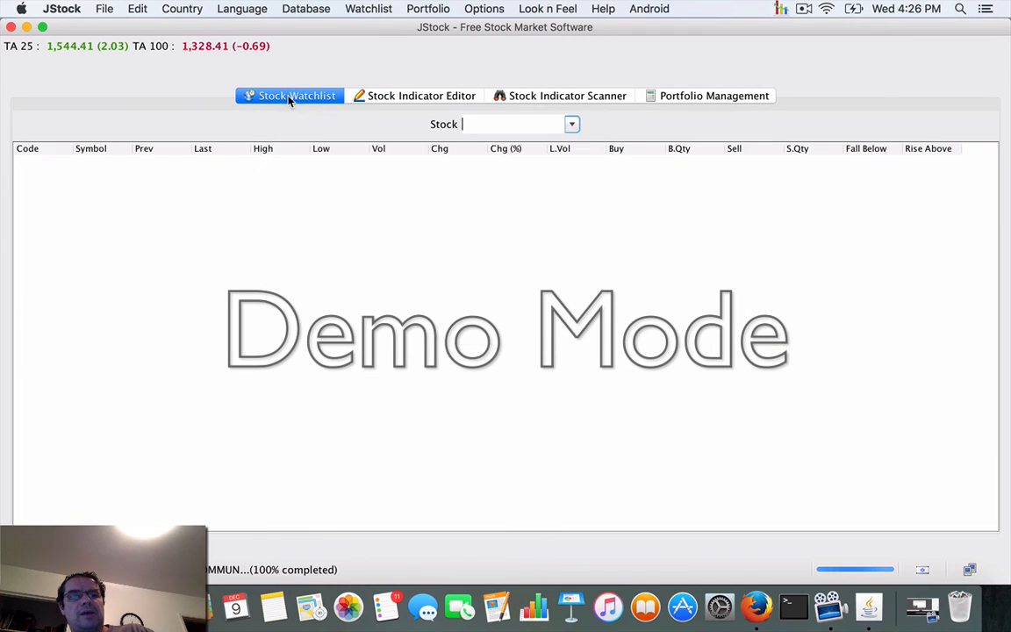
left_click(421, 94)
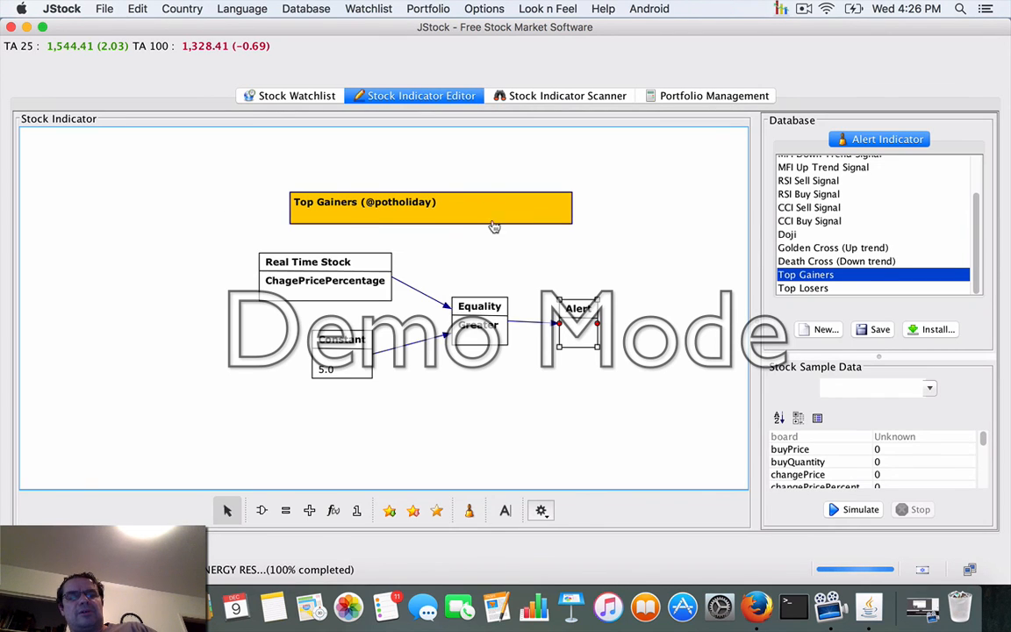
mouse_move(658, 351)
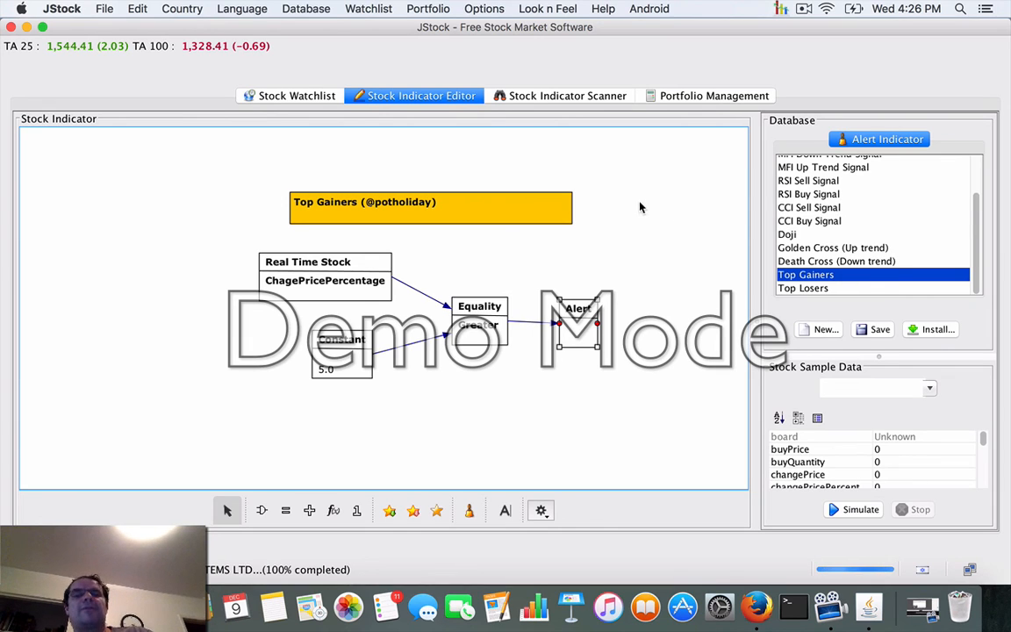
mouse_move(579, 56)
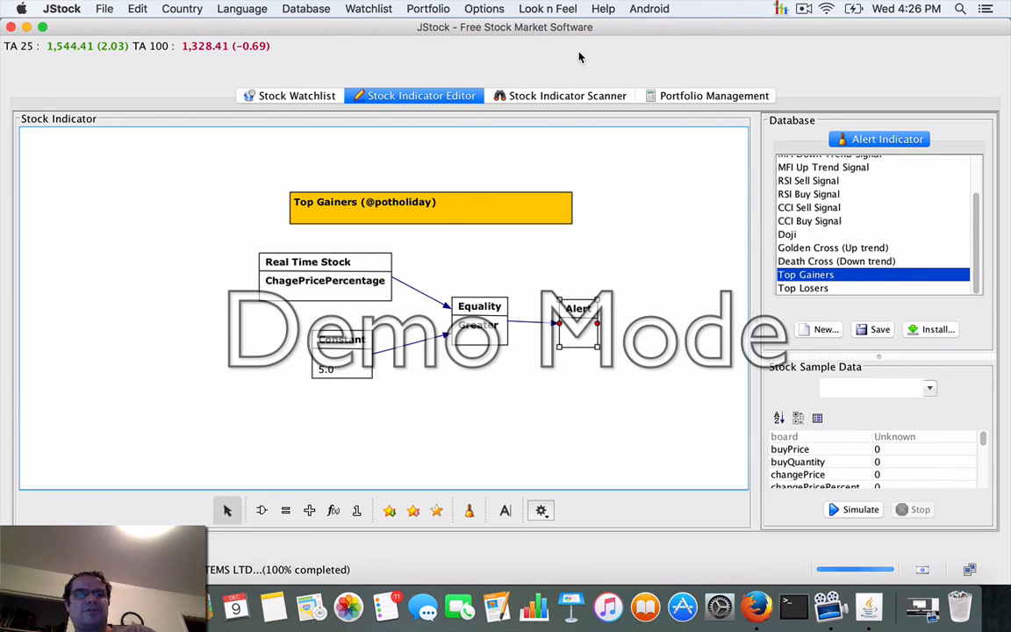
mouse_move(568, 95)
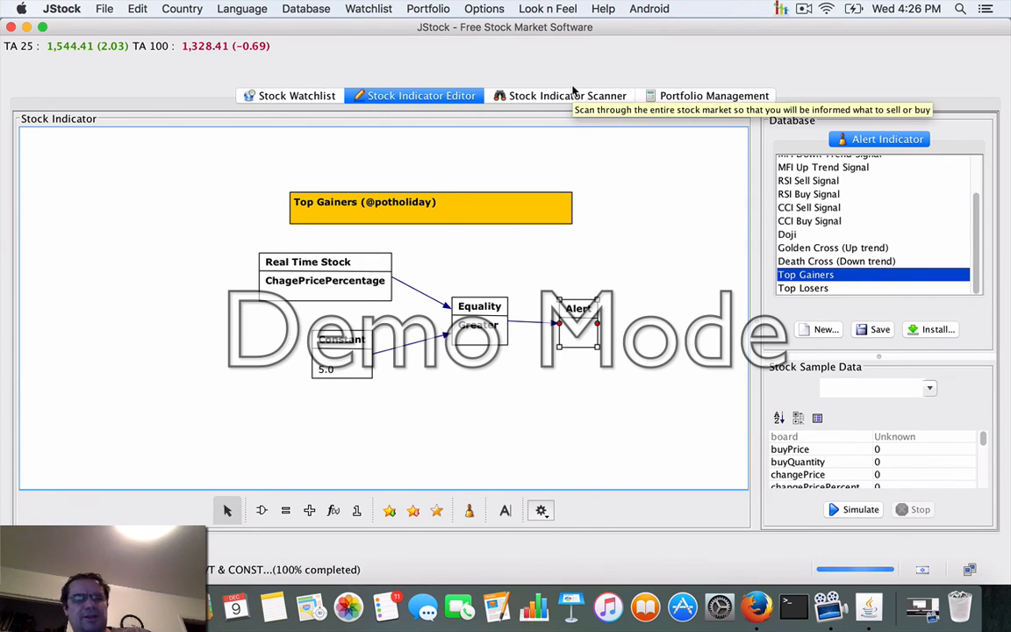
mouse_move(581, 172)
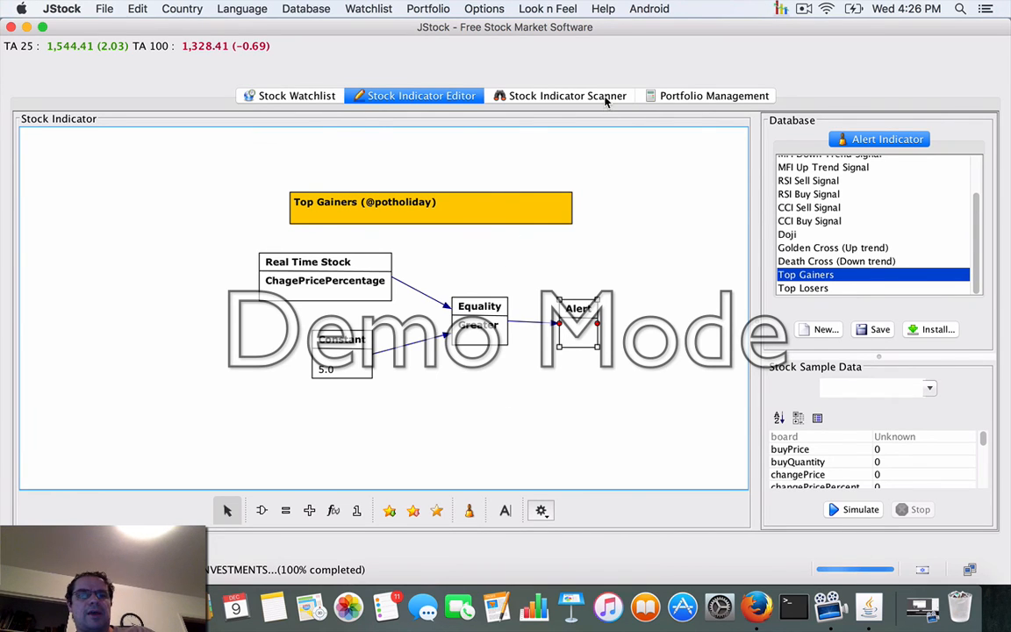
Return to the scan results listing SPACE-COMMUNICATION and SUNY ELECTR hits
left_click(558, 95)
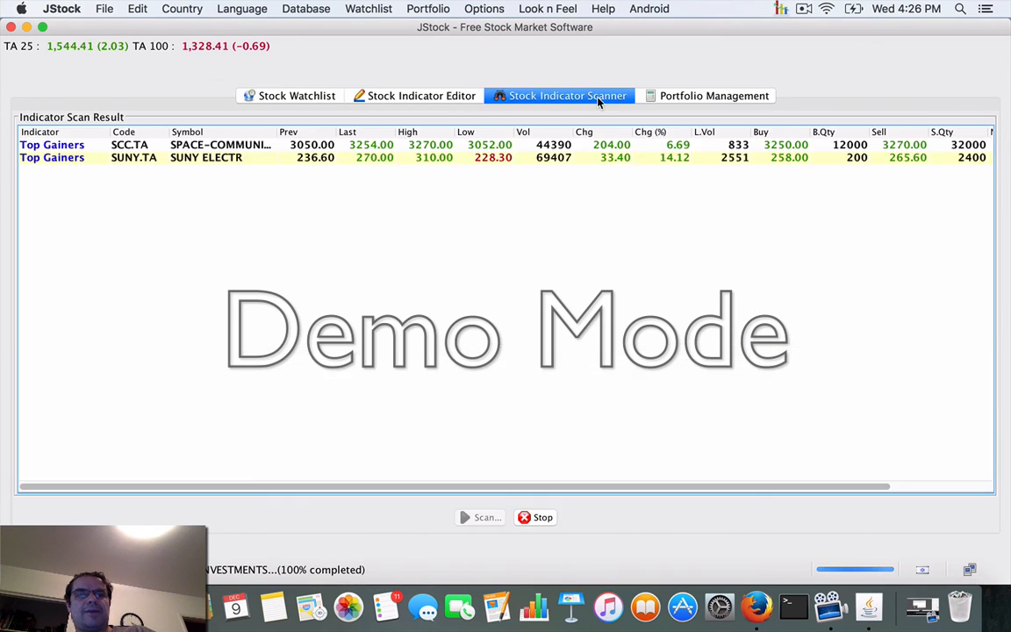
mouse_move(764, 412)
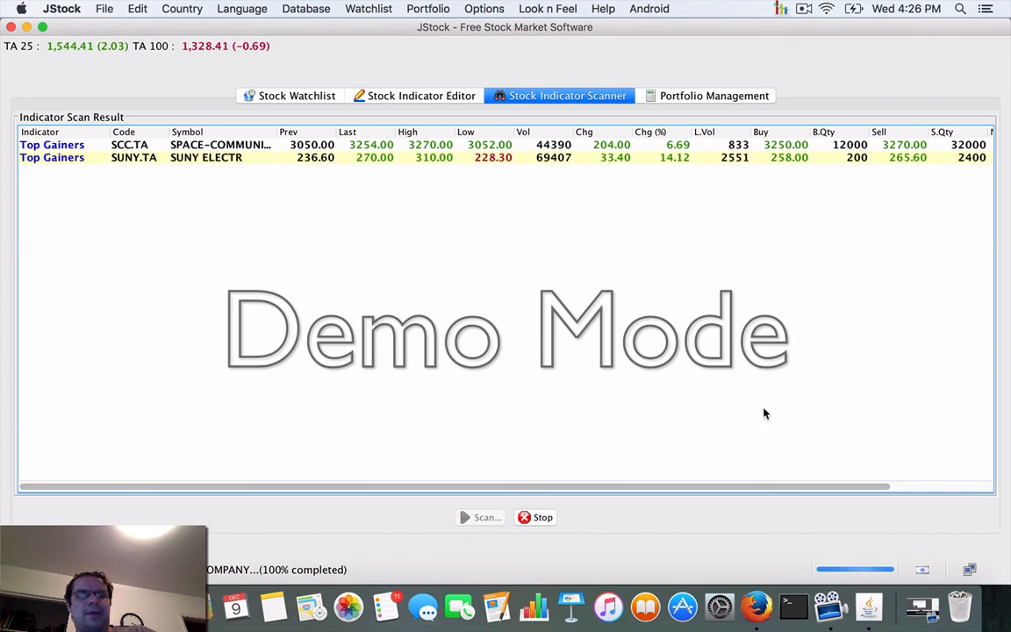
mouse_move(645, 295)
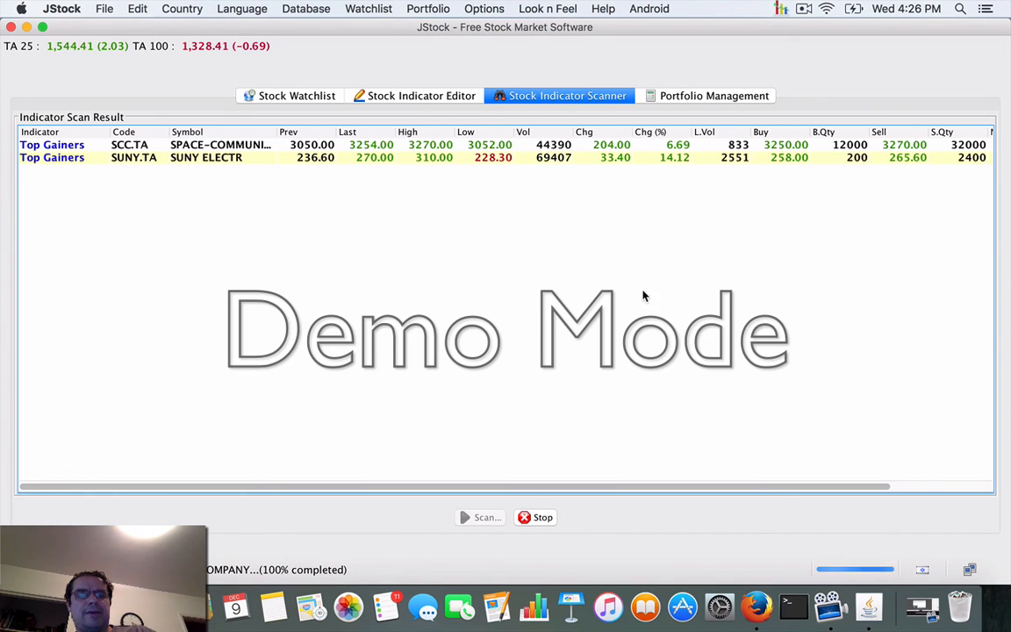
mouse_move(898, 91)
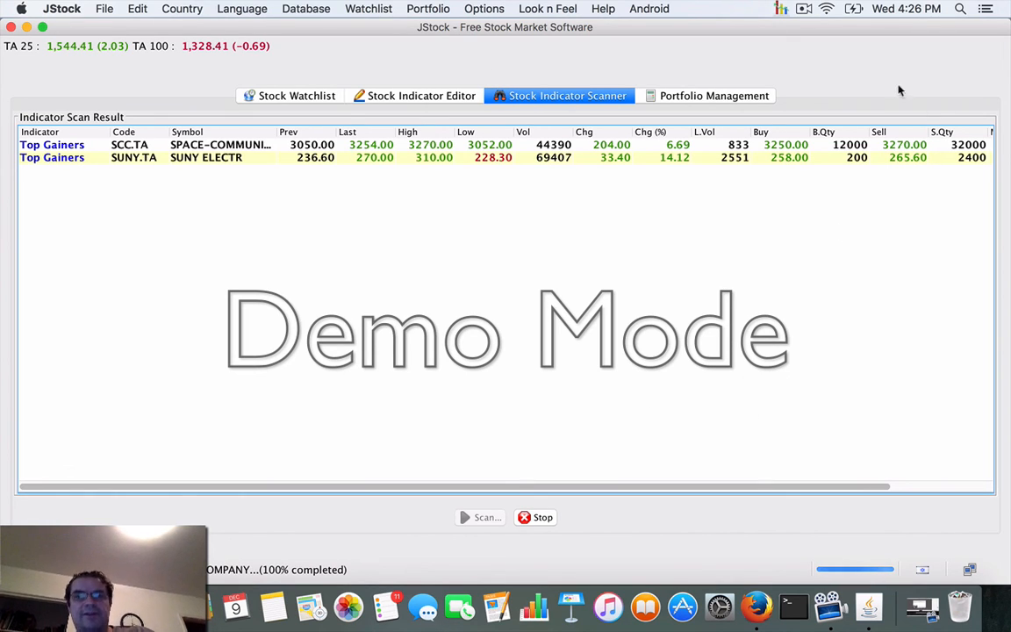